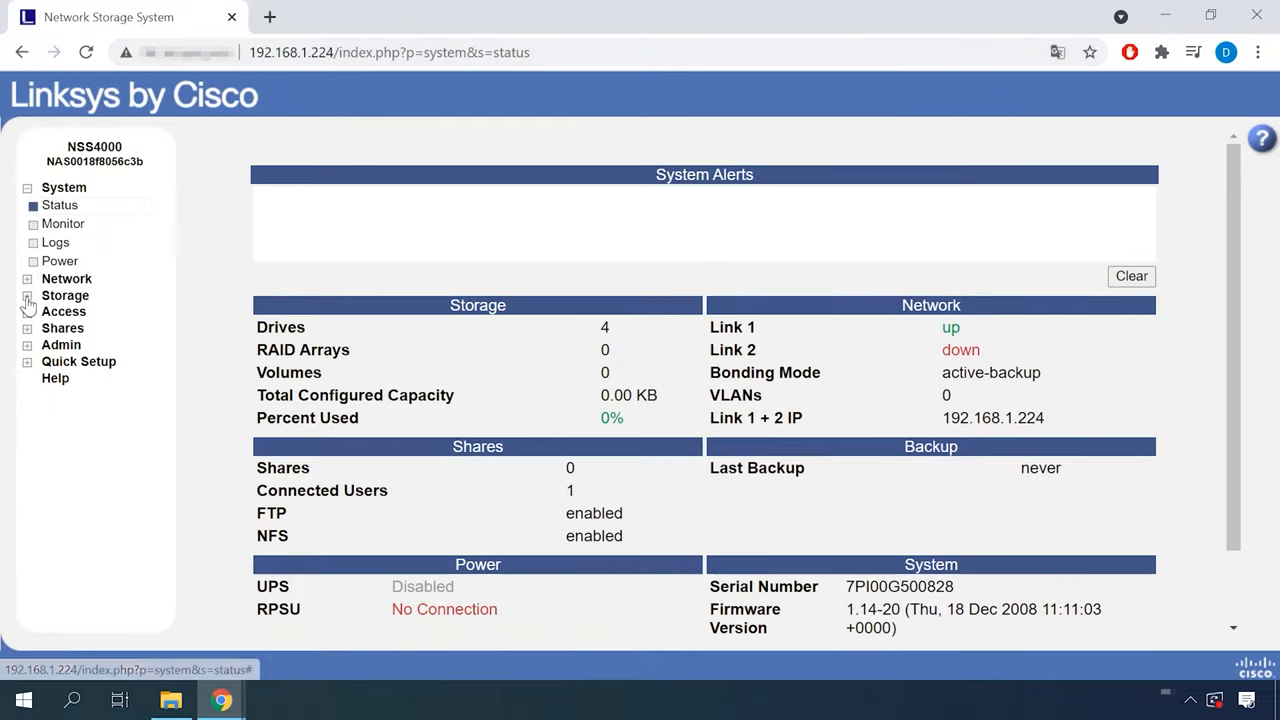
# On Storage > RAID, tick drives SATA1–SATA4 and set the RAID level to Parity (RAID5)
pyautogui.click(65, 295)
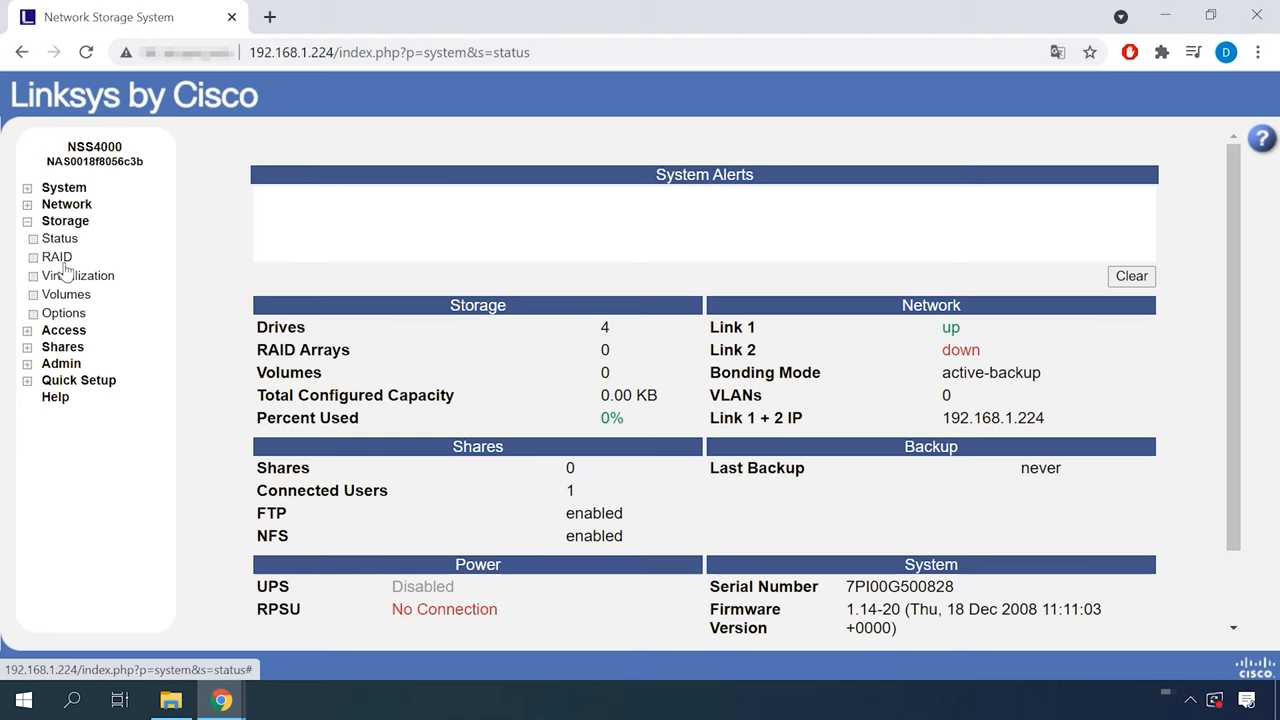
pyautogui.click(56, 256)
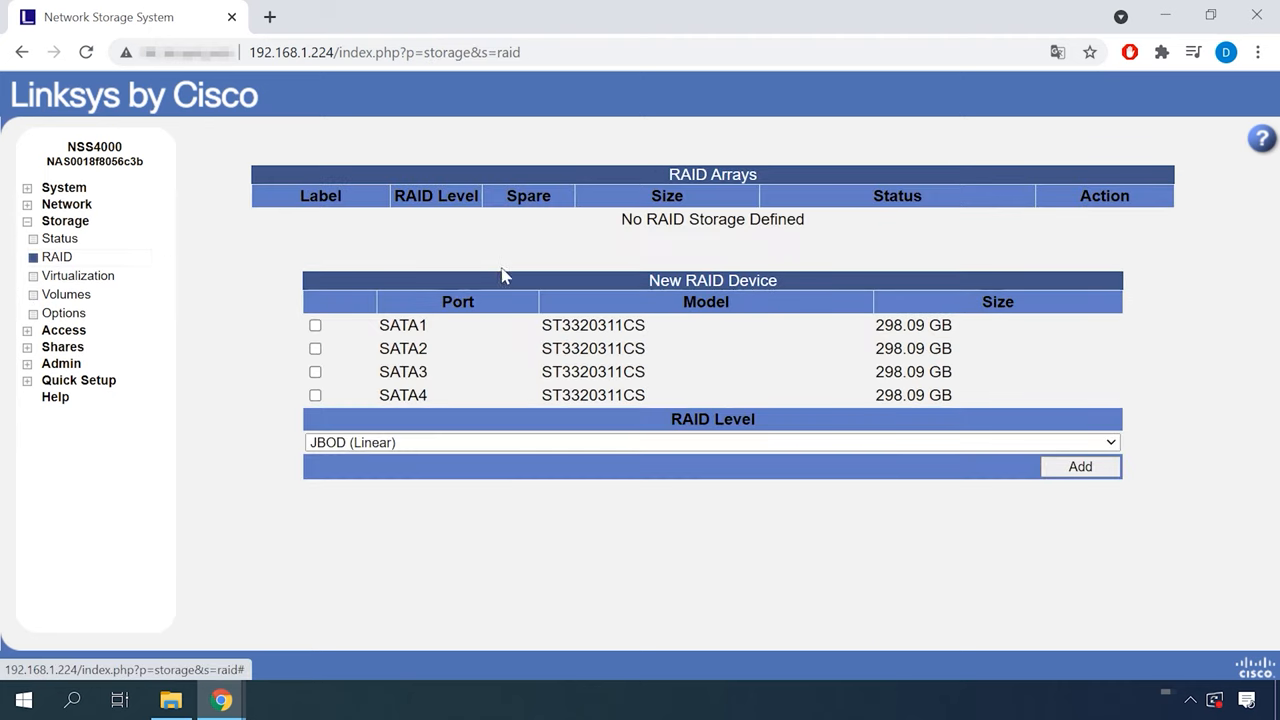
pyautogui.moveTo(750, 244)
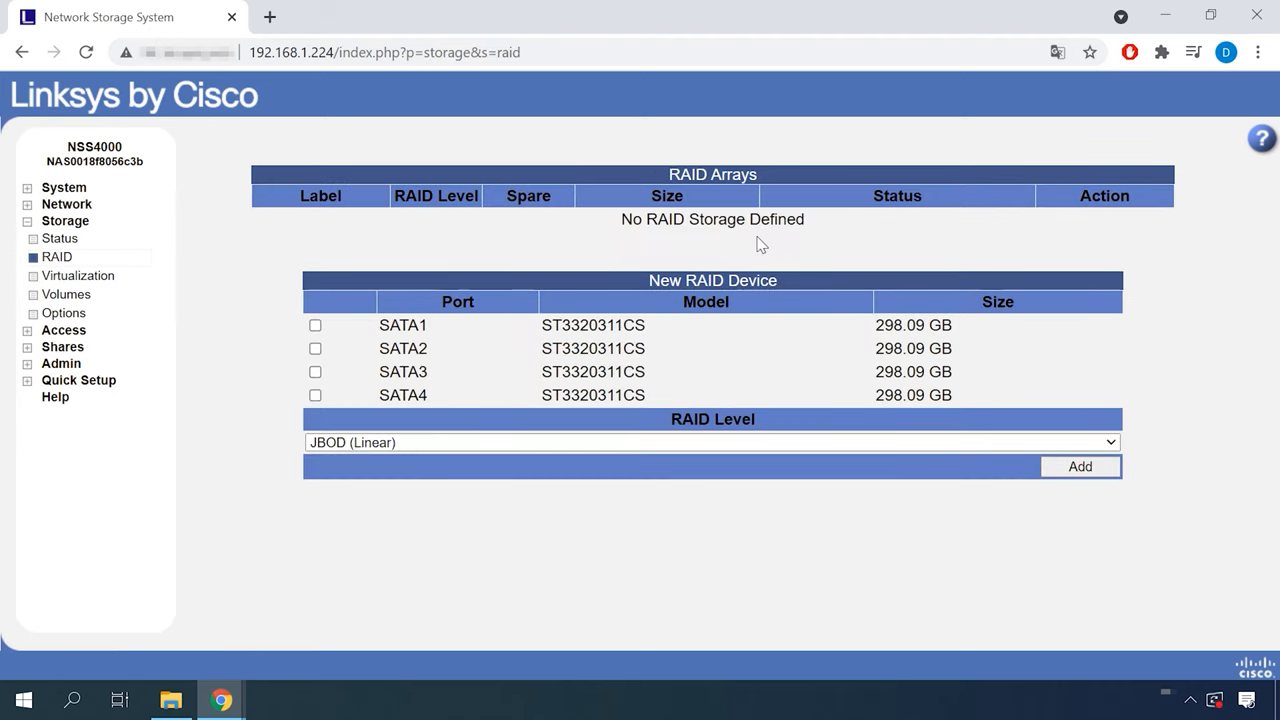
pyautogui.click(315, 324)
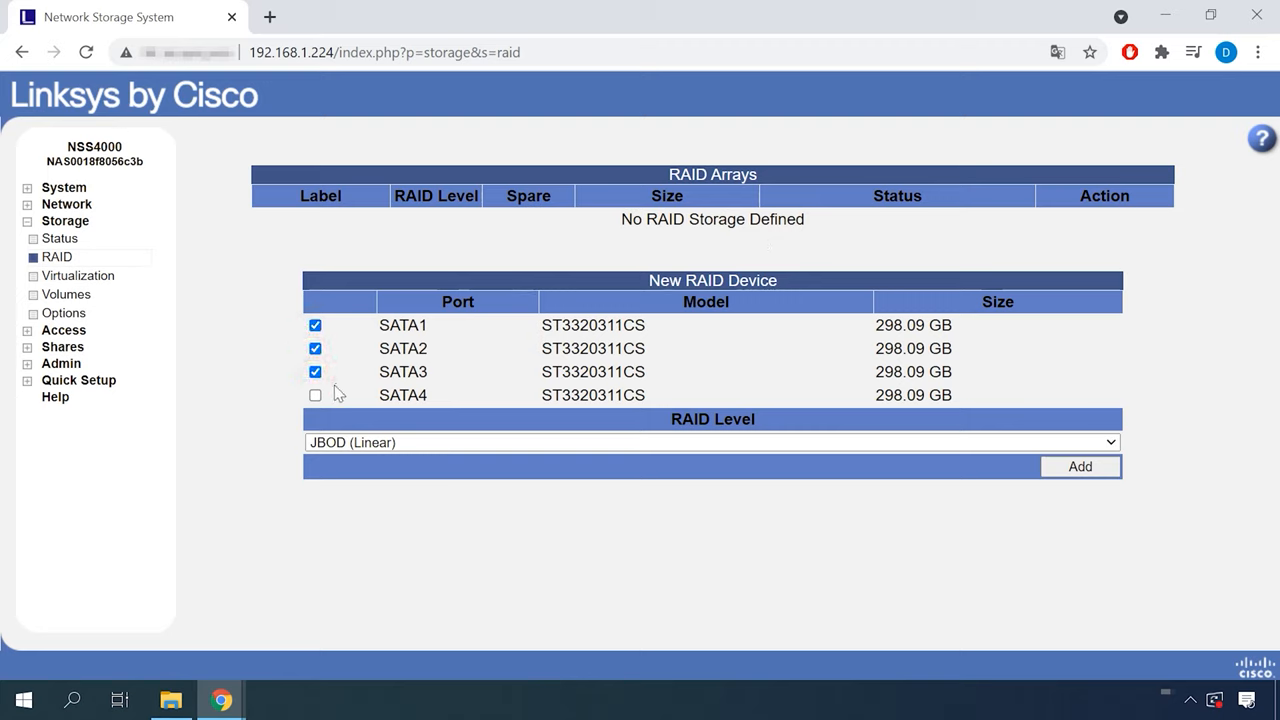
pyautogui.click(315, 395)
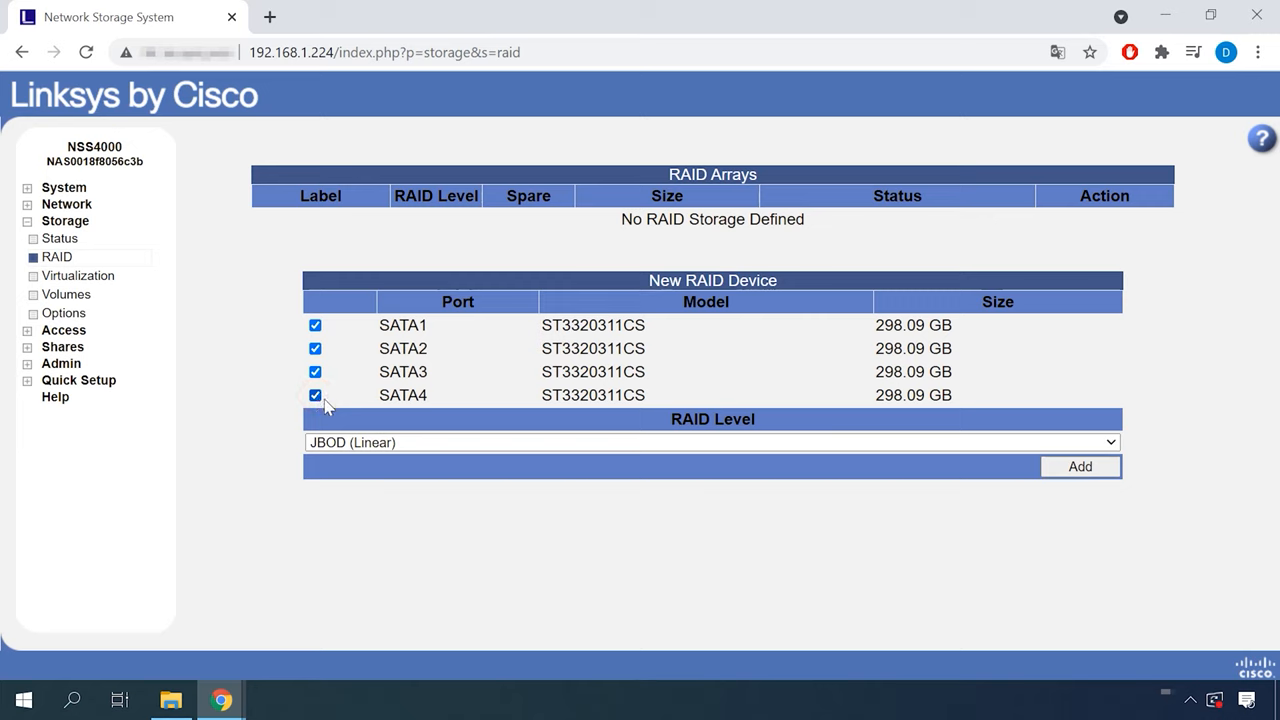
pyautogui.click(711, 442)
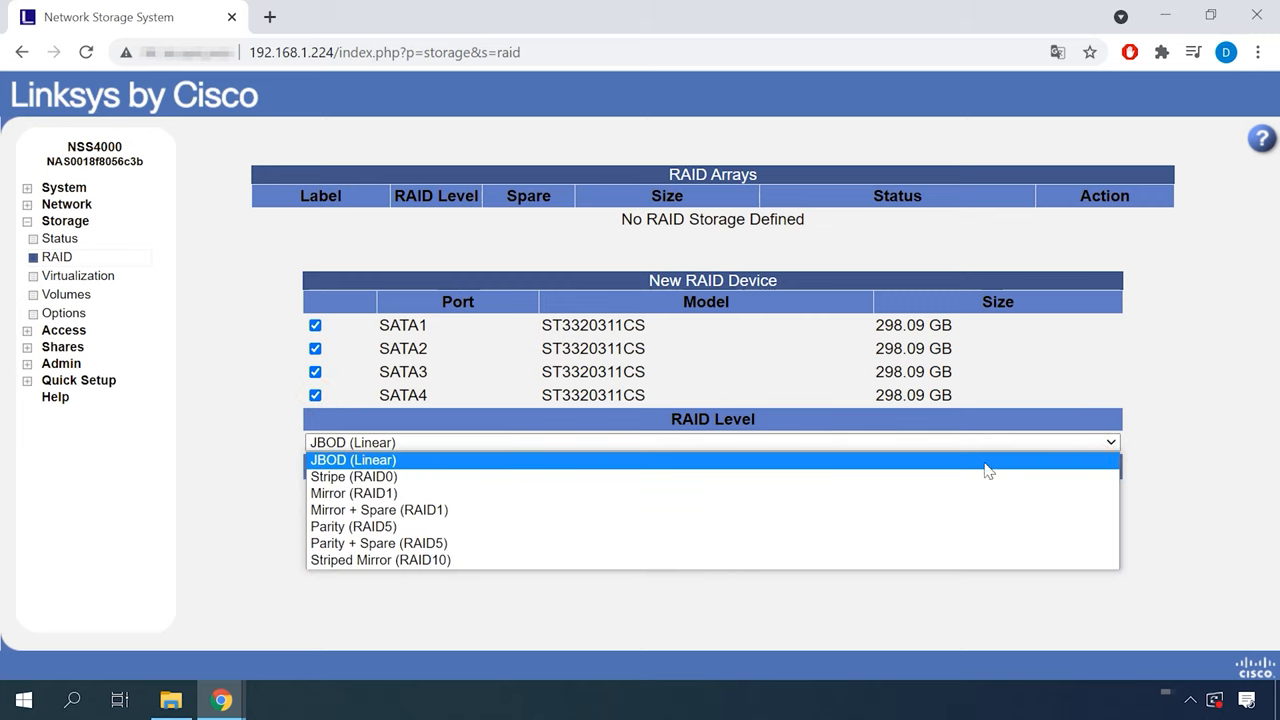
pyautogui.moveTo(381, 543)
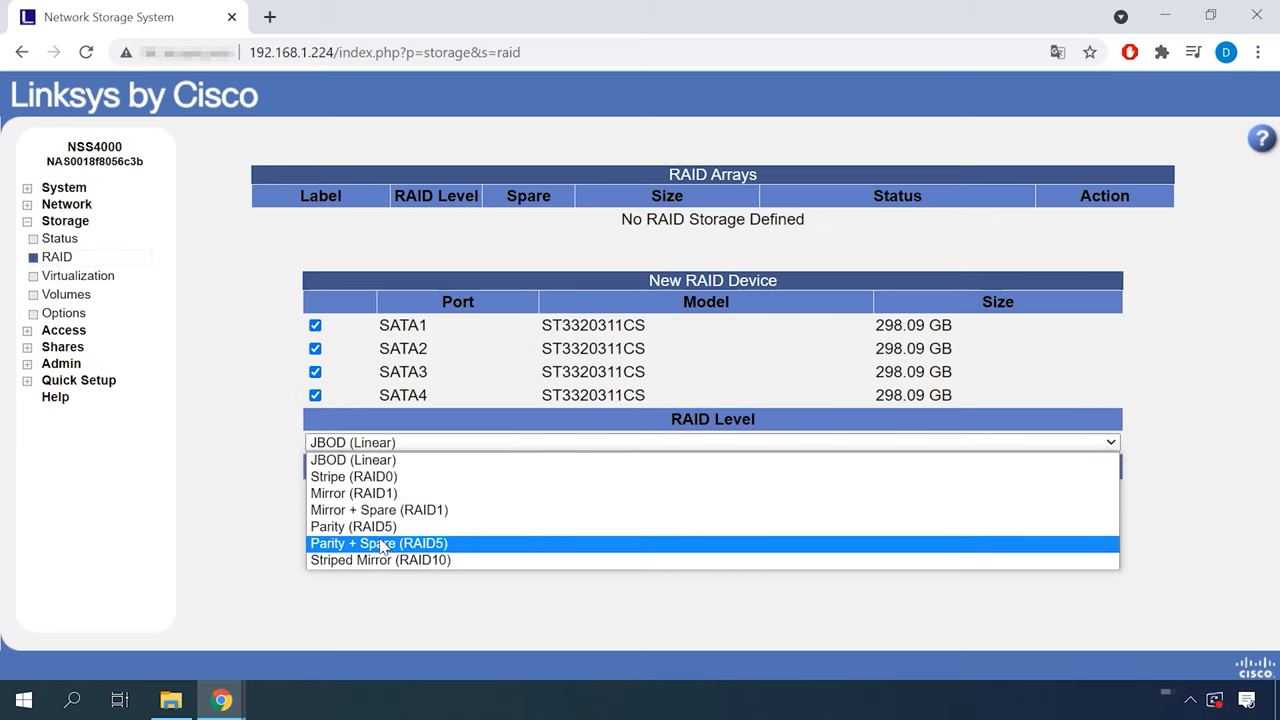
pyautogui.click(352, 526)
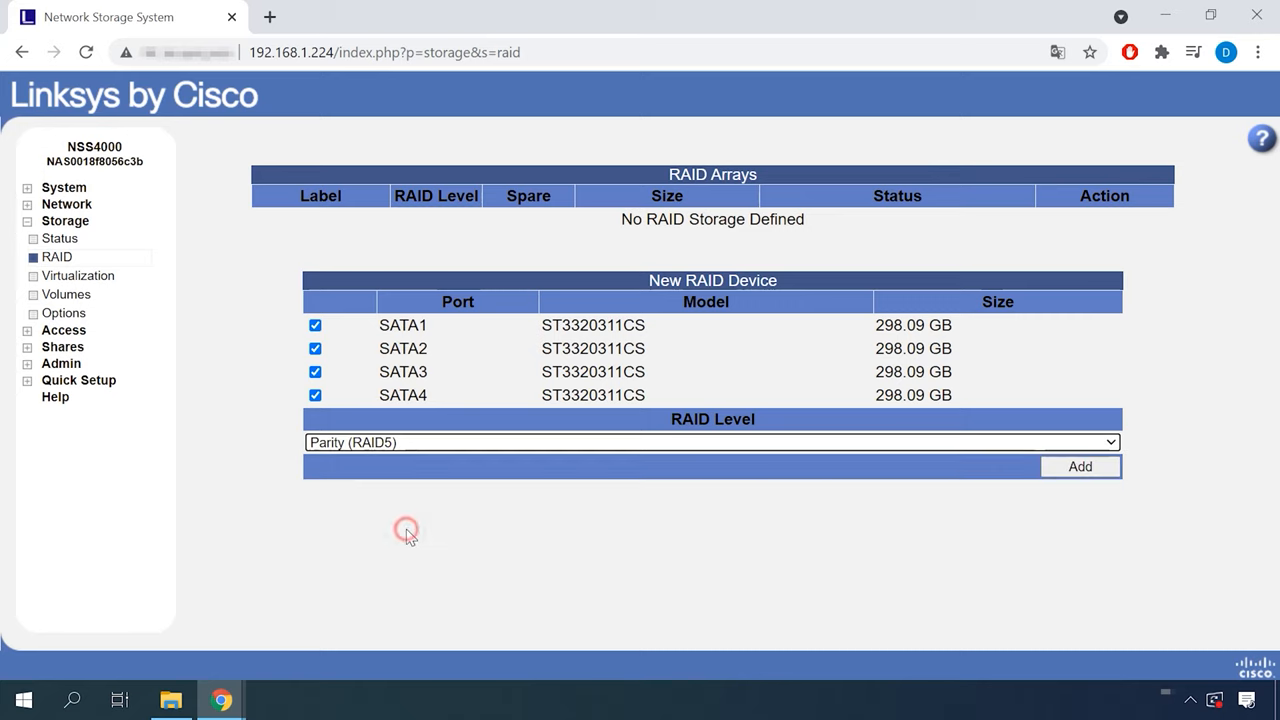
pyautogui.moveTo(1090, 482)
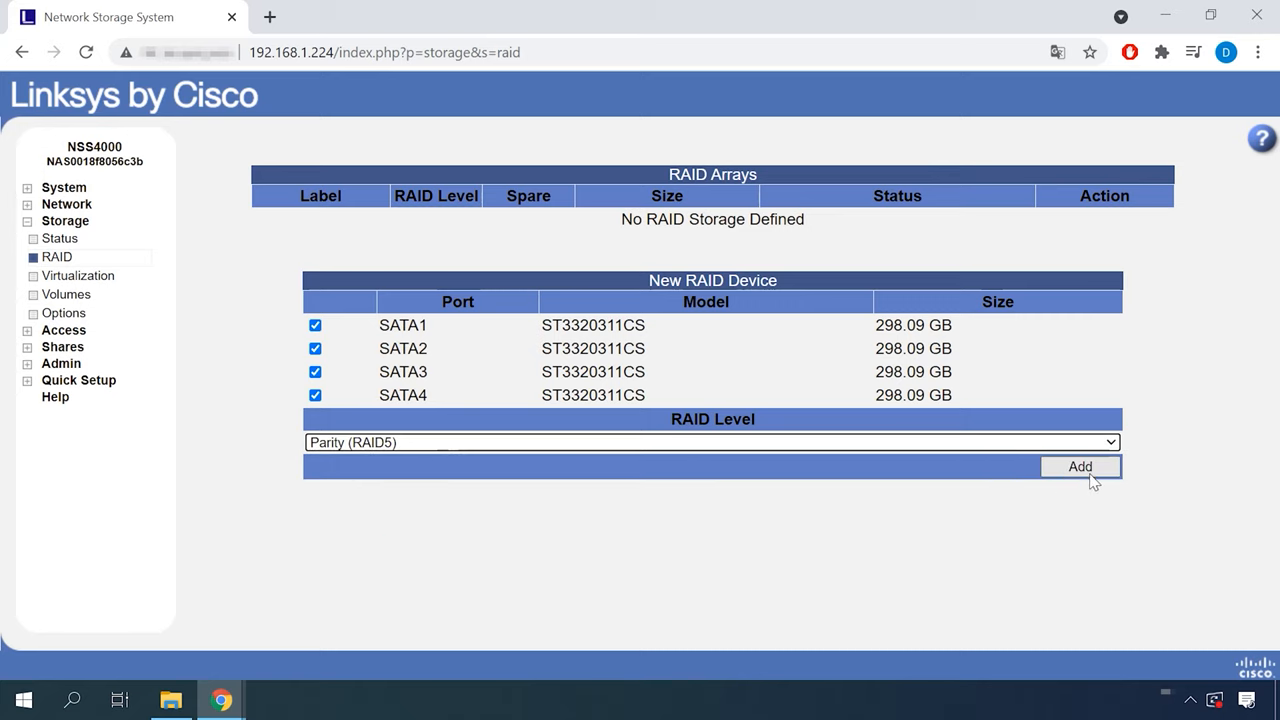
# Add the RAID5 array from the selected drives and accept the data-removal warning
pyautogui.click(1080, 466)
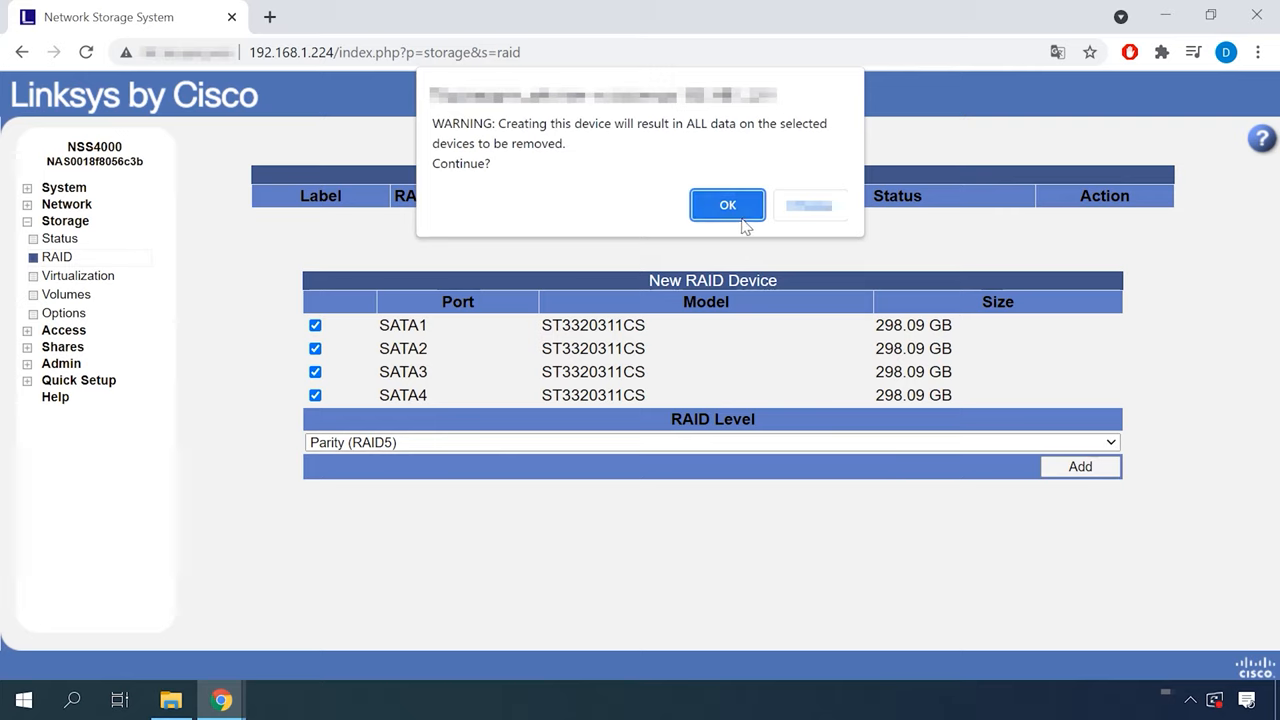
pyautogui.click(727, 205)
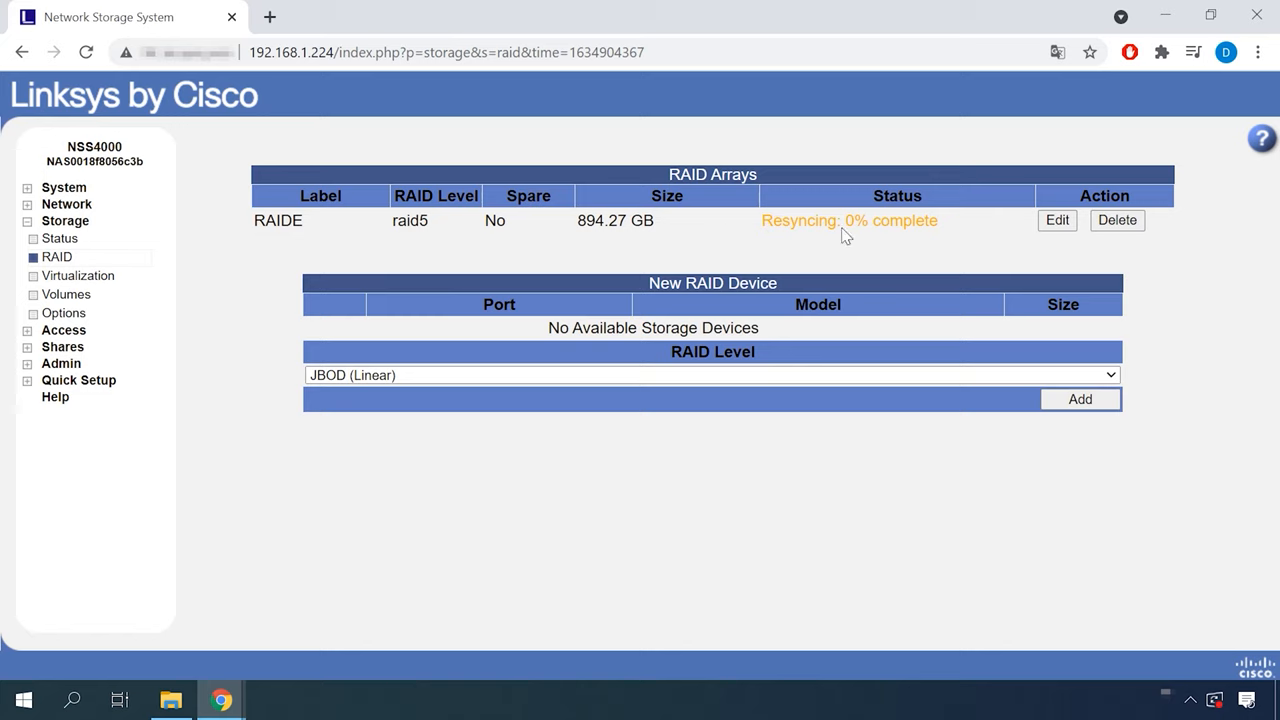
pyautogui.moveTo(873, 243)
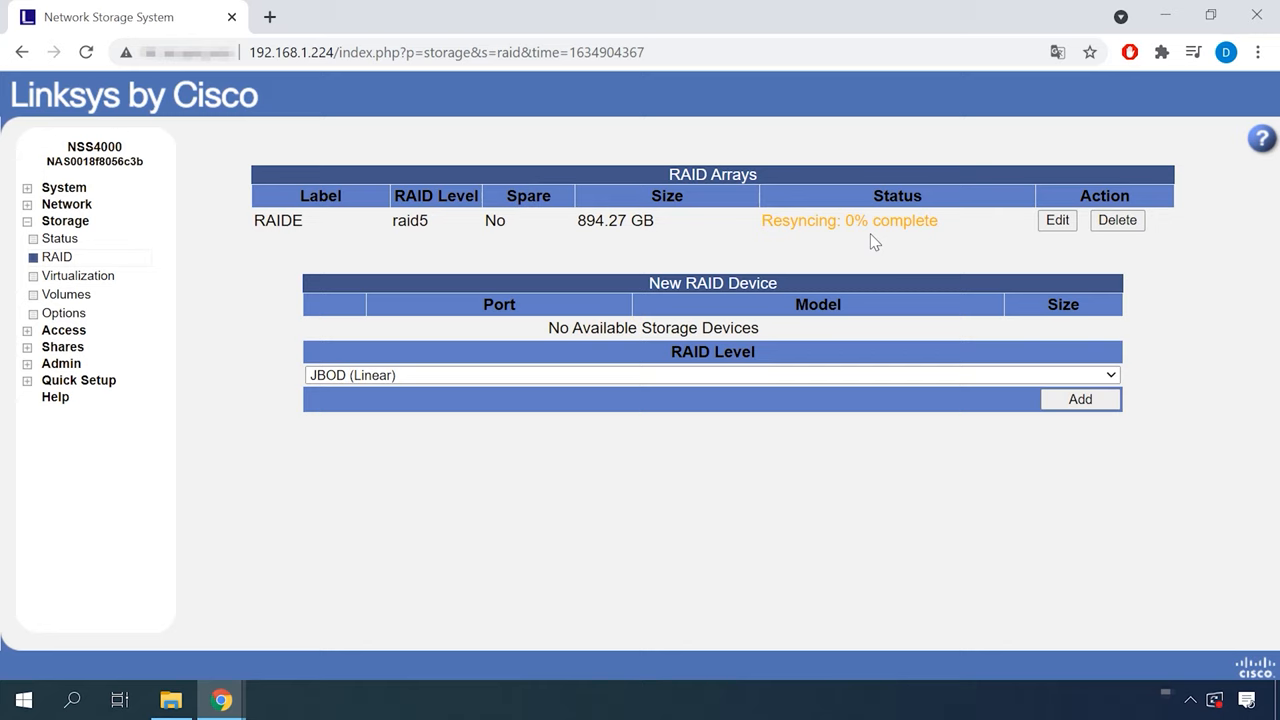
pyautogui.moveTo(60, 300)
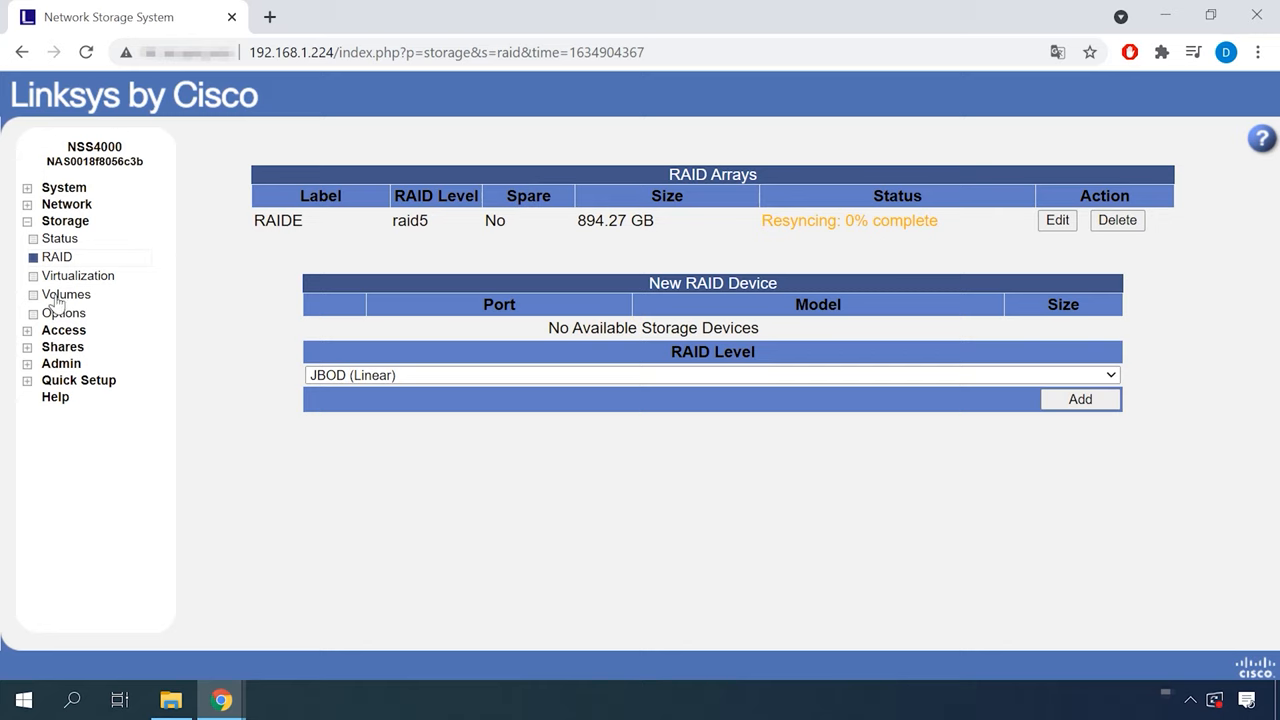
# Add a volume named LinkSCR5 on array RAIDE with size 894.24 GB
pyautogui.click(66, 294)
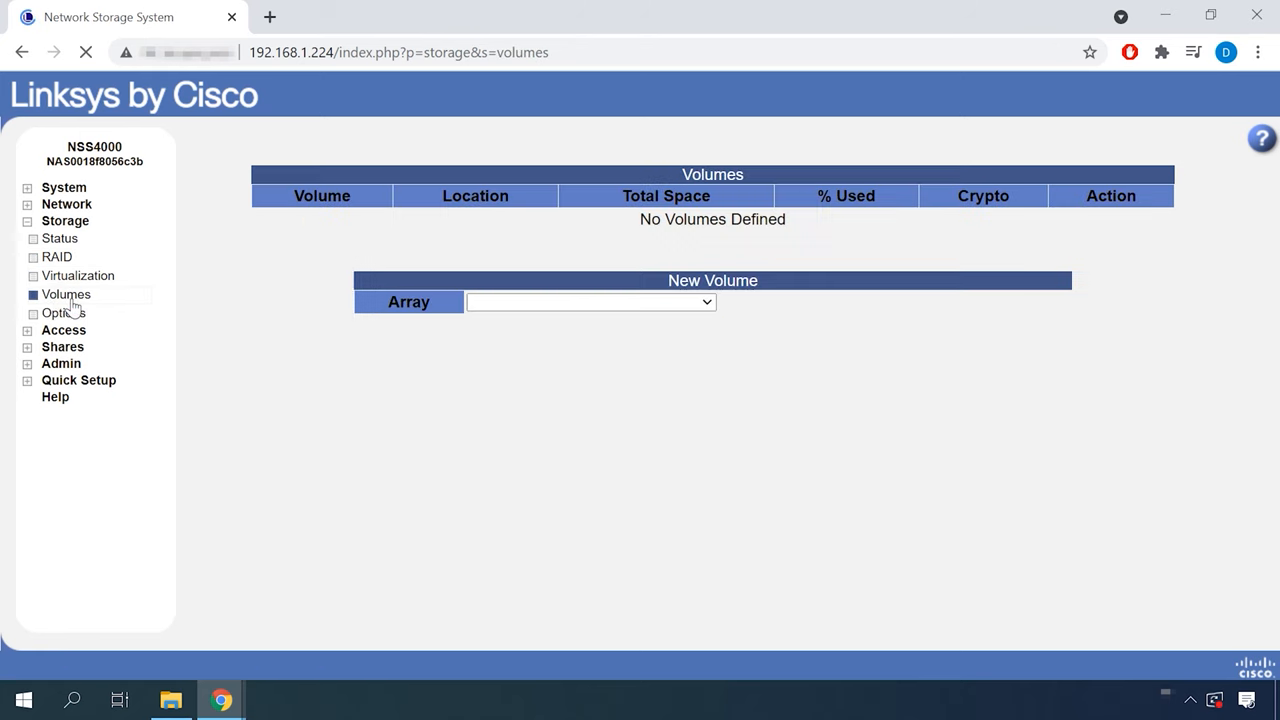
pyautogui.click(592, 302)
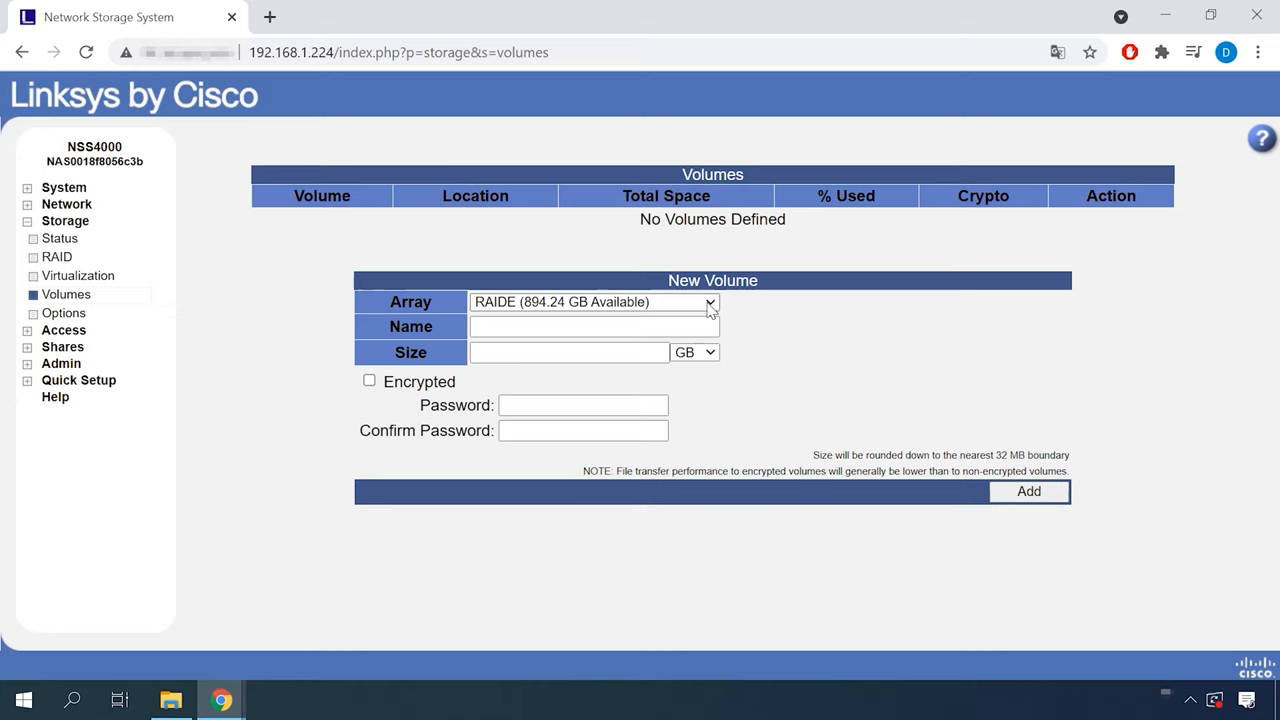
pyautogui.click(593, 326)
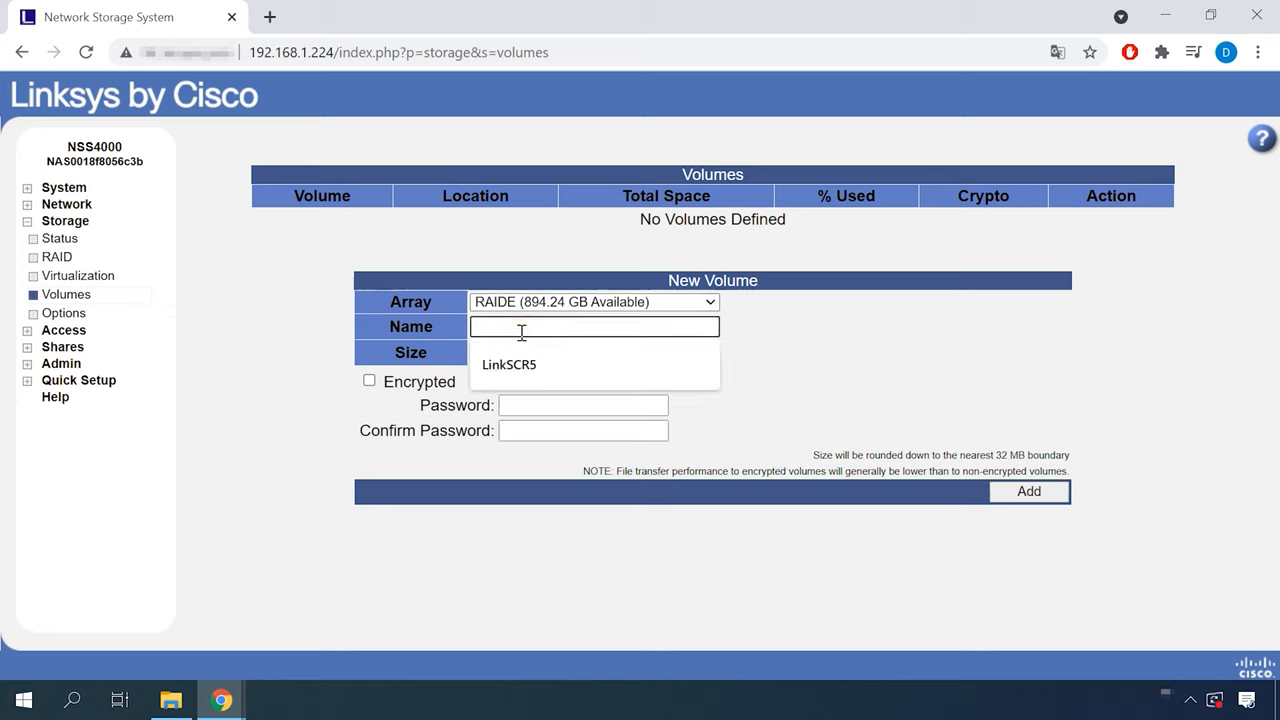
pyautogui.click(509, 364)
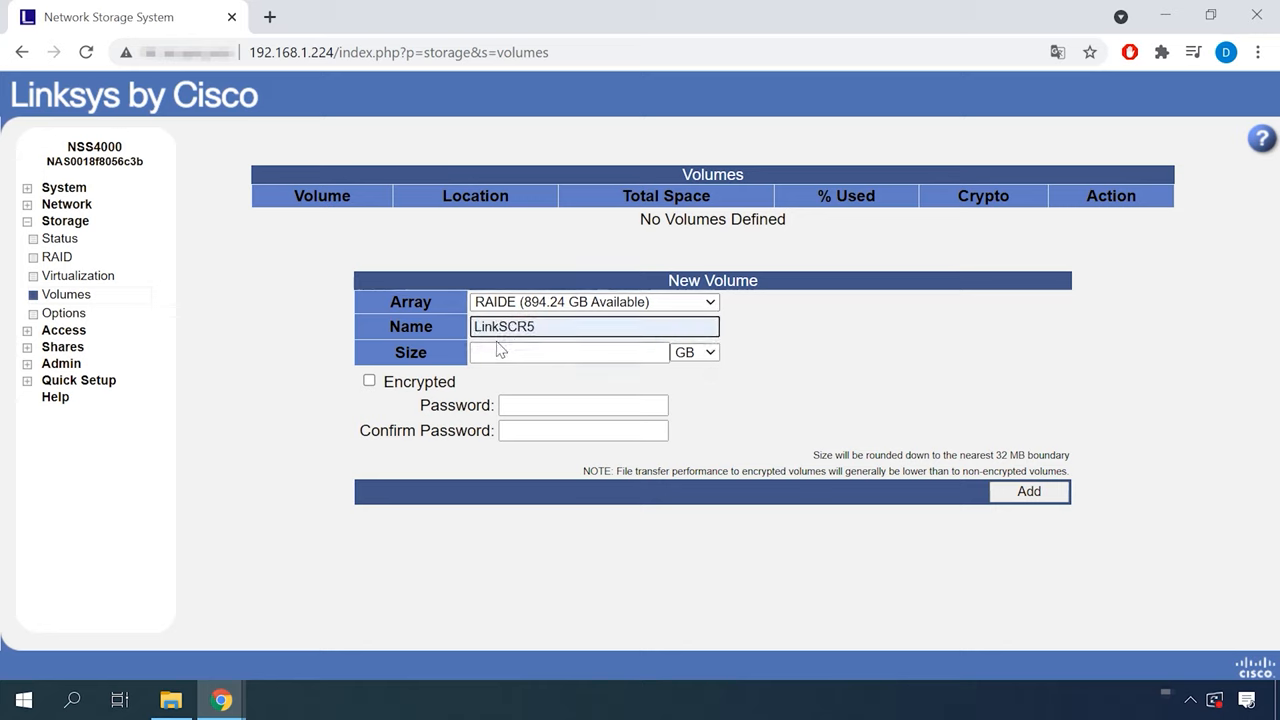
pyautogui.click(569, 351)
pyautogui.write('894.24')
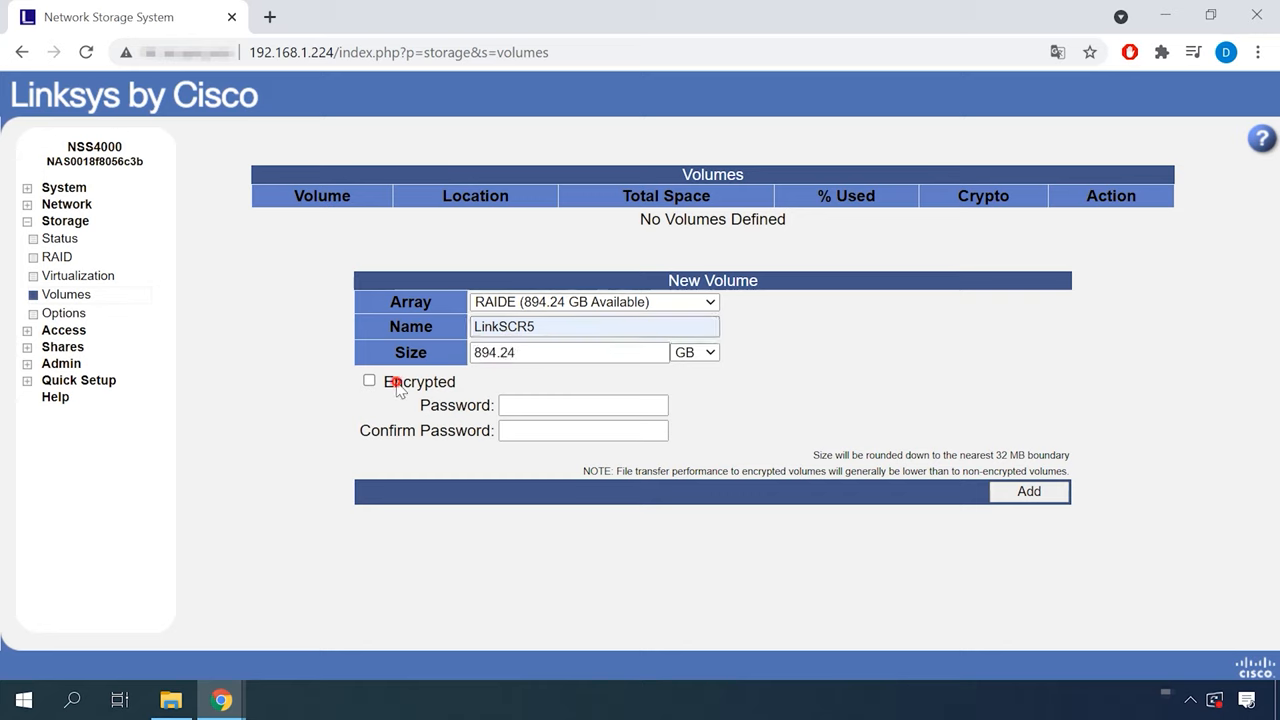
pyautogui.moveTo(530, 416)
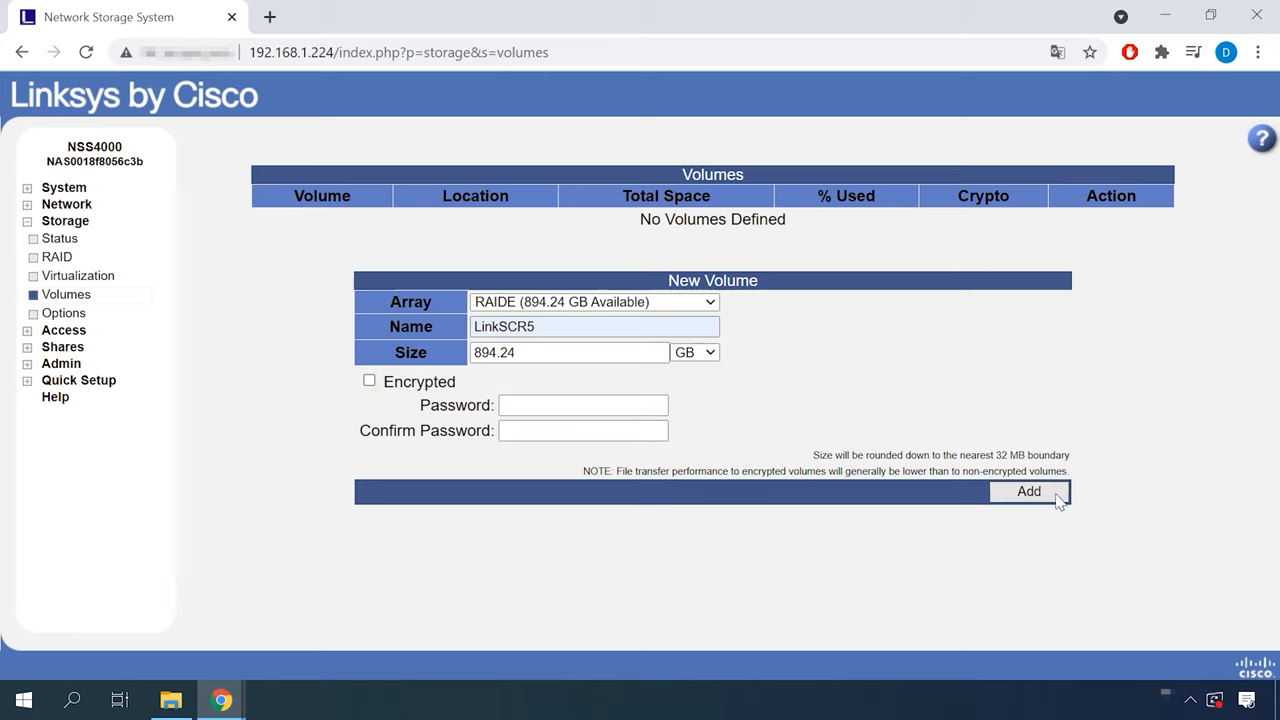
pyautogui.click(1028, 491)
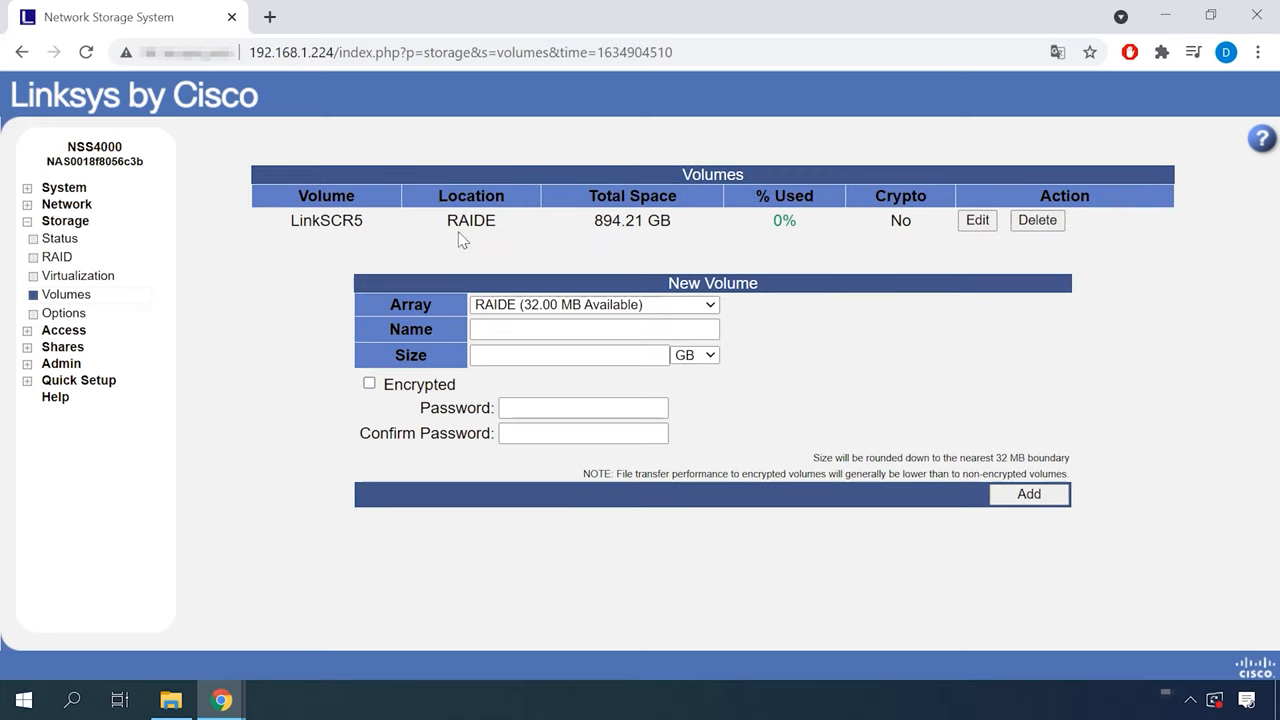
pyautogui.moveTo(1029, 250)
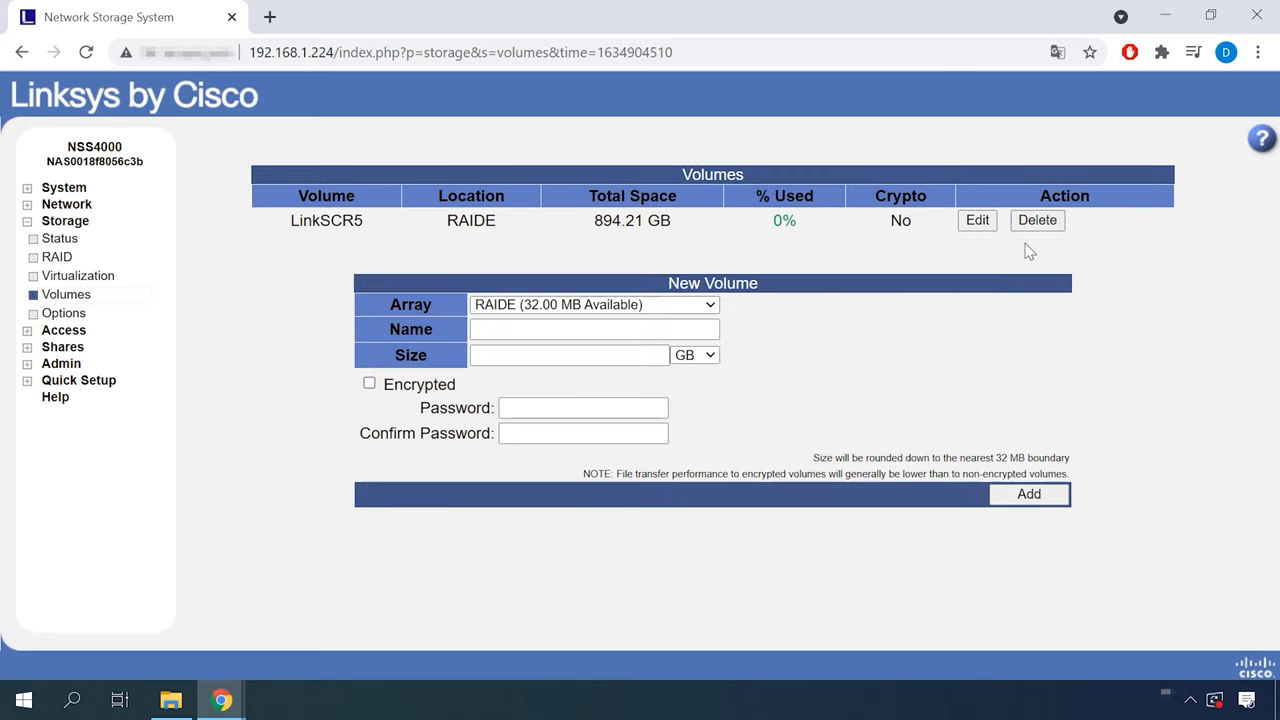
pyautogui.moveTo(801, 427)
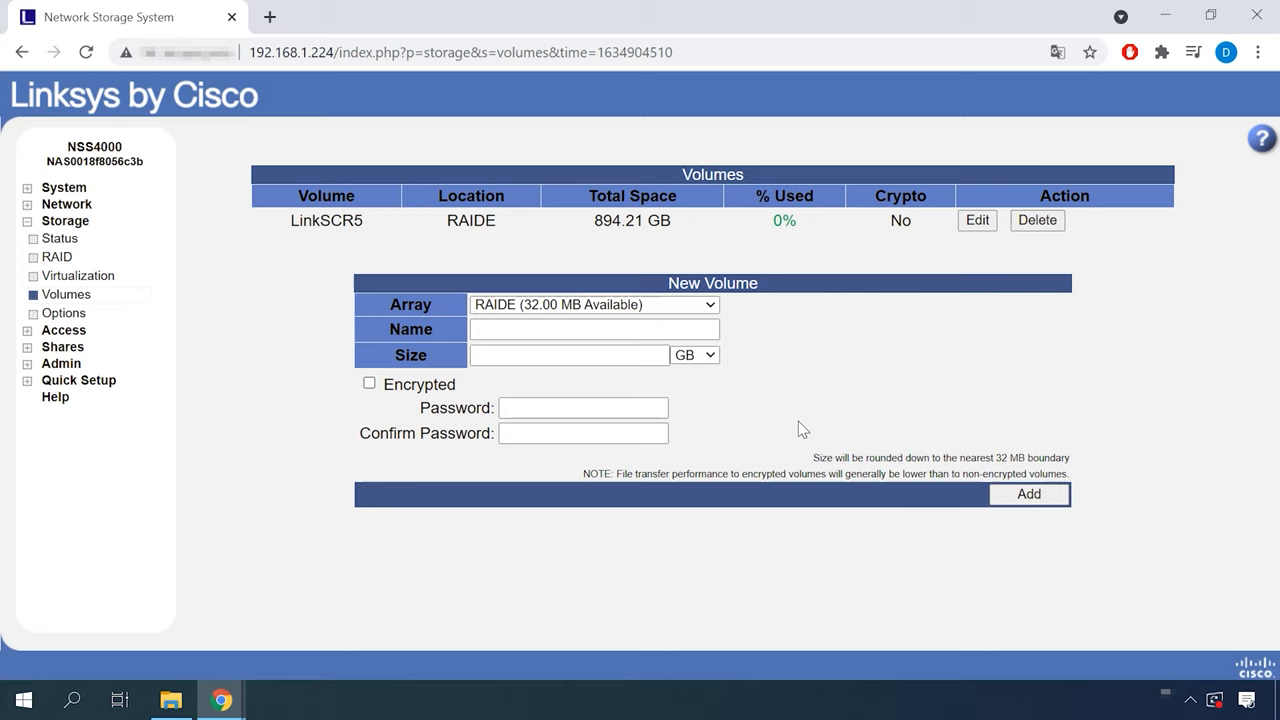
pyautogui.moveTo(793, 427)
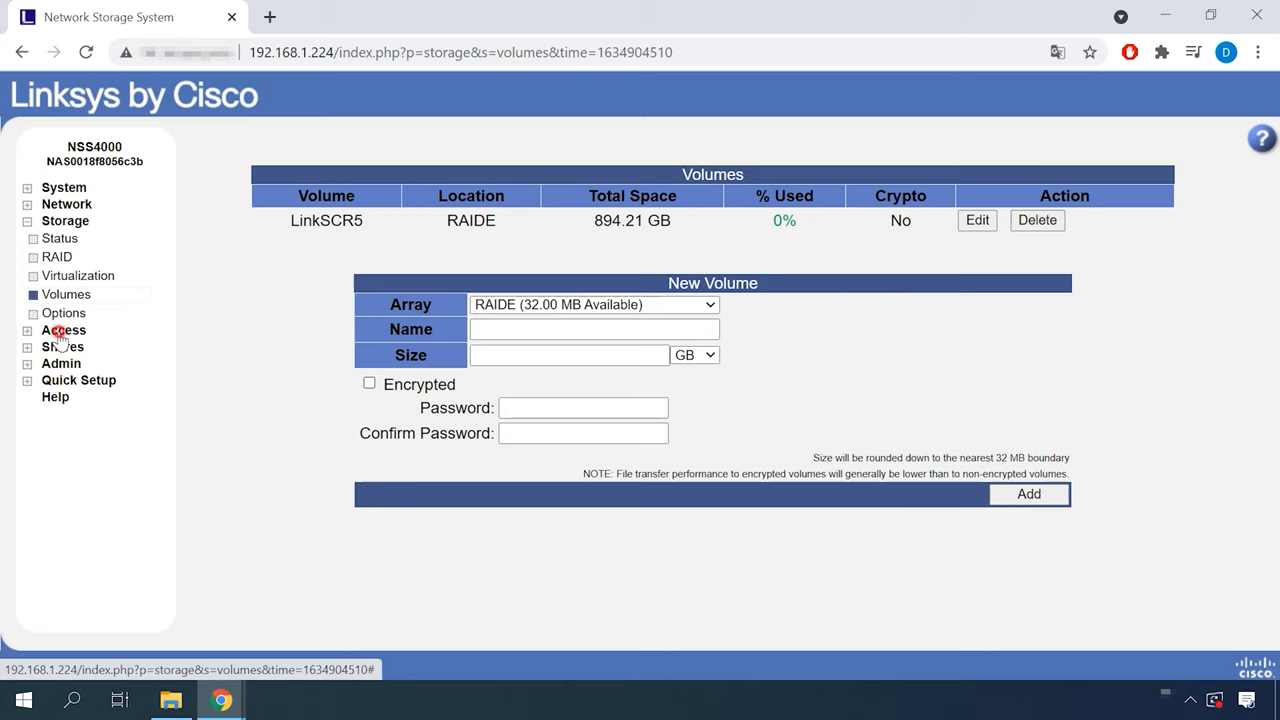
# Under Access > Users, add account user1 with a password and confirm the success message
pyautogui.click(29, 330)
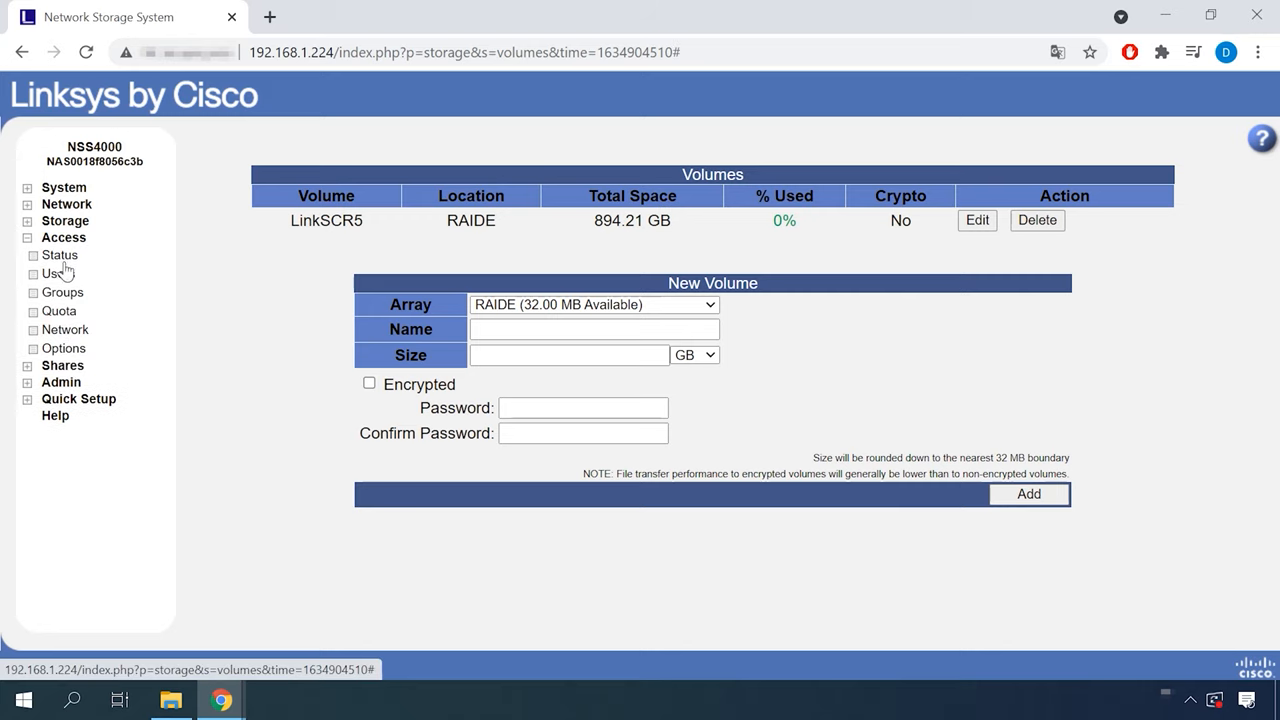
pyautogui.click(57, 273)
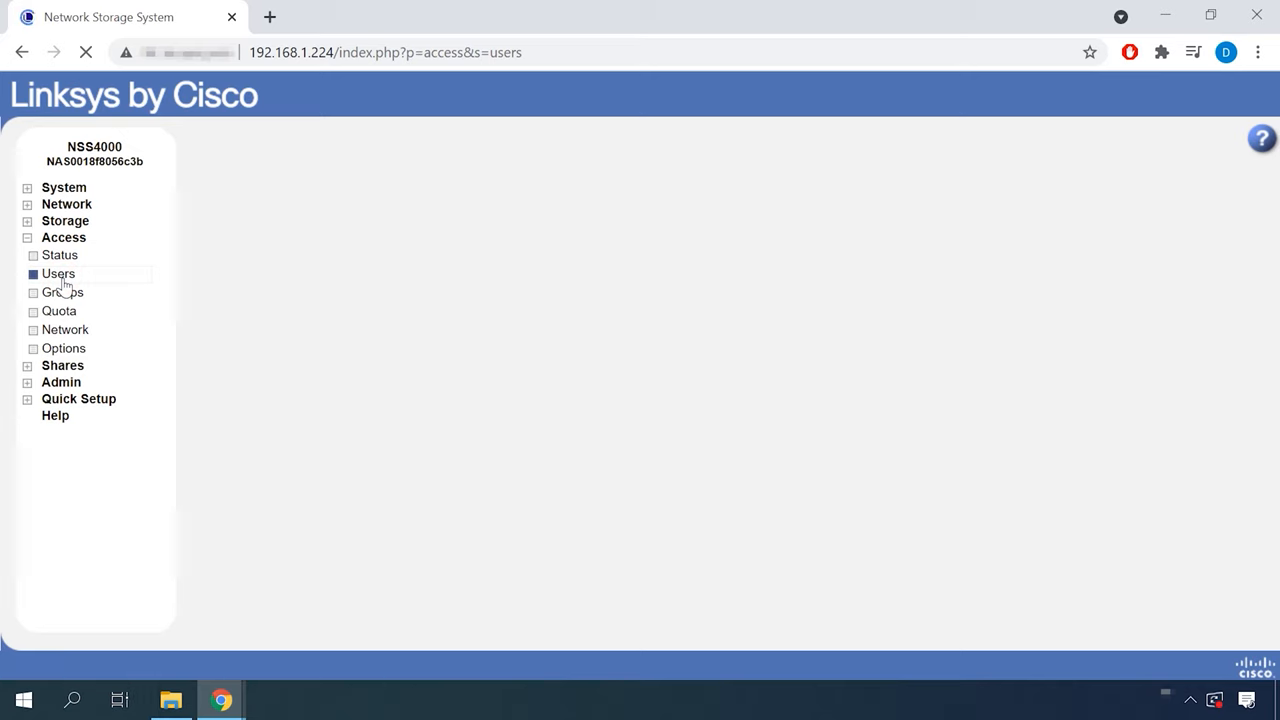
pyautogui.click(58, 273)
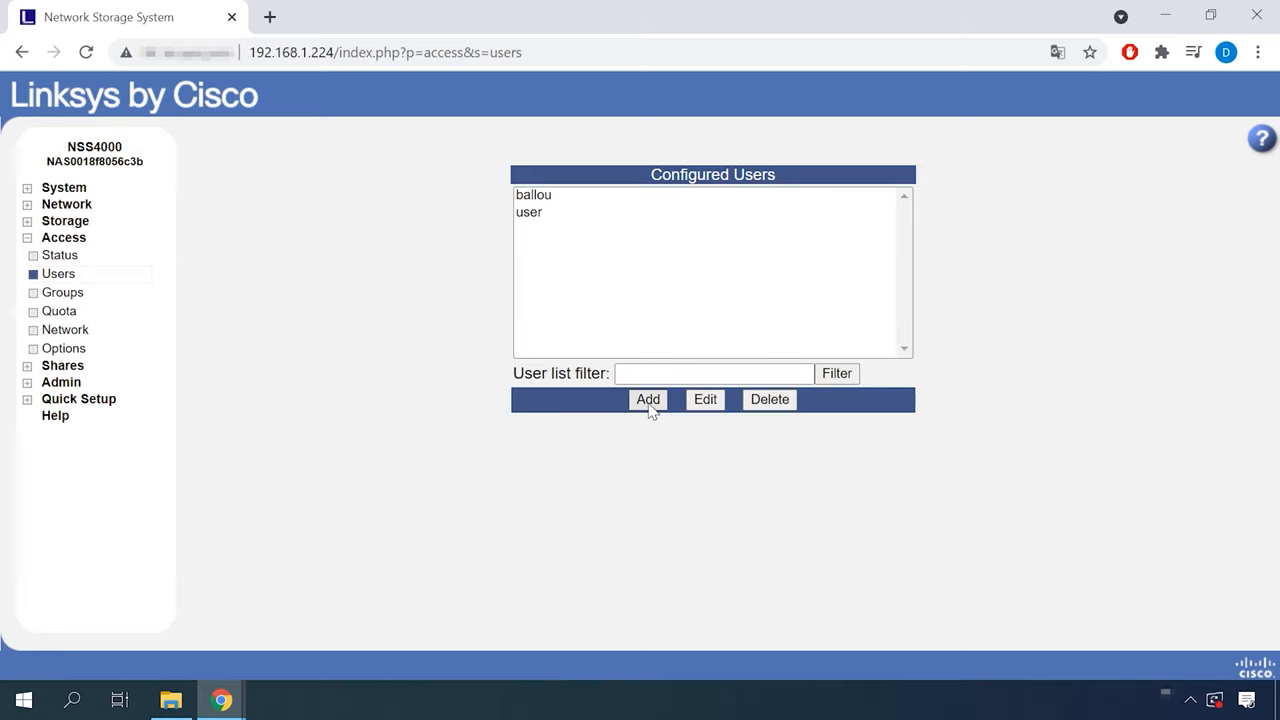
pyautogui.click(647, 399)
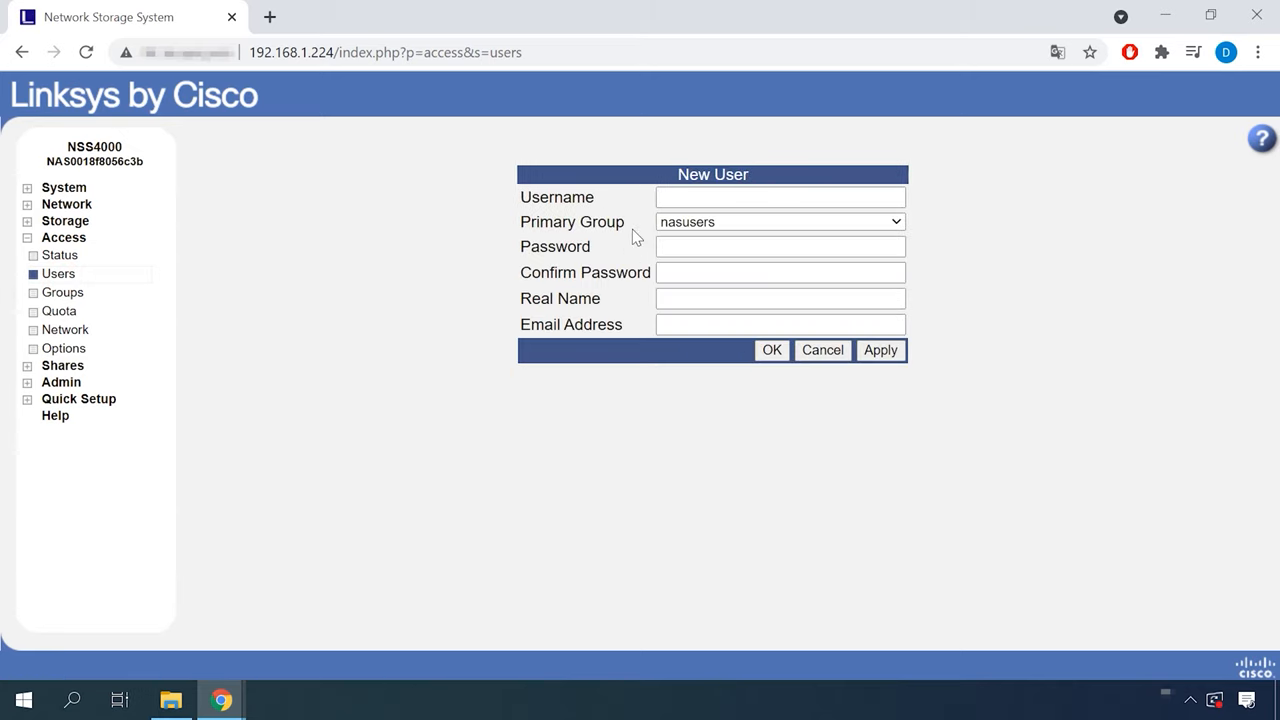
pyautogui.click(780, 197)
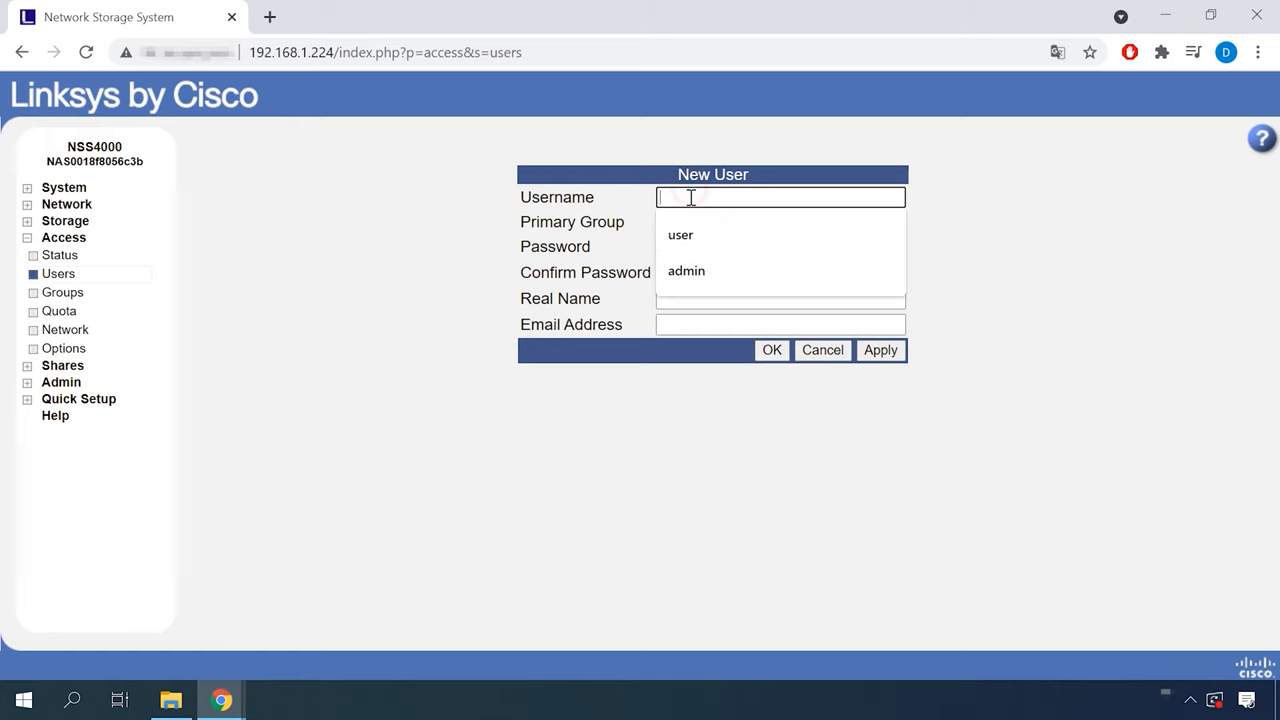
pyautogui.write('user1')
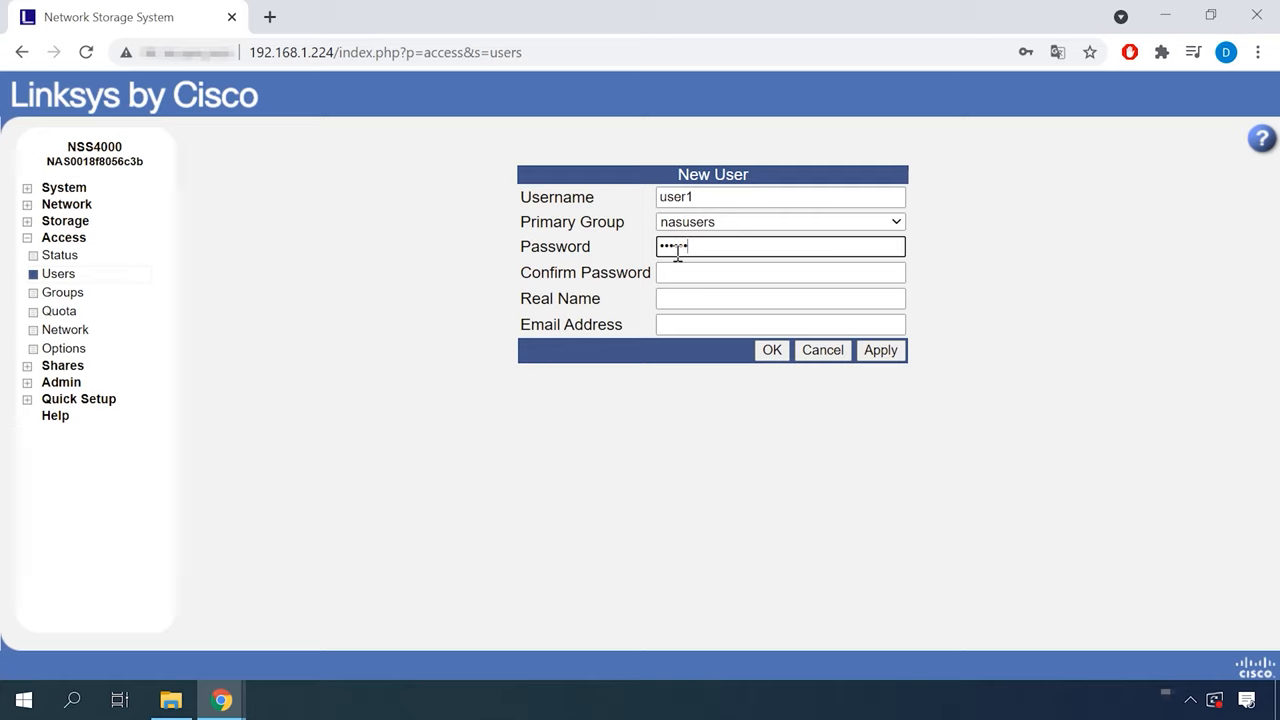
pyautogui.write('••••••')
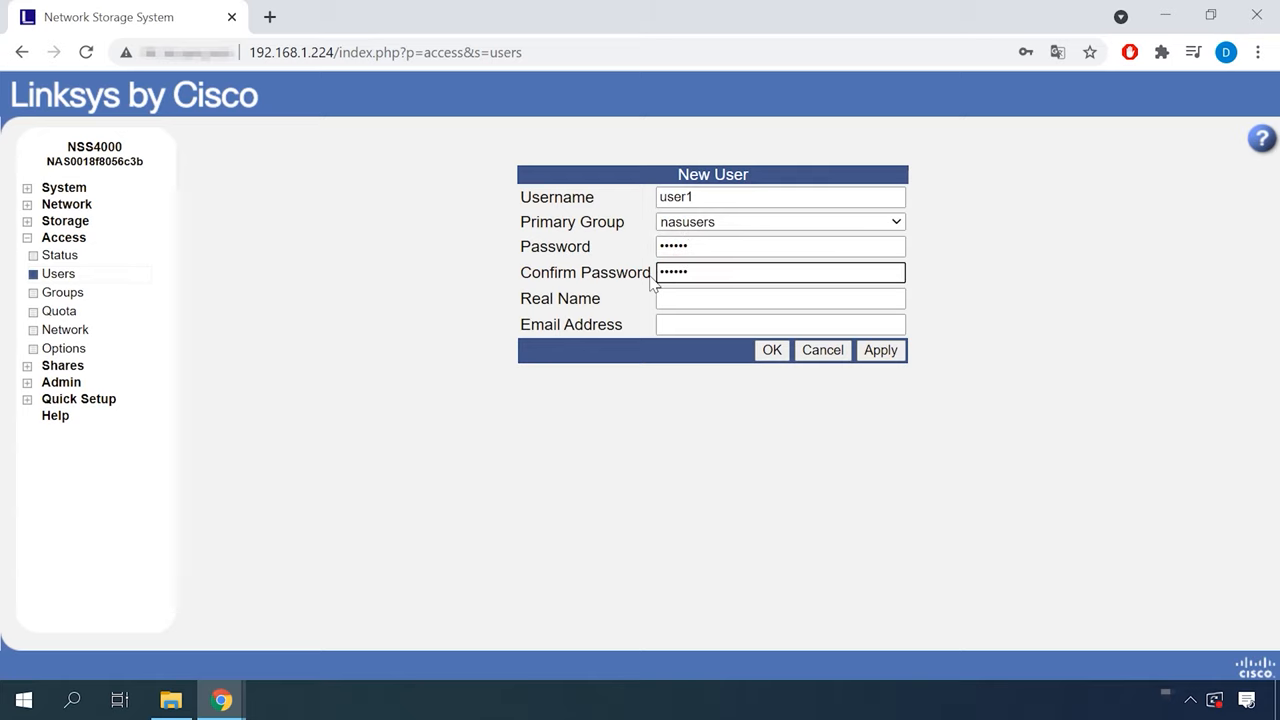
pyautogui.moveTo(650, 303)
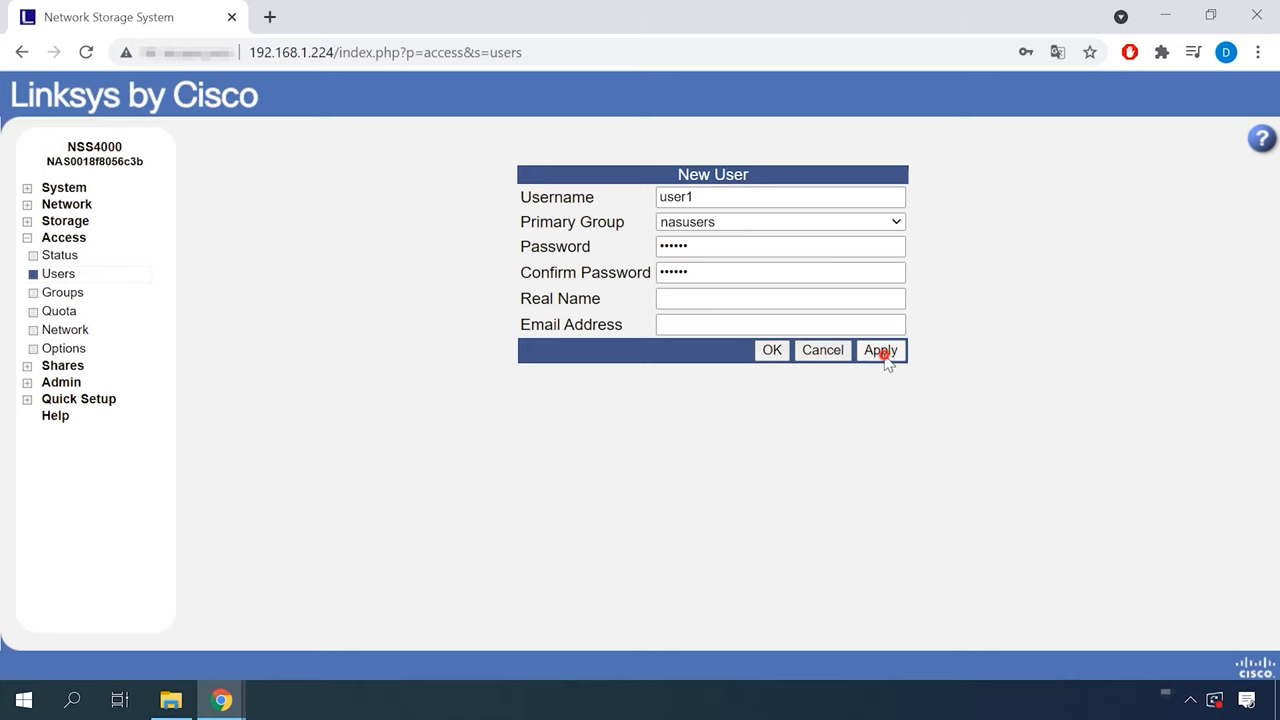
pyautogui.click(881, 350)
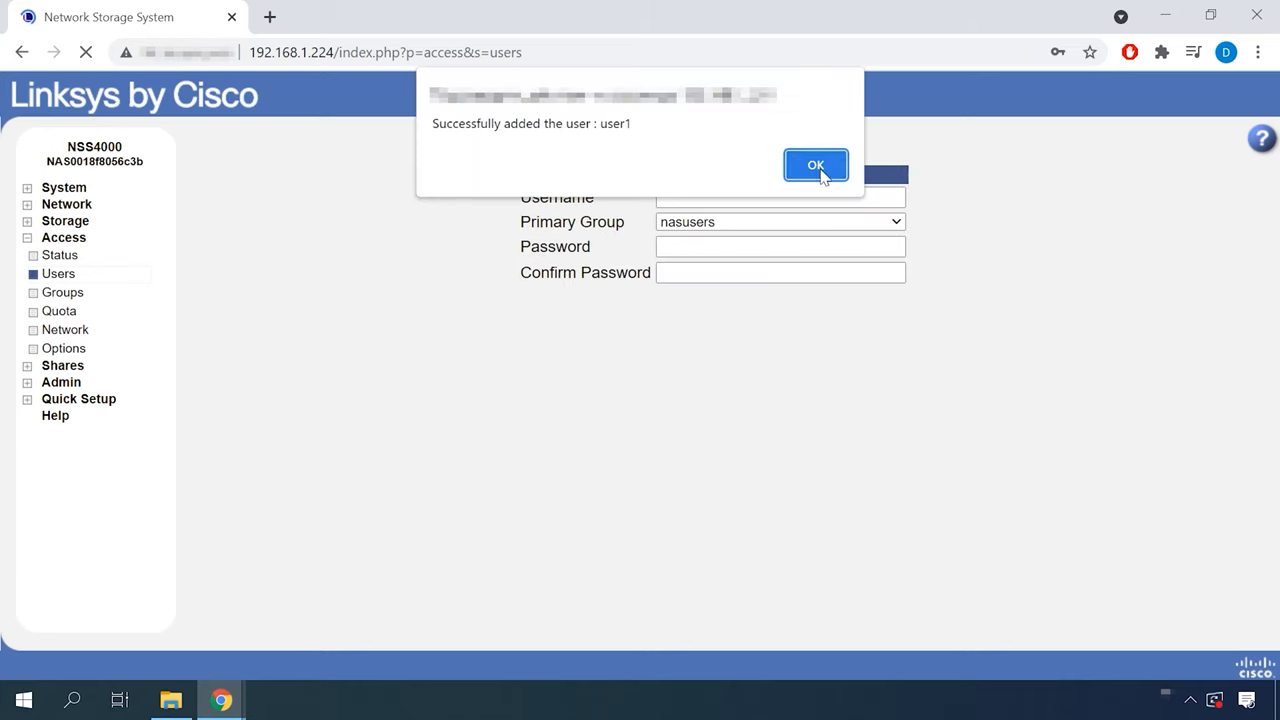
pyautogui.click(815, 164)
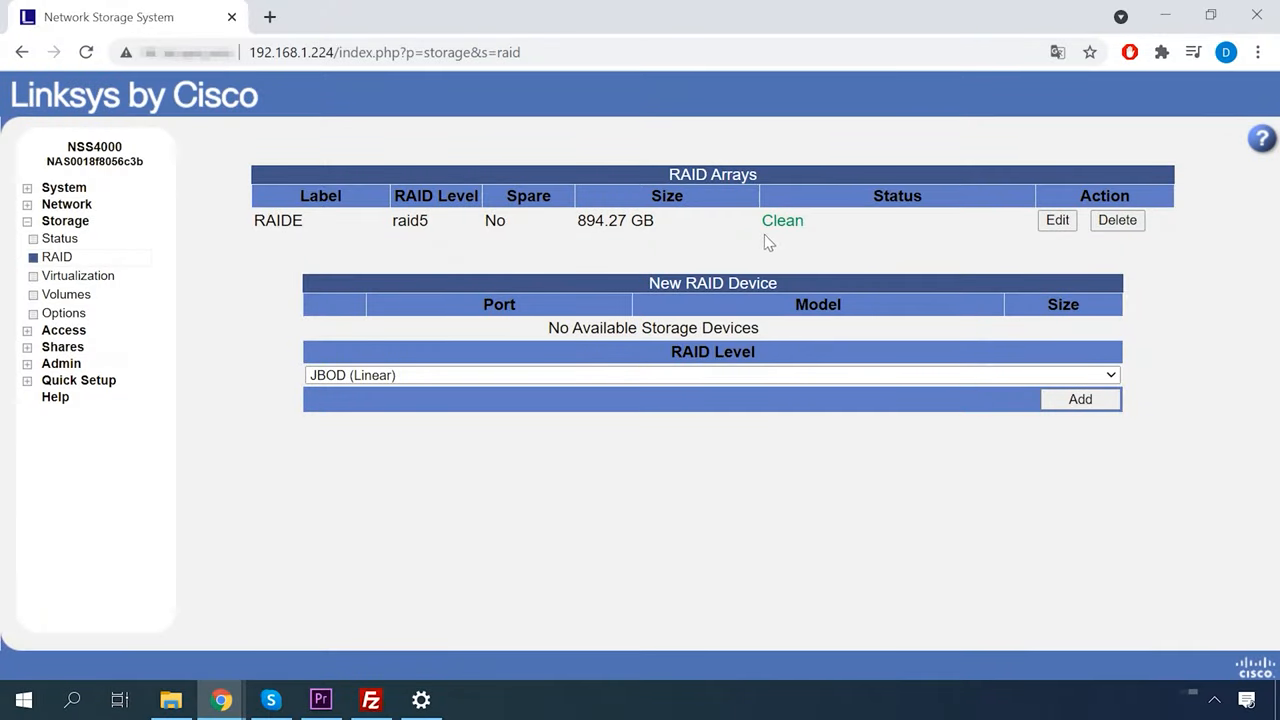
pyautogui.moveTo(673, 501)
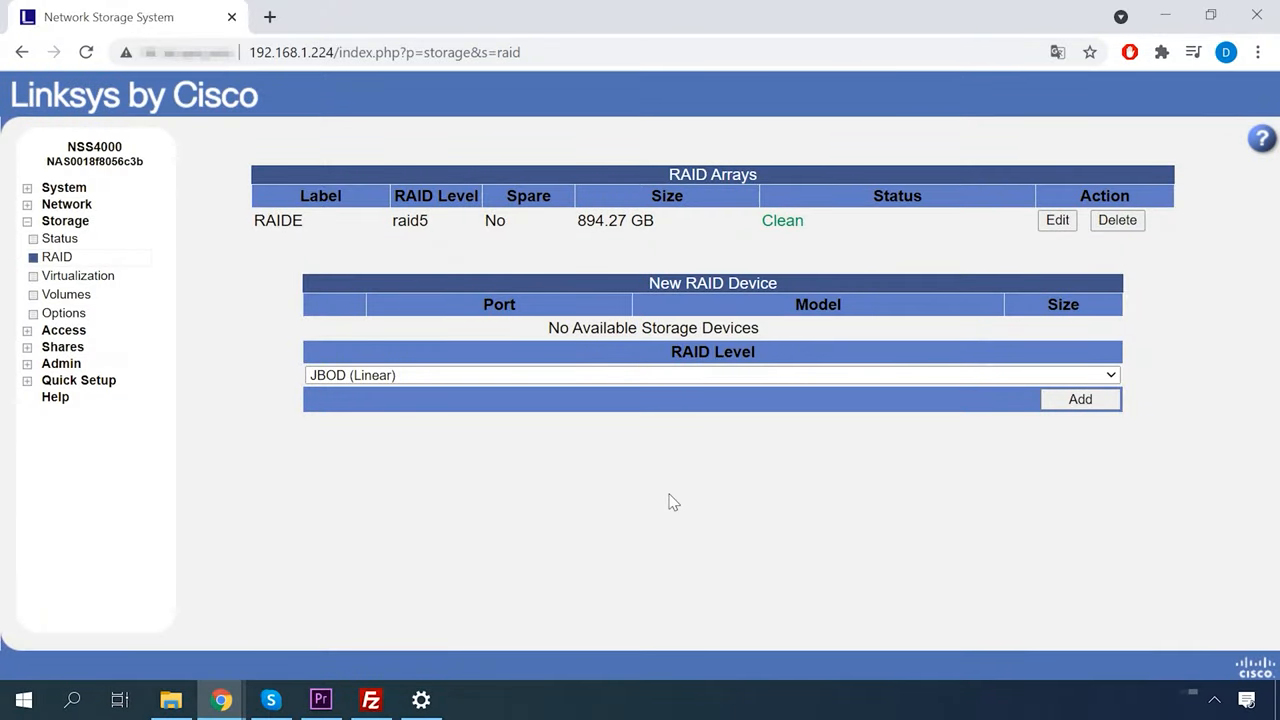
pyautogui.moveTo(666, 494)
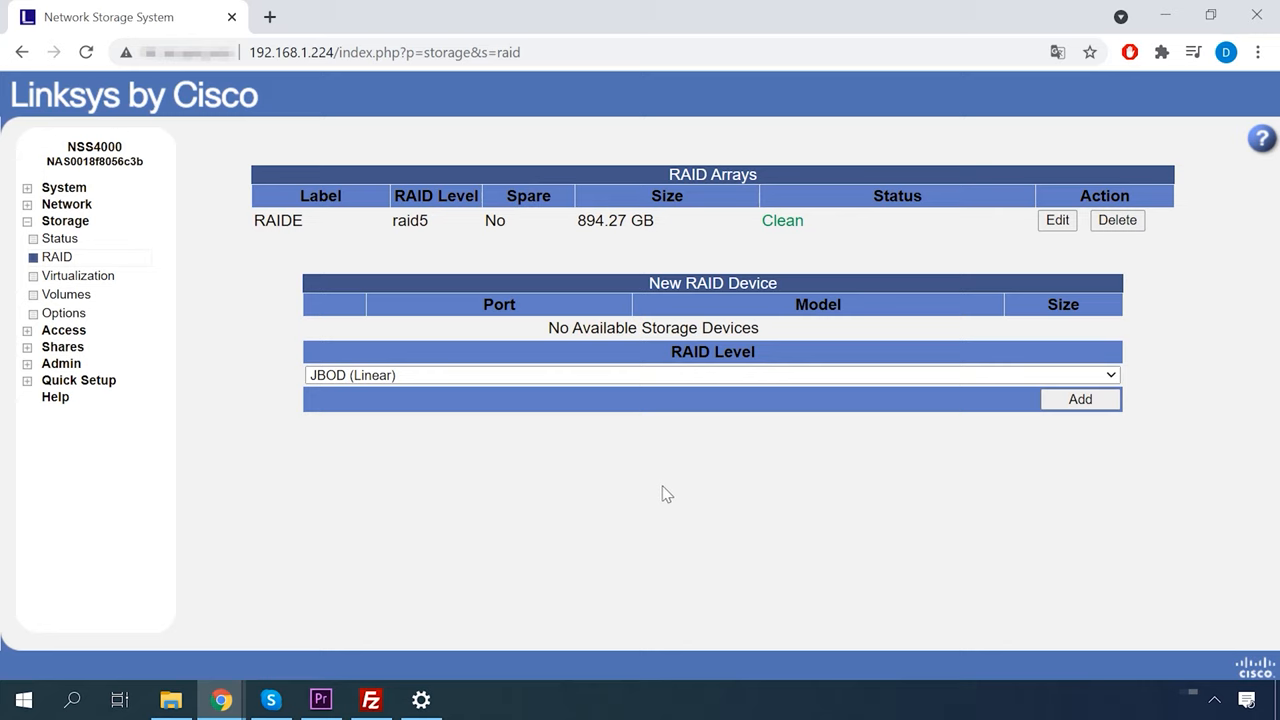
pyautogui.moveTo(61, 363)
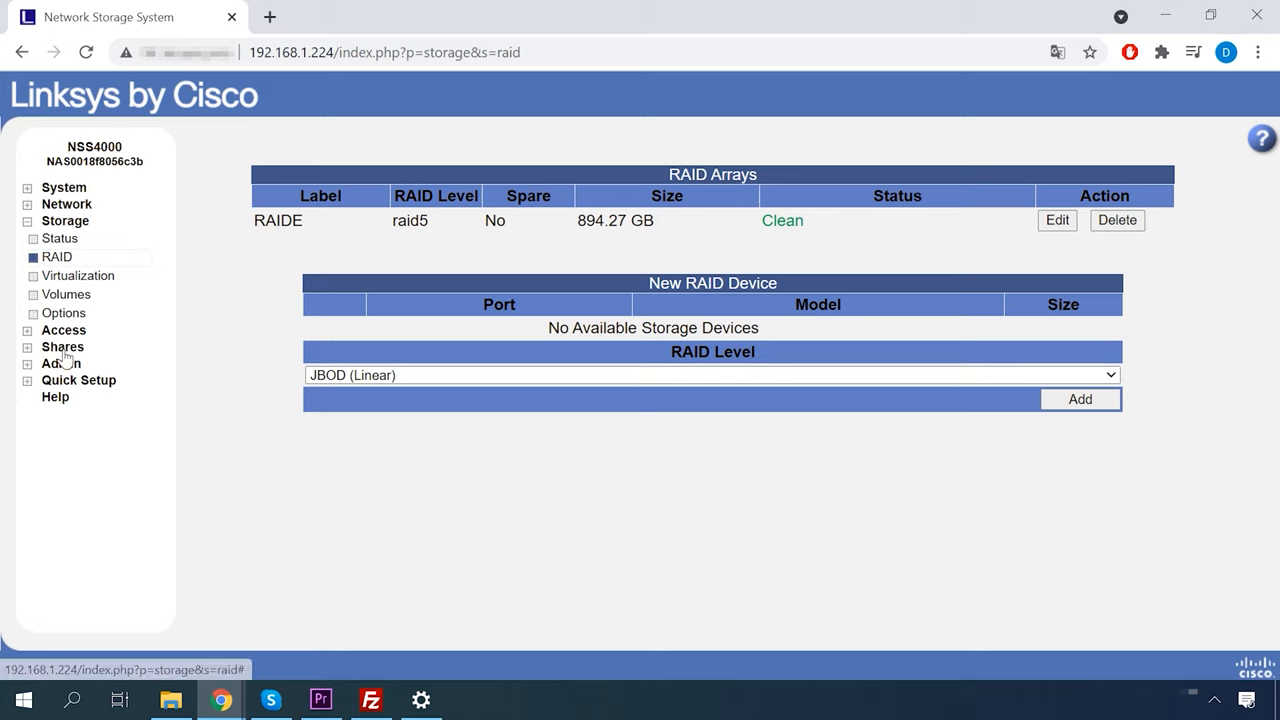
# Expand the Shares section in the left menu
pyautogui.click(62, 346)
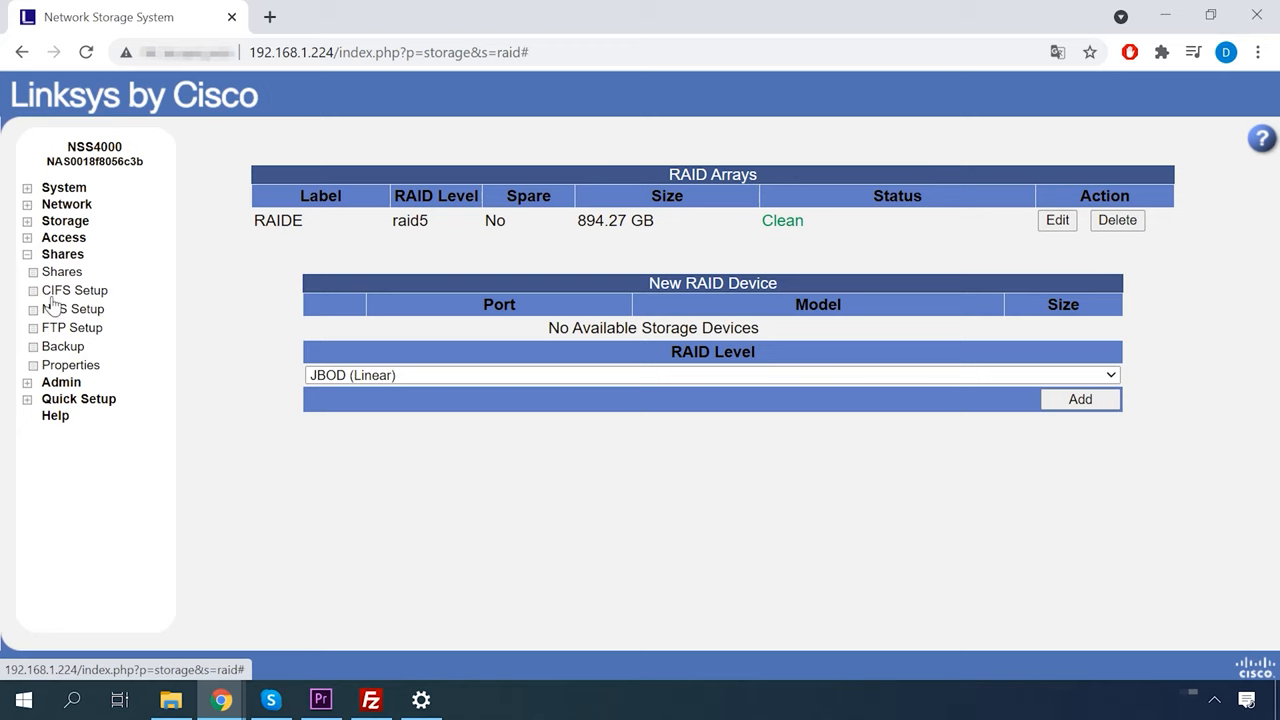
# Start a new share named Storage, marked Public, with CIFS, NFS and FTP enabled
pyautogui.click(61, 271)
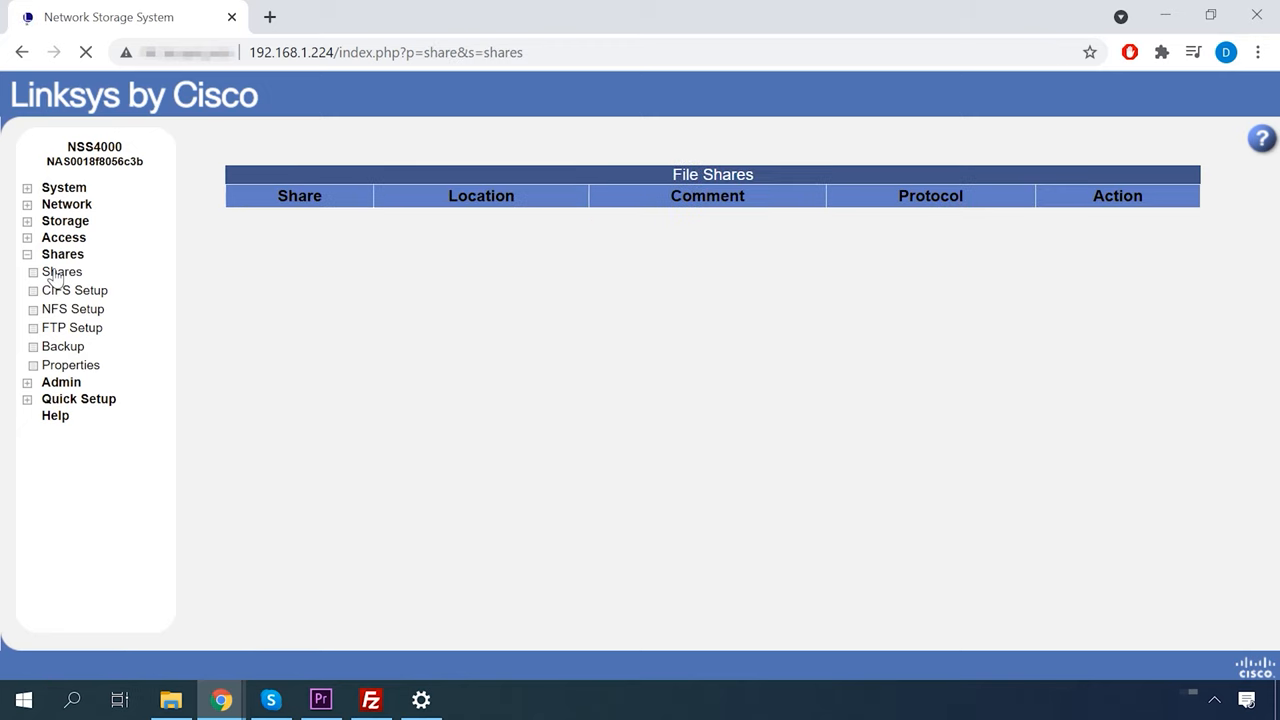
pyautogui.click(61, 271)
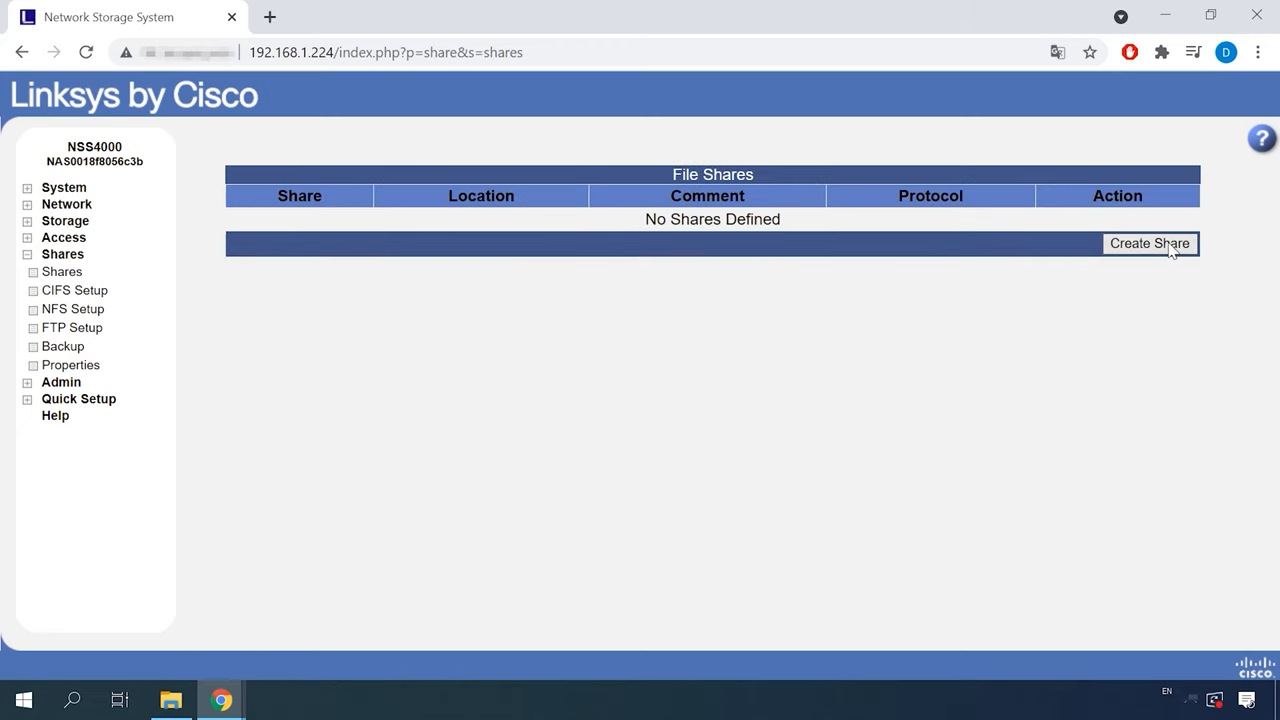
pyautogui.click(1149, 243)
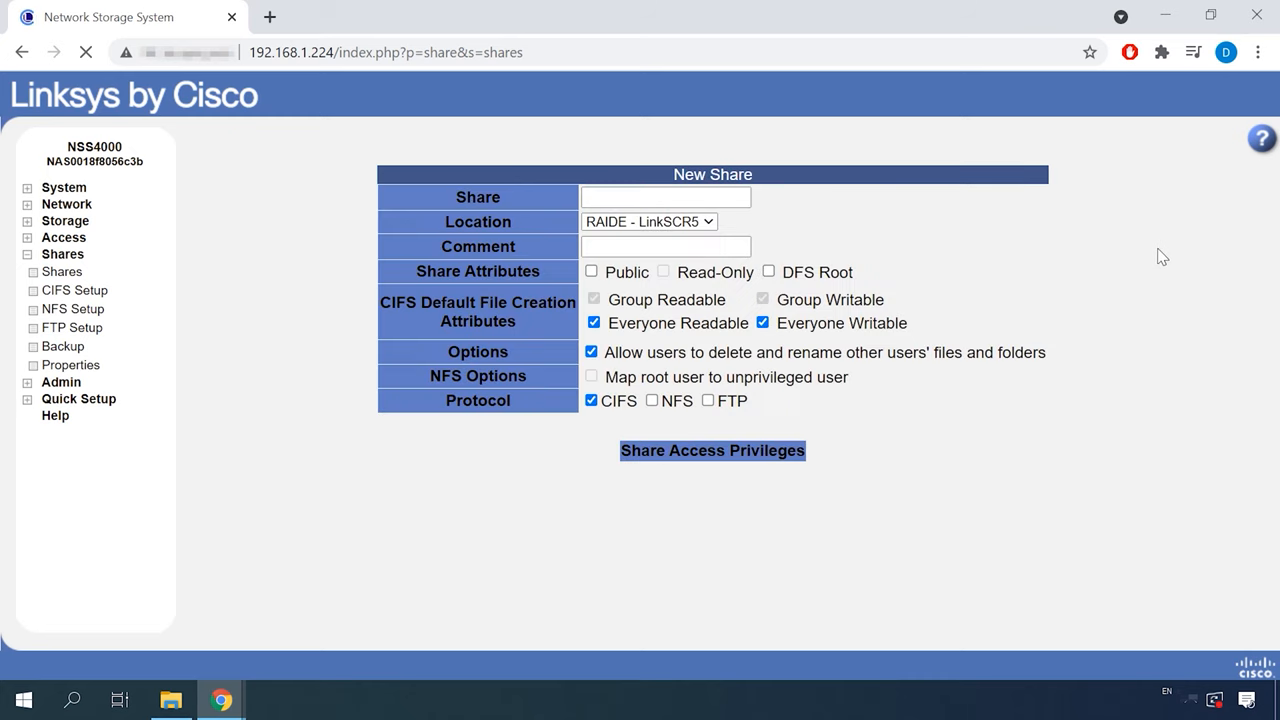
pyautogui.click(712, 450)
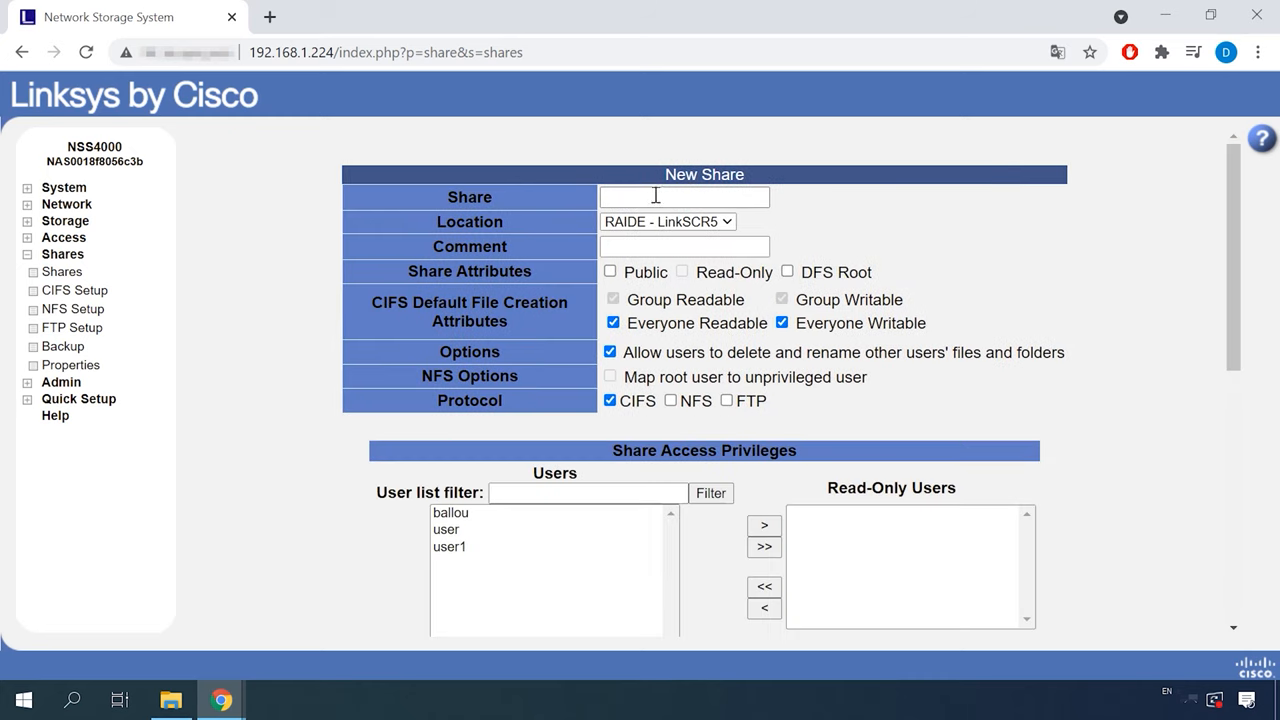
pyautogui.write('Storage')
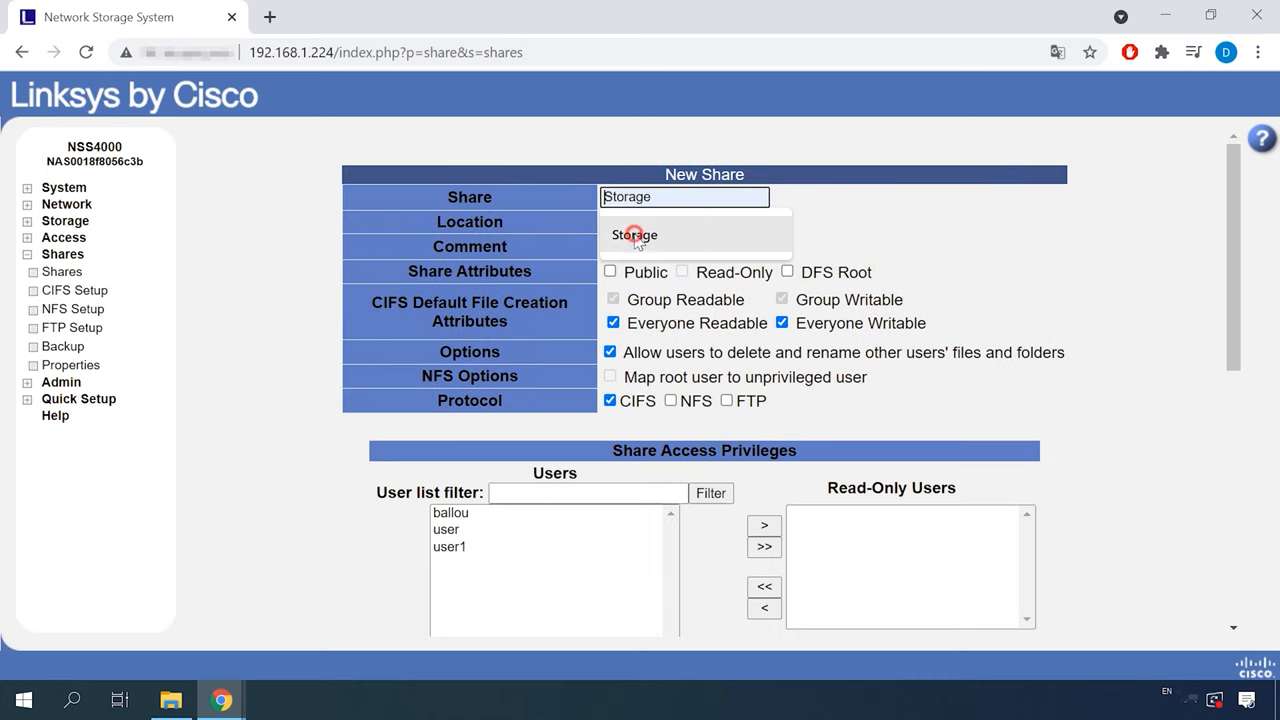
pyautogui.click(633, 235)
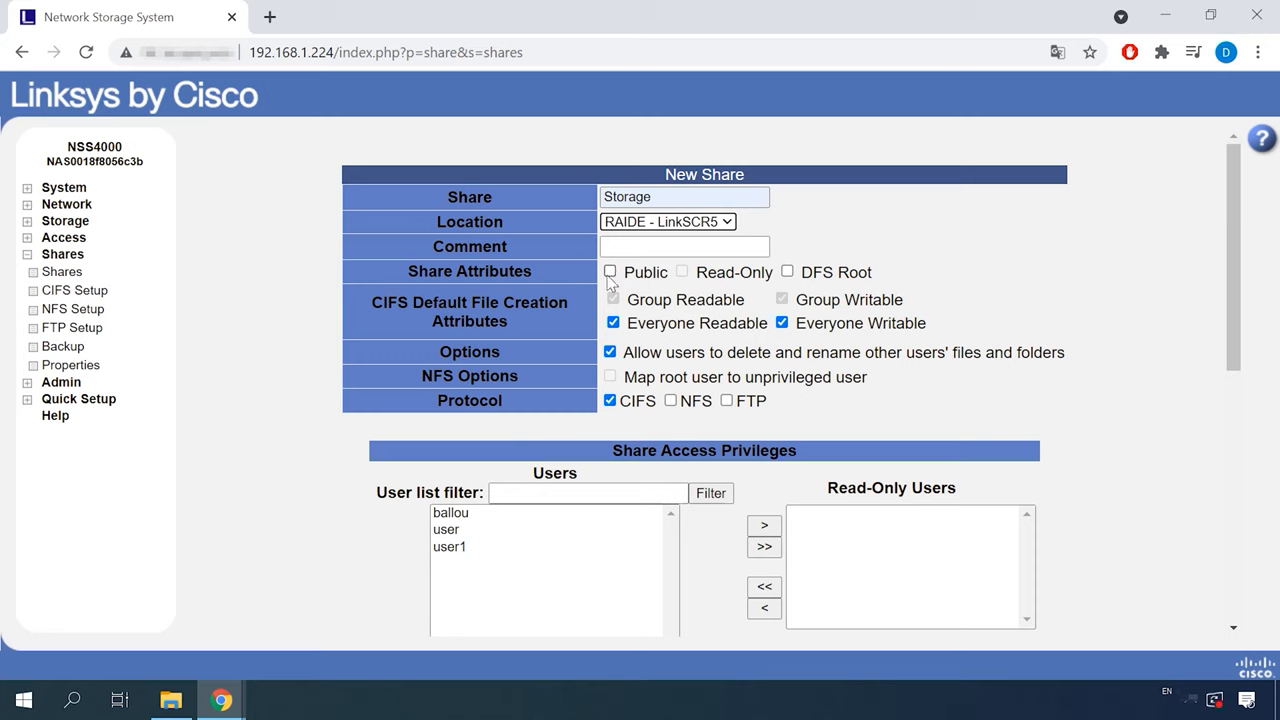
pyautogui.click(611, 271)
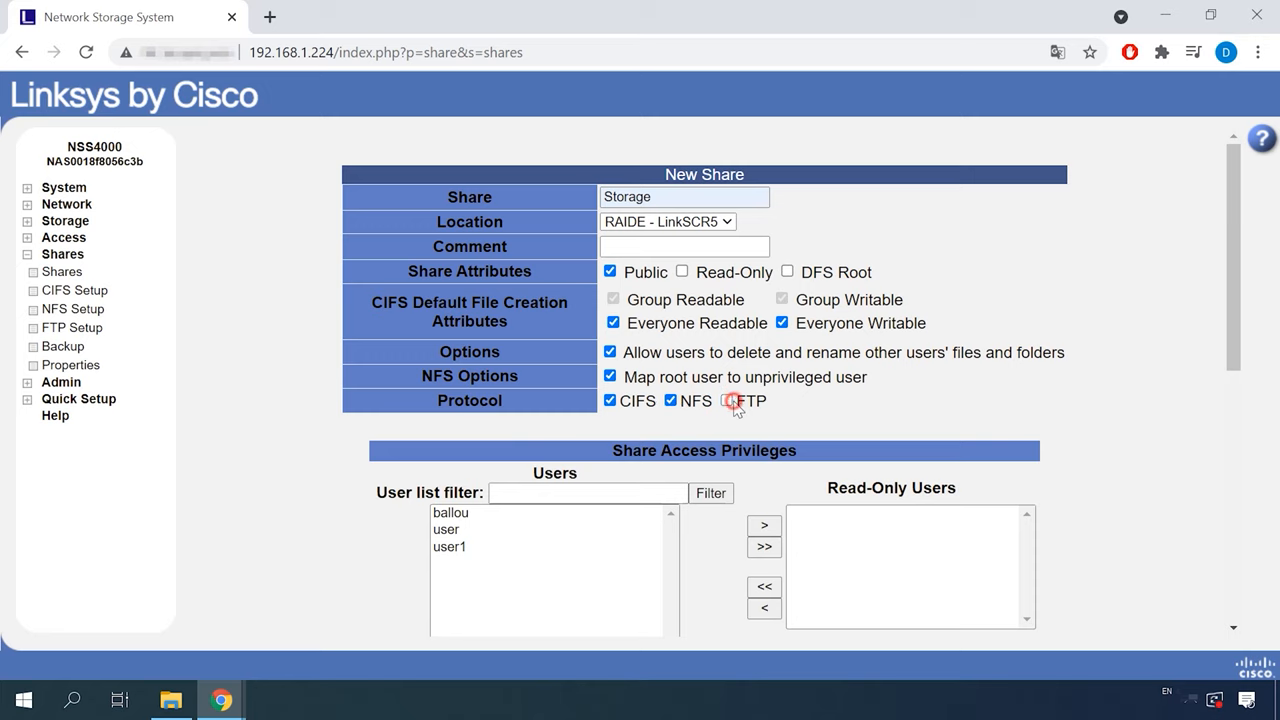
pyautogui.click(728, 401)
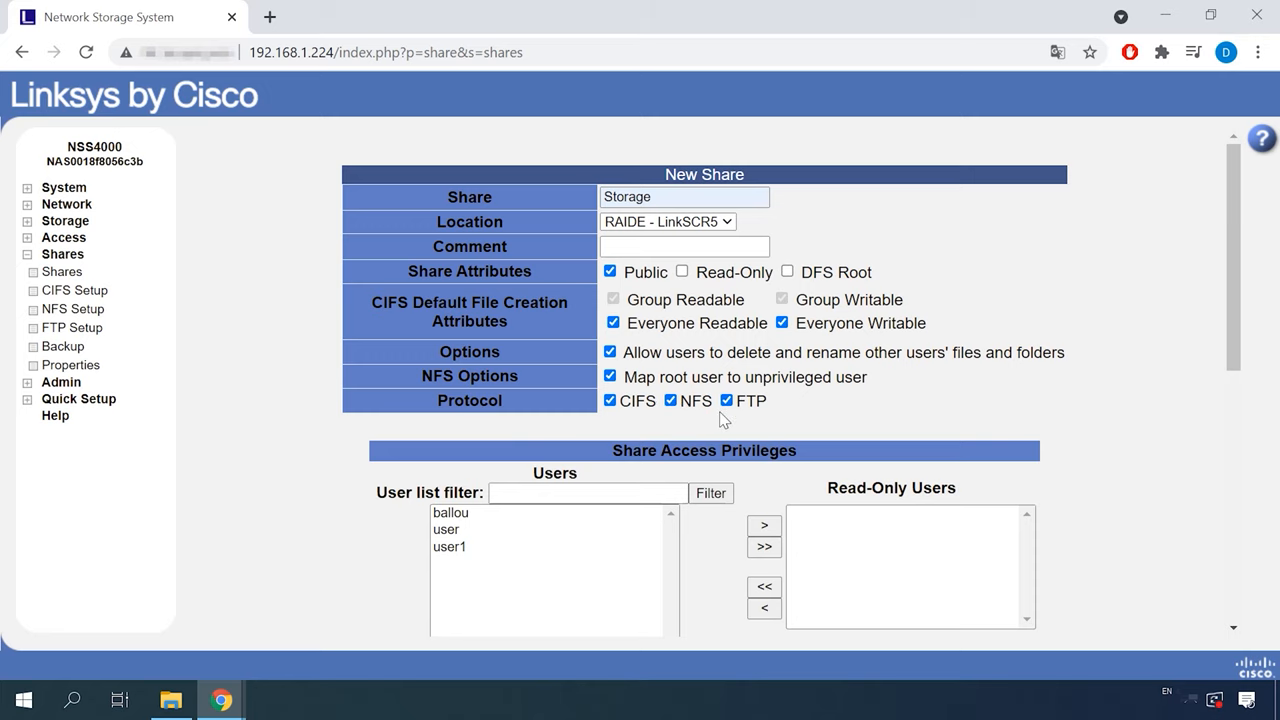
# Give users ballou, user and user1 read-write access to the share and save with OK
pyautogui.scroll(-3)
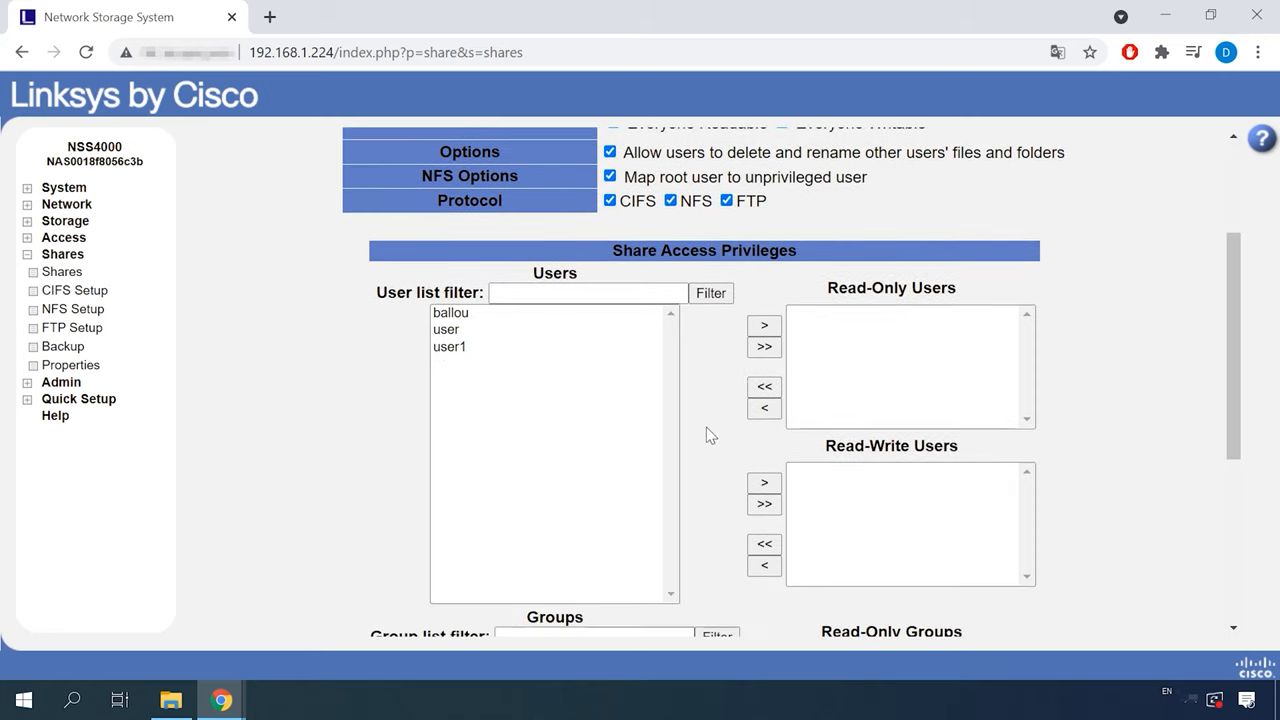
pyautogui.click(447, 329)
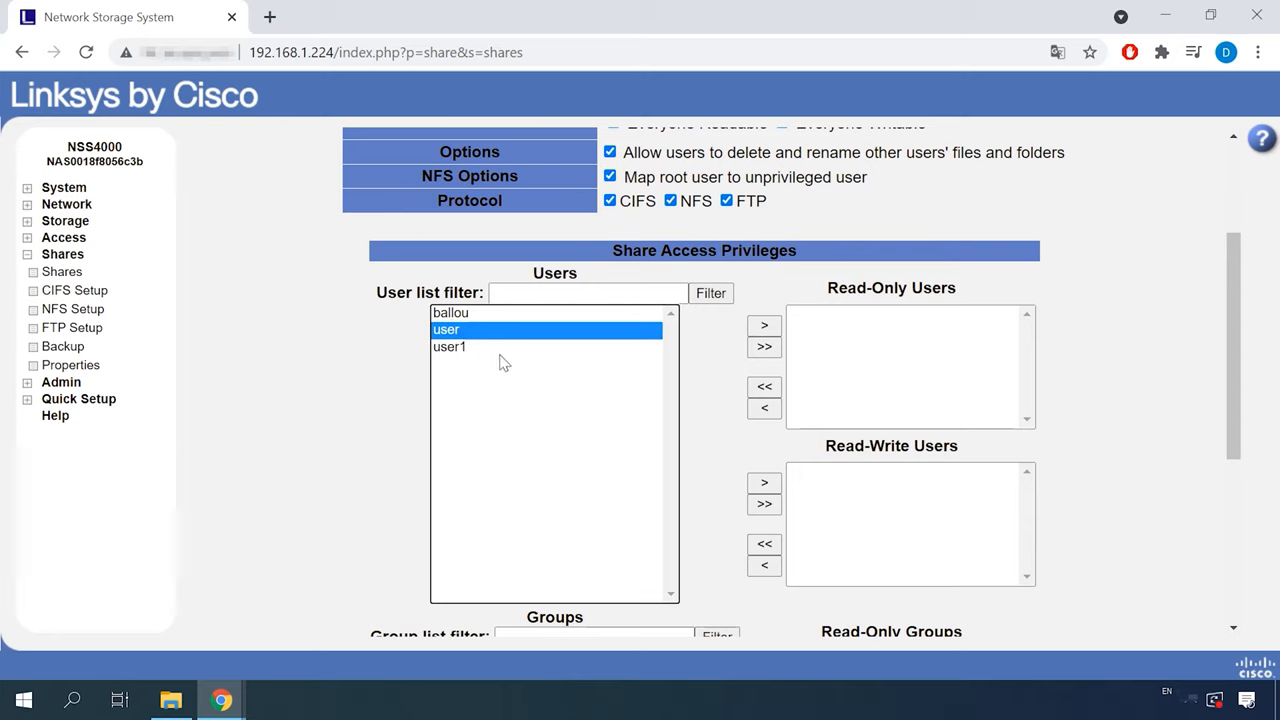
pyautogui.click(450, 312)
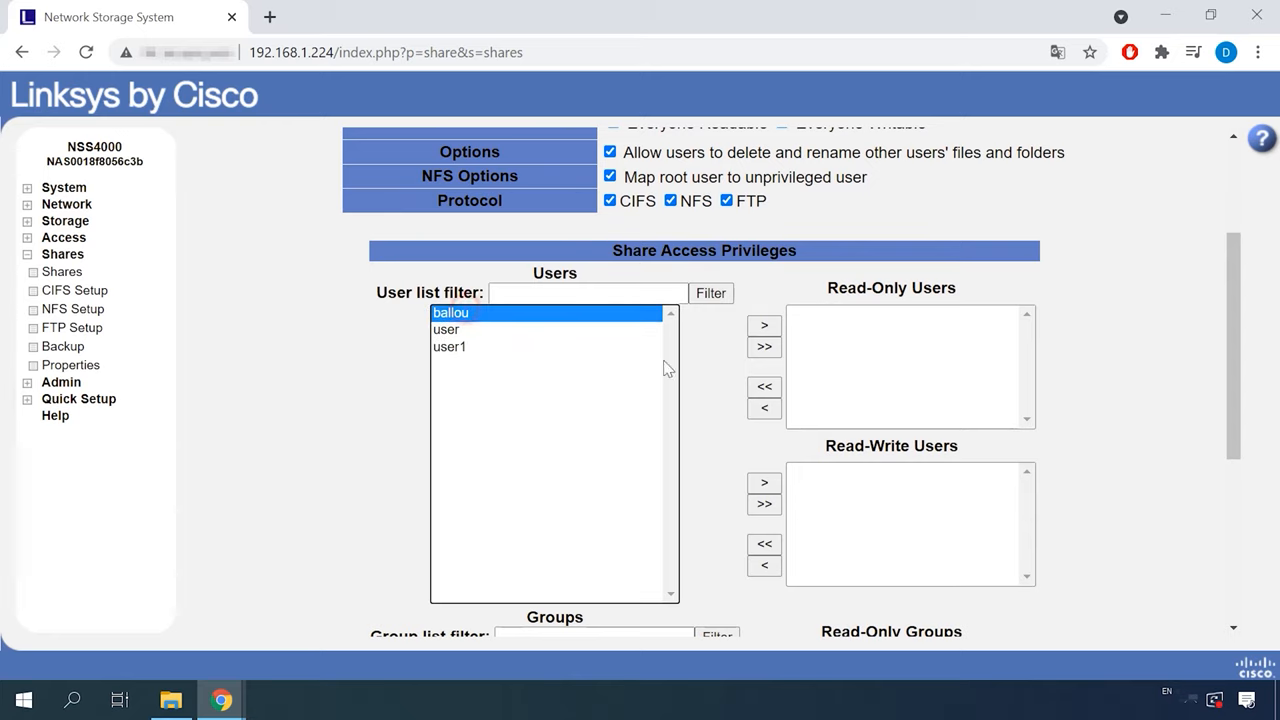
pyautogui.click(764, 503)
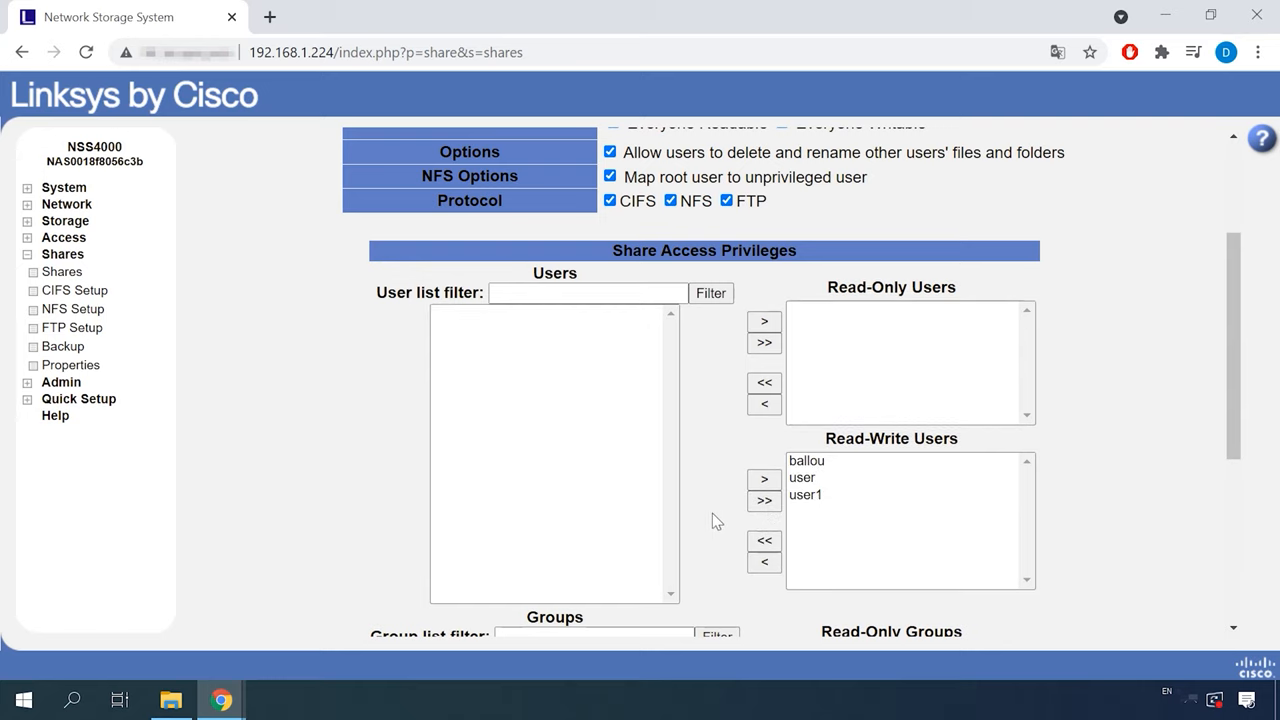
pyautogui.scroll(-3)
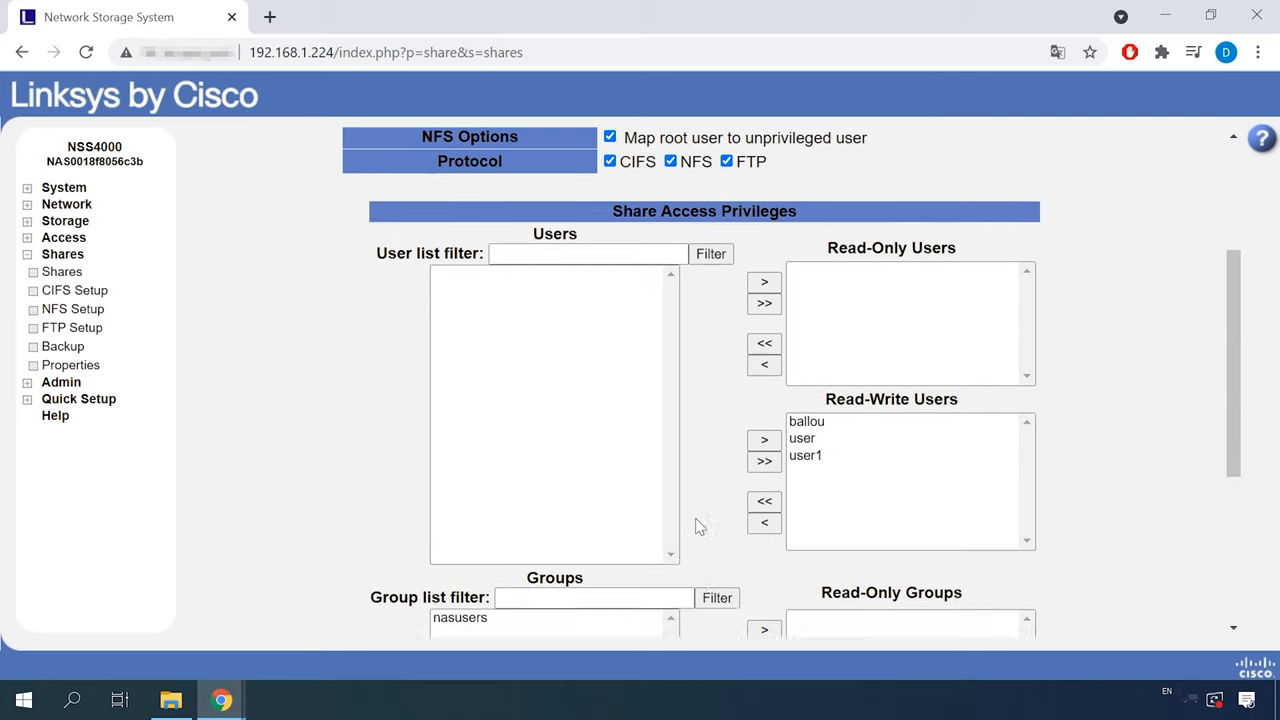
pyautogui.scroll(-3)
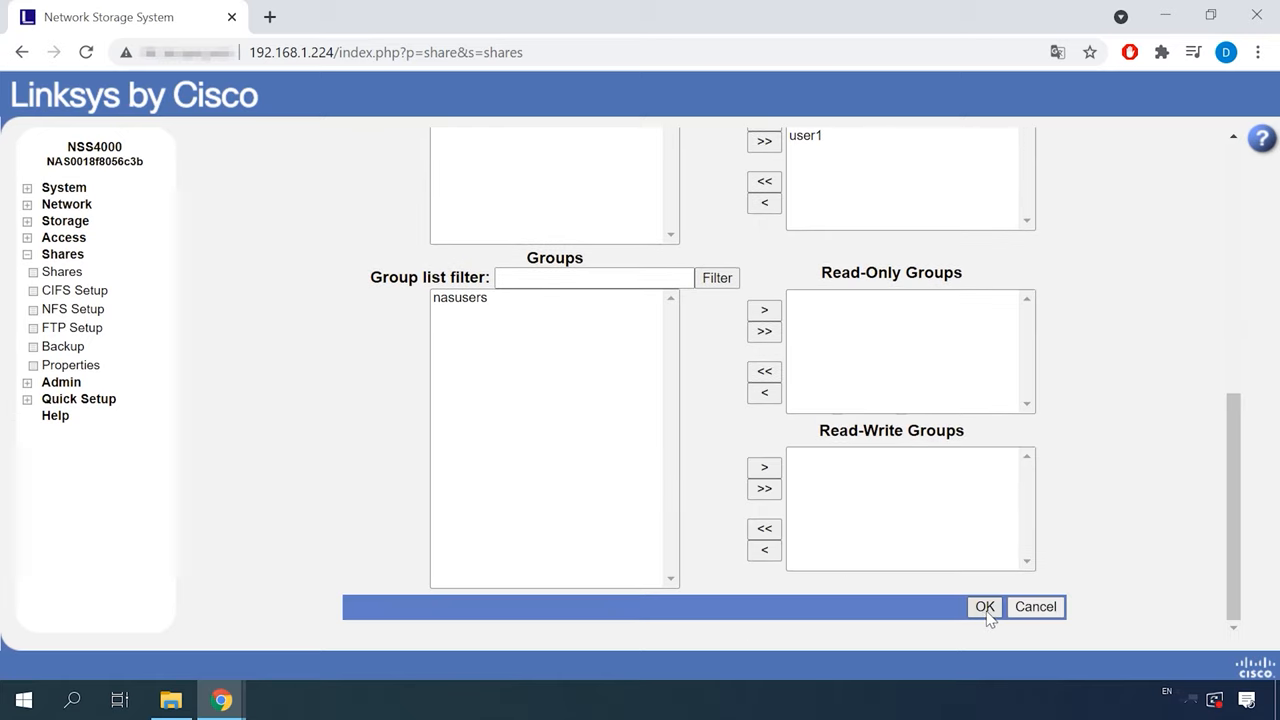
pyautogui.click(984, 606)
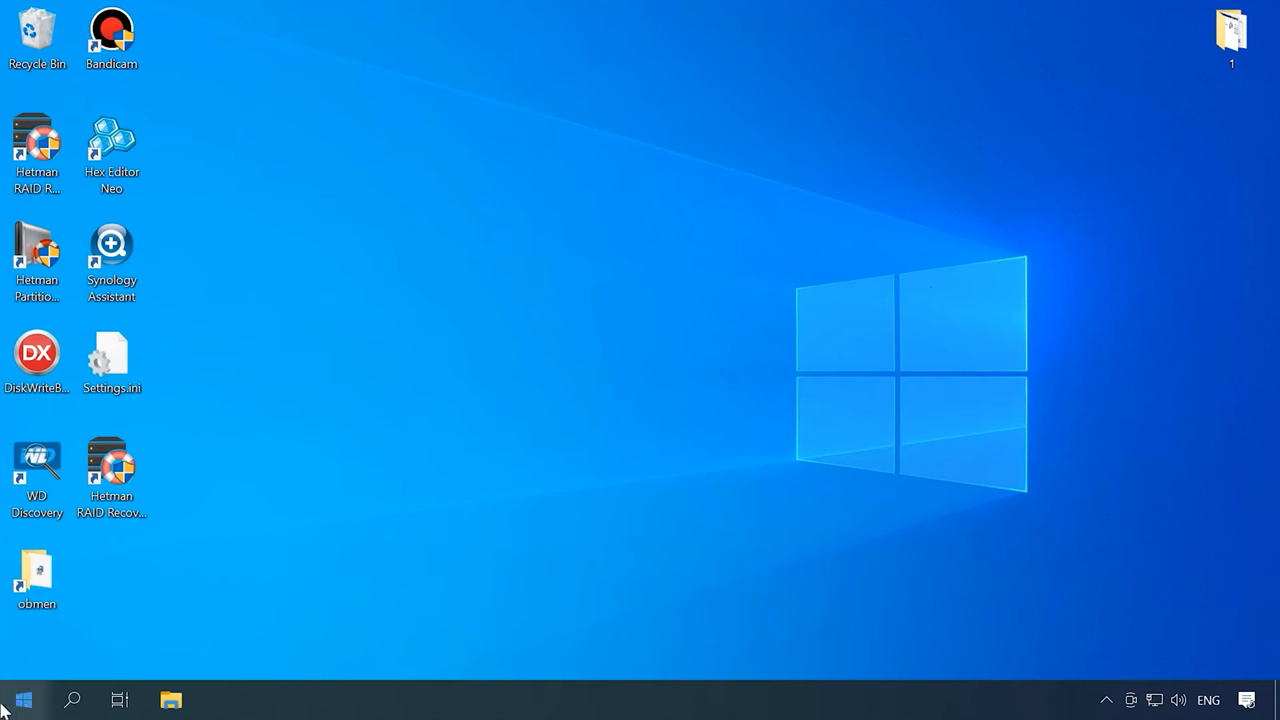
# Open Disk Management and scroll through the disks to see the unallocated 298 GB NAS drives
pyautogui.rightClick(33, 694)
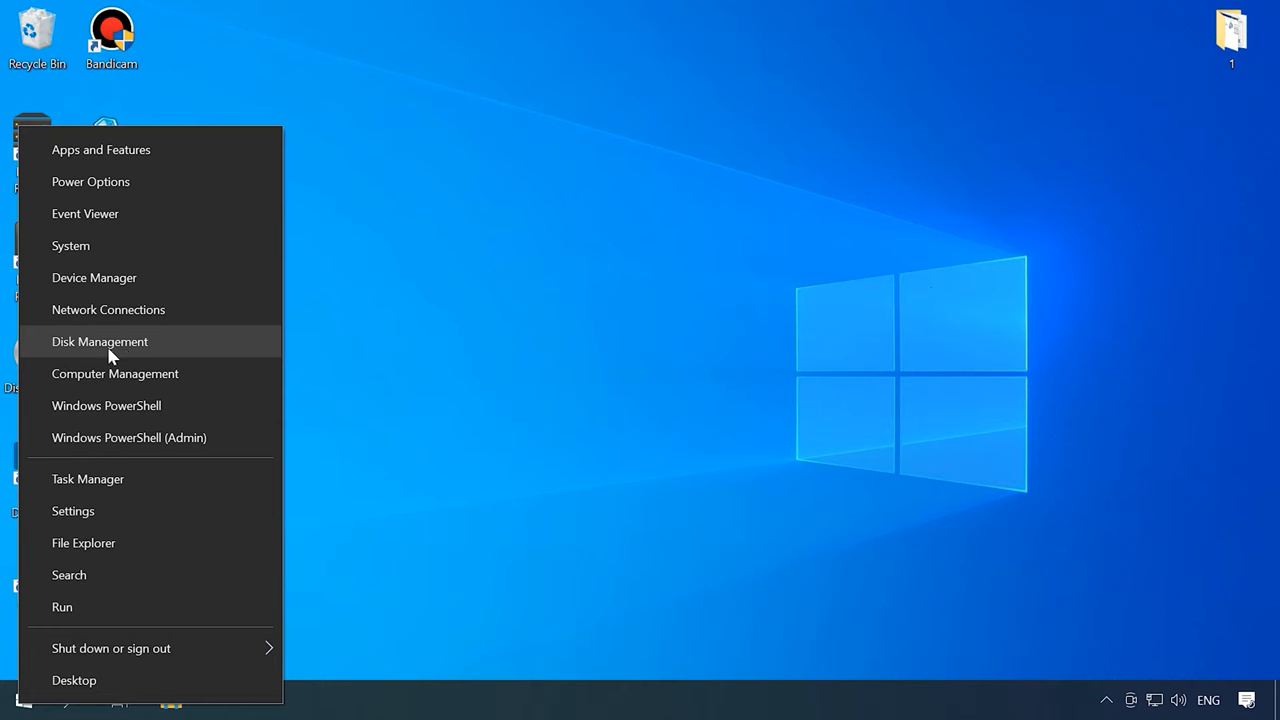
pyautogui.click(99, 341)
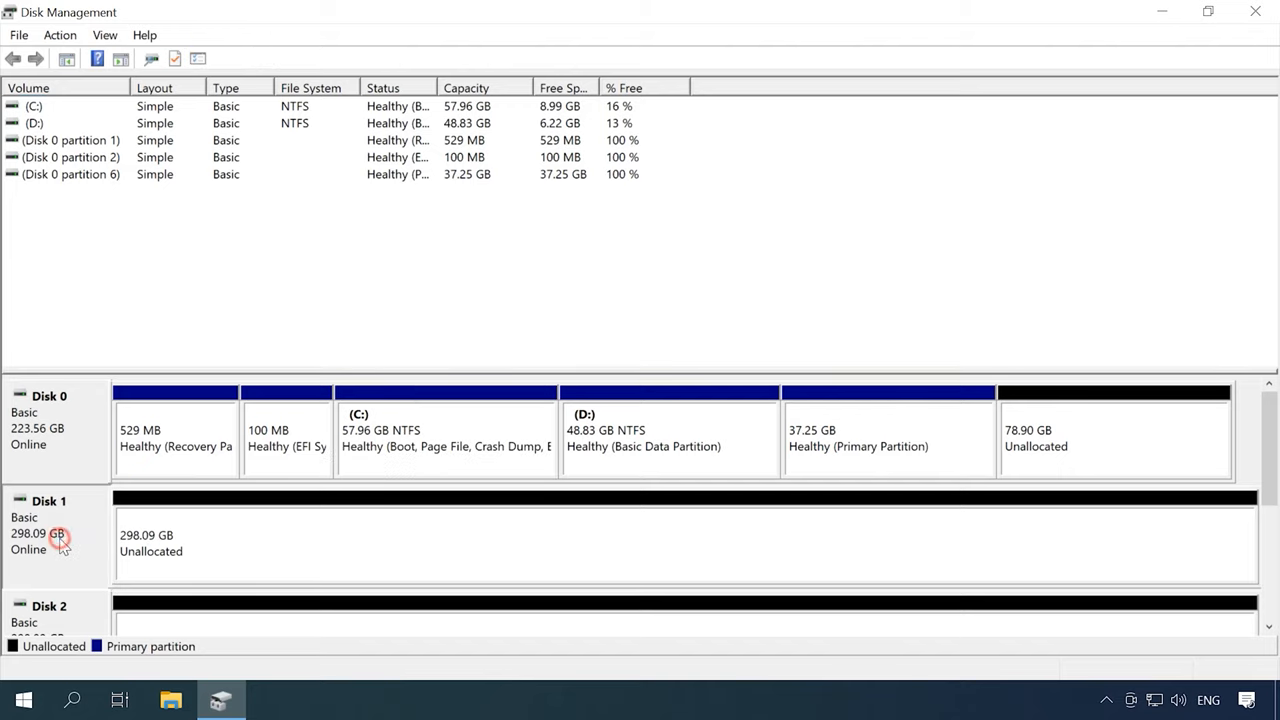
pyautogui.scroll(-3)
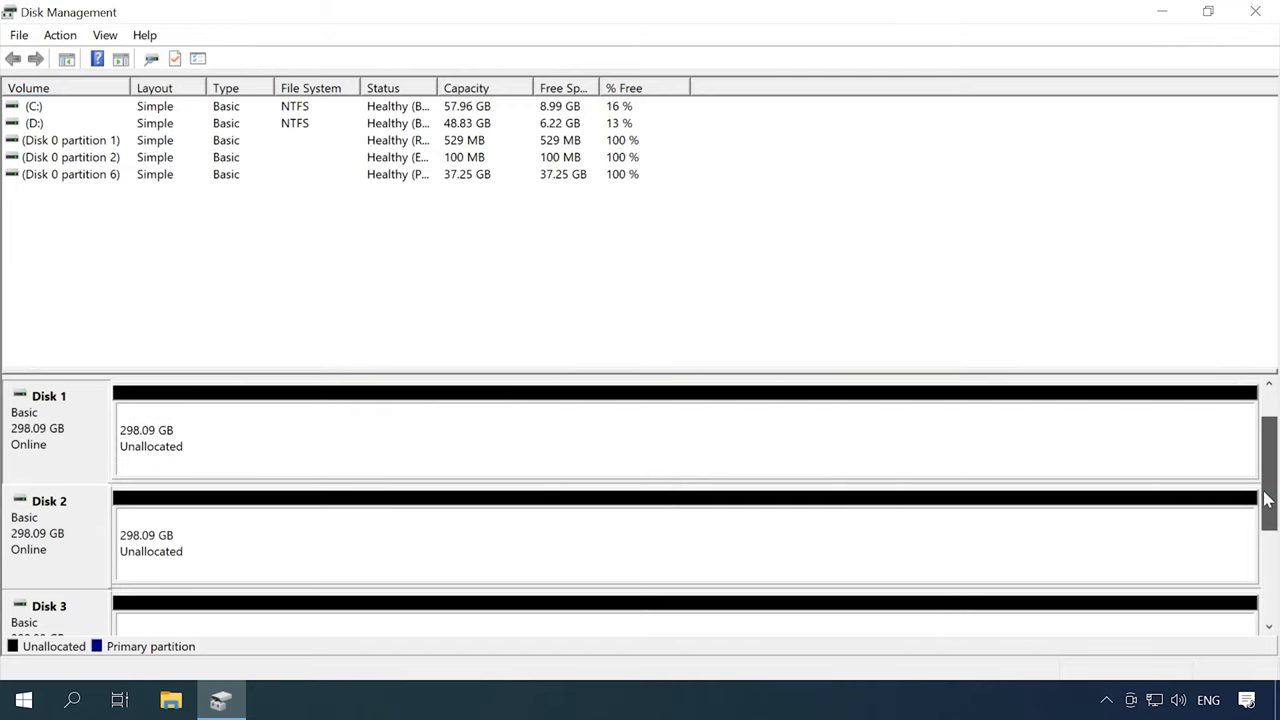
pyautogui.scroll(-3)
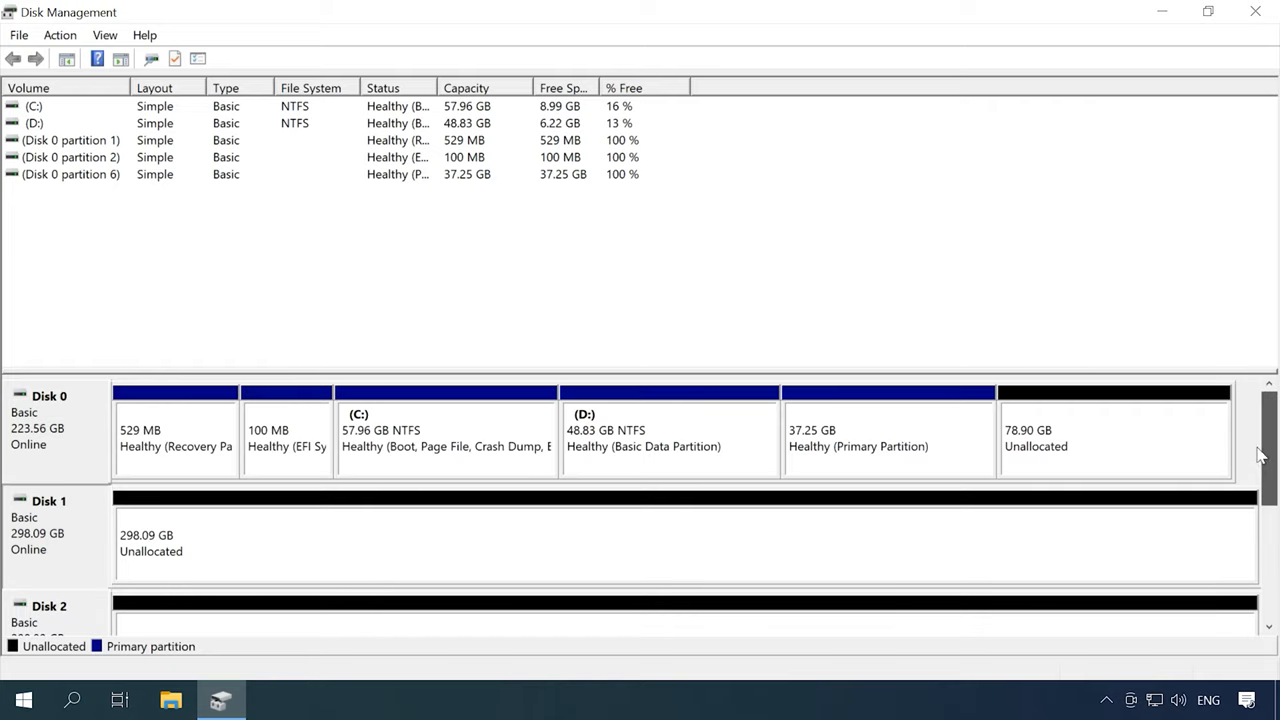
pyautogui.moveTo(63, 528)
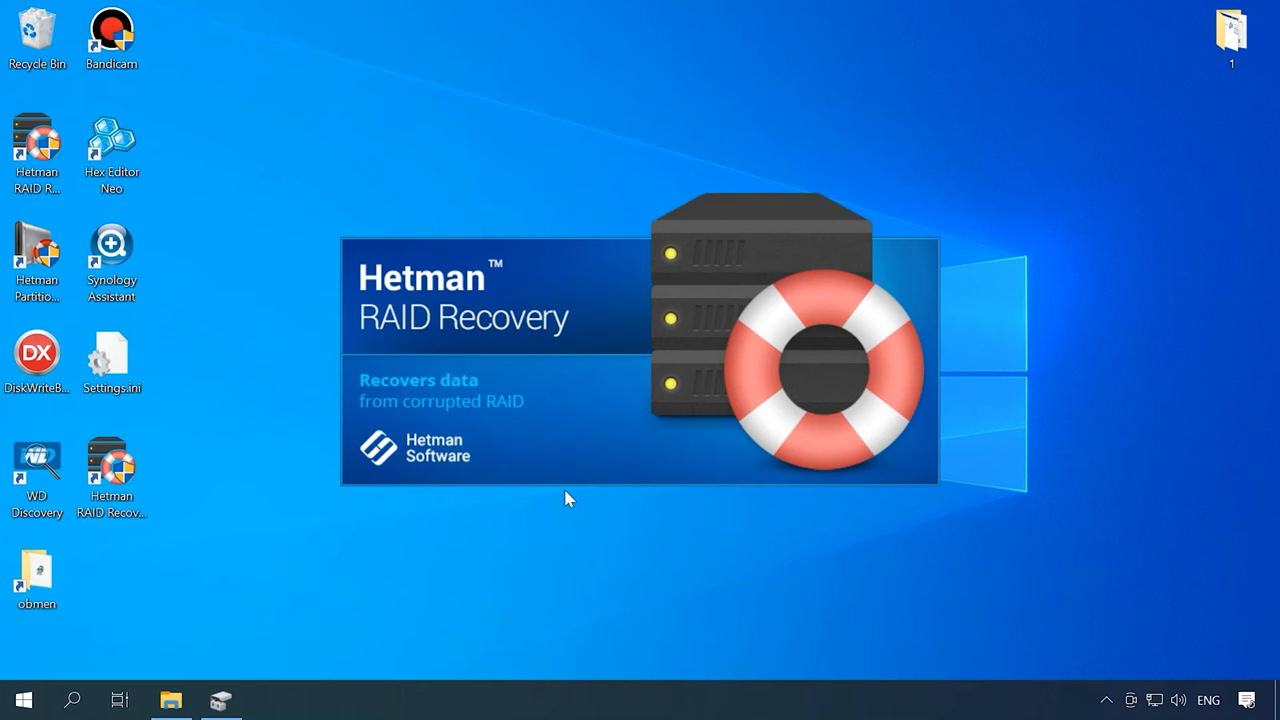
# Launch Hetman RAID Recovery, pick the RAIDE.LinkSCR5 volume on the RAID 5 array, and fast-scan it
pyautogui.doubleClick(111, 465)
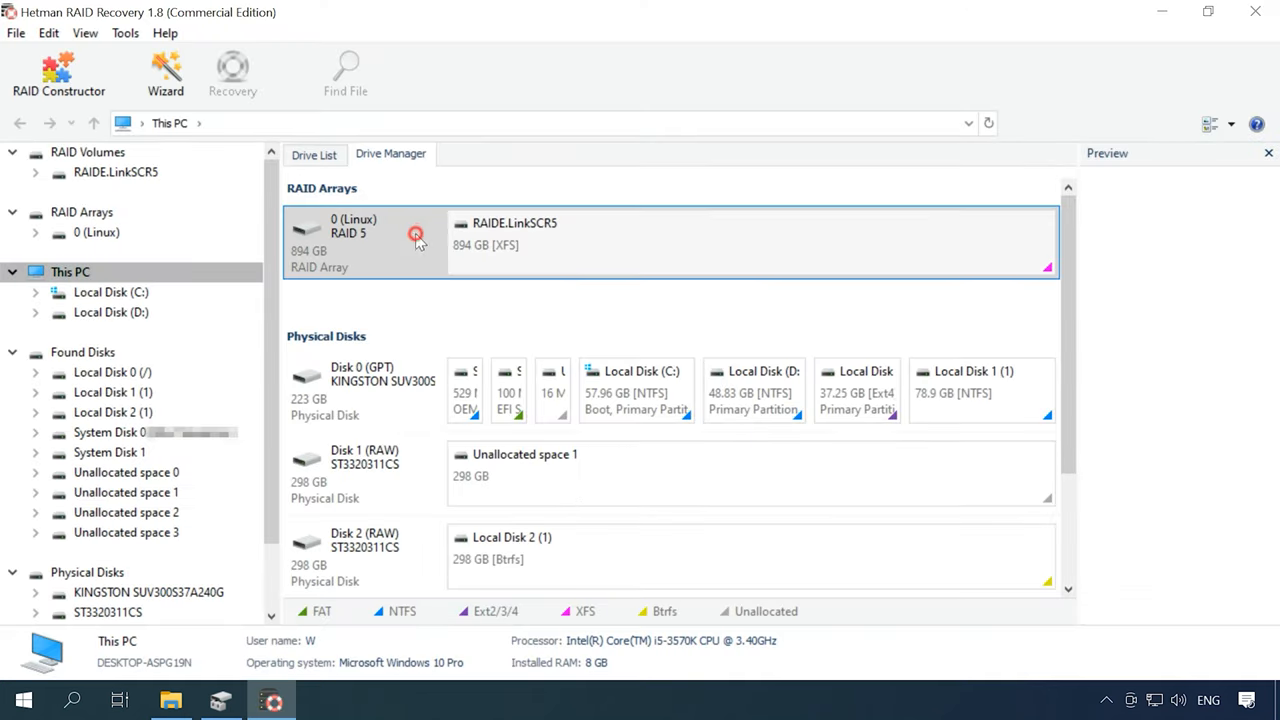
pyautogui.click(355, 240)
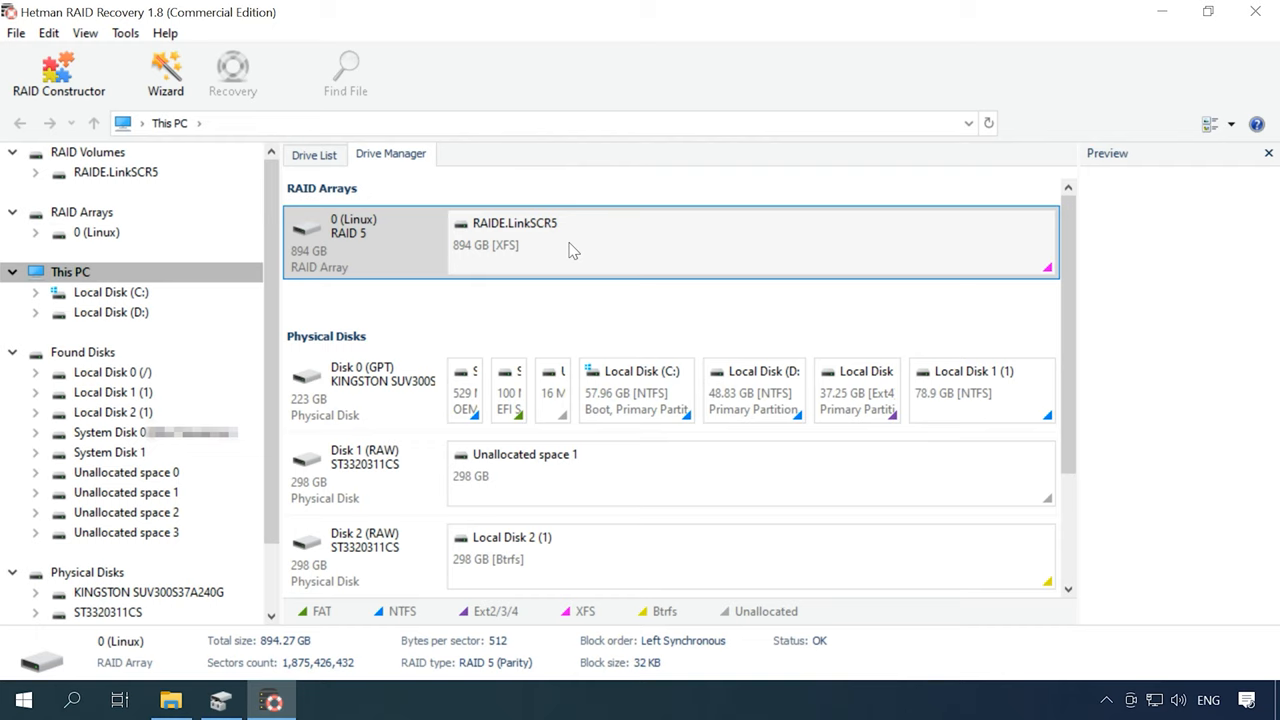
pyautogui.moveTo(585, 250)
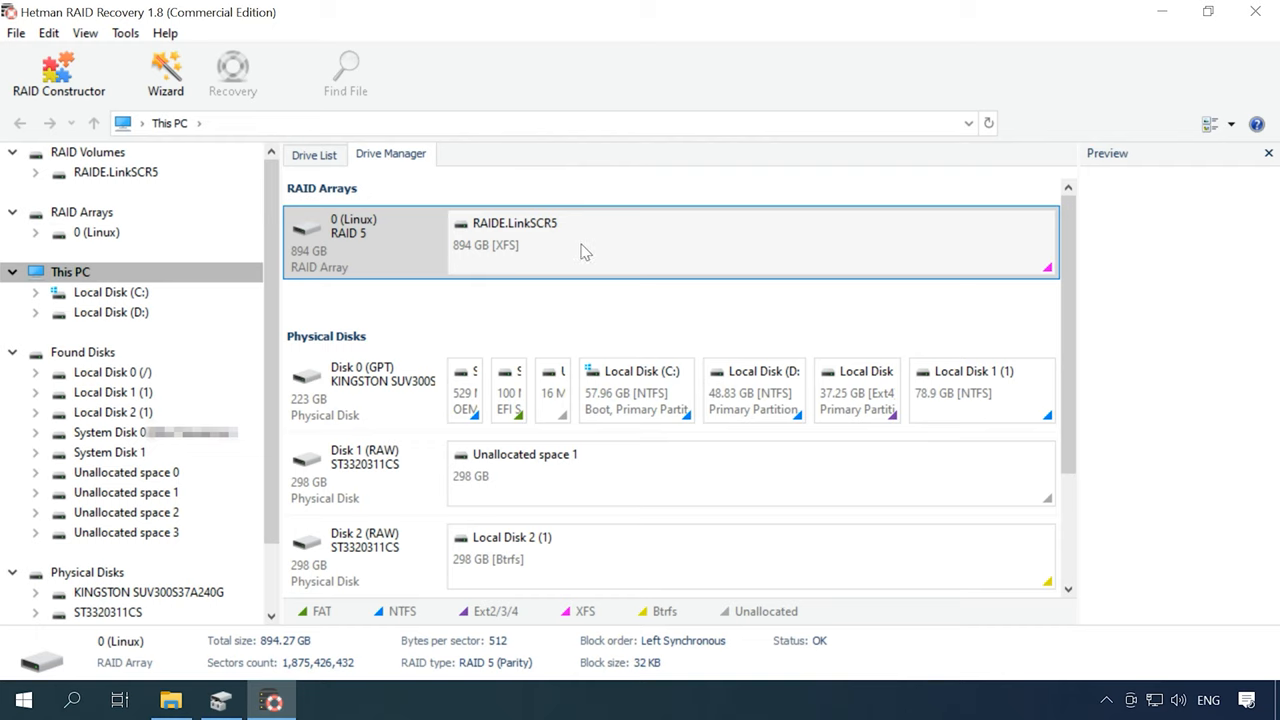
pyautogui.moveTo(569, 665)
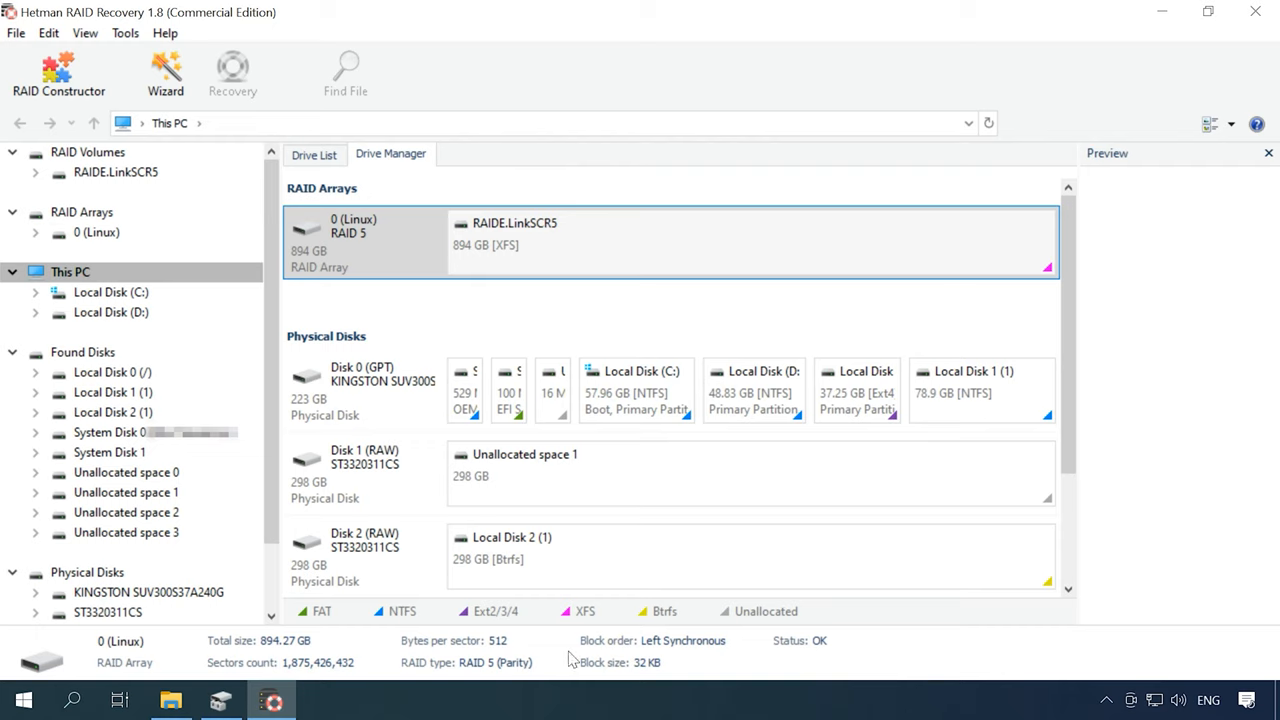
pyautogui.moveTo(438, 675)
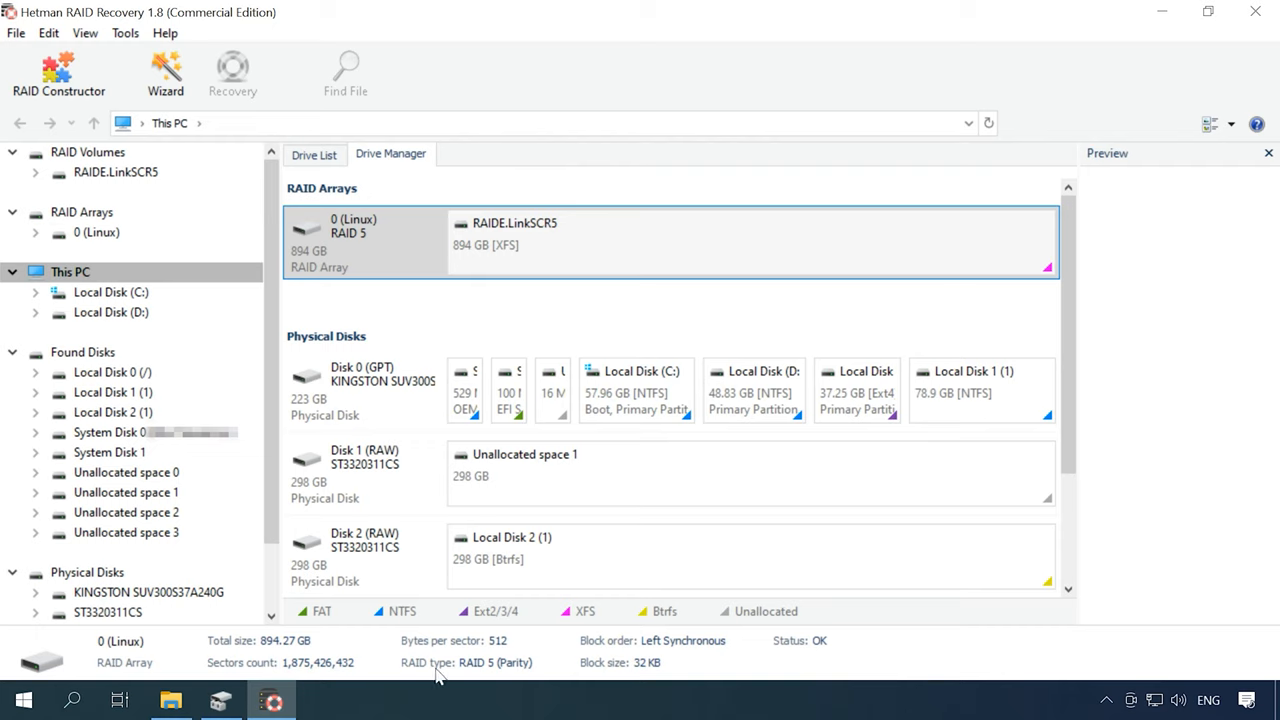
pyautogui.moveTo(615, 239)
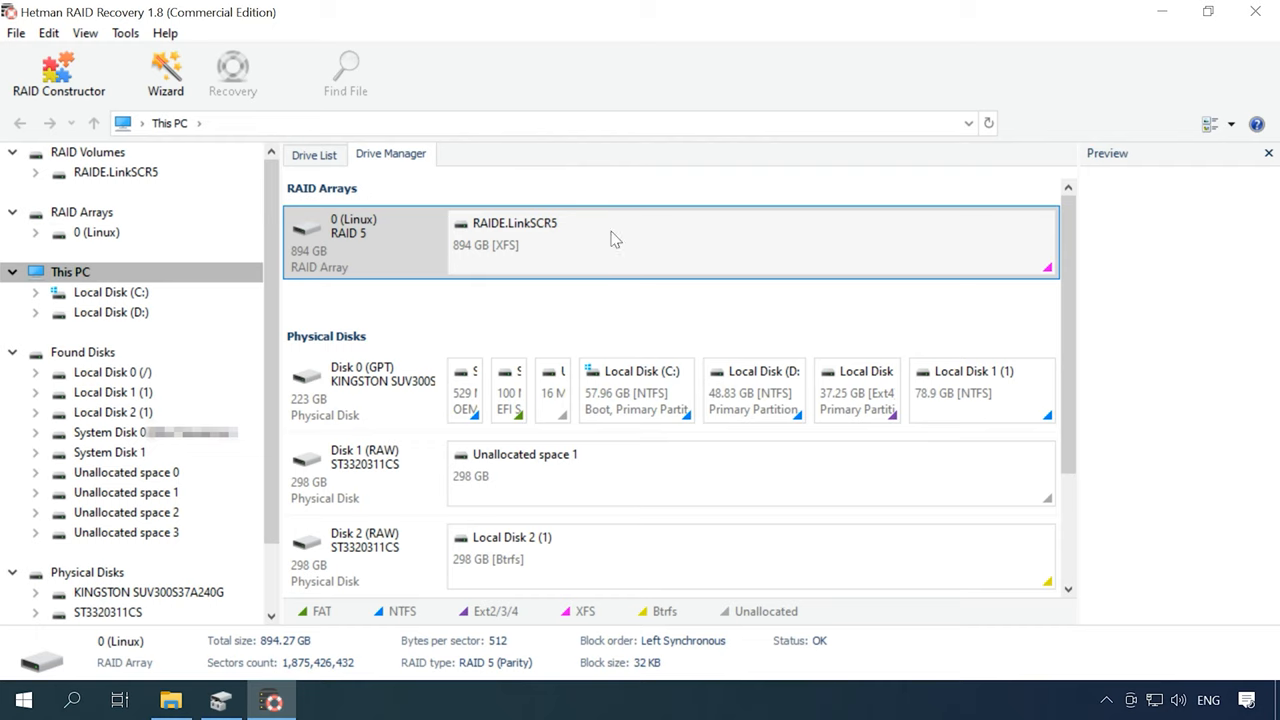
pyautogui.click(515, 240)
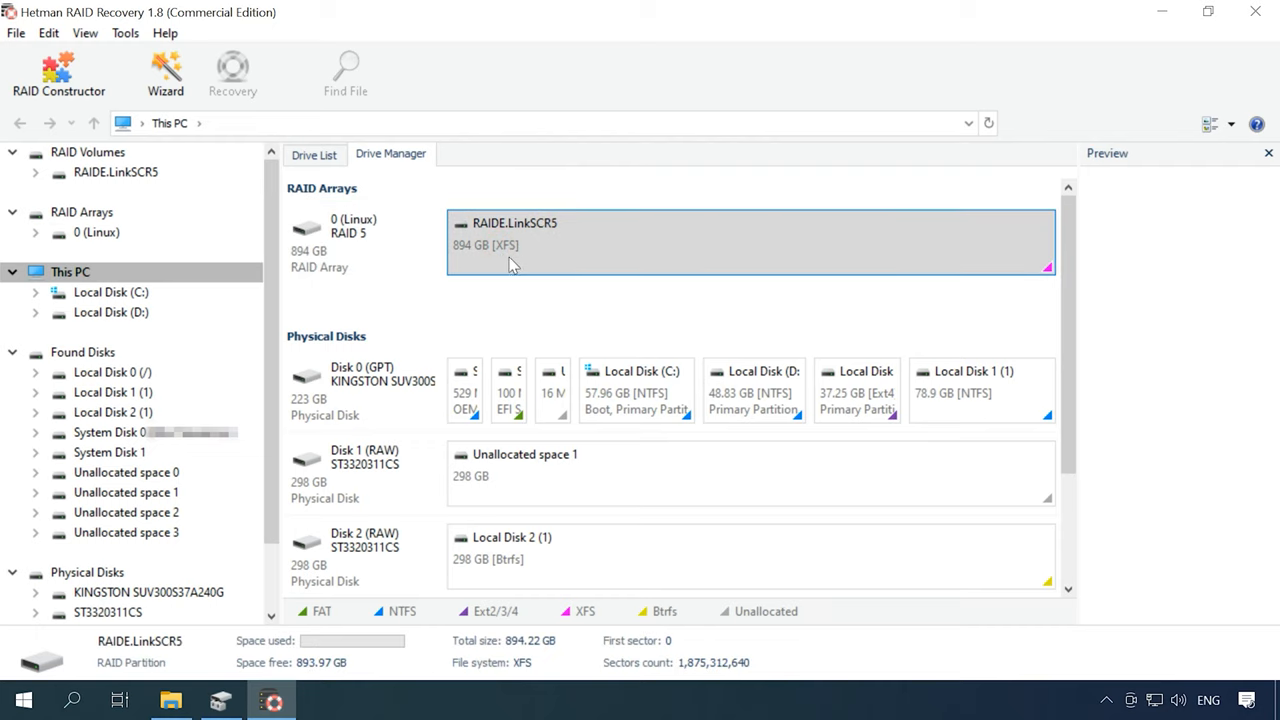
pyautogui.moveTo(660, 246)
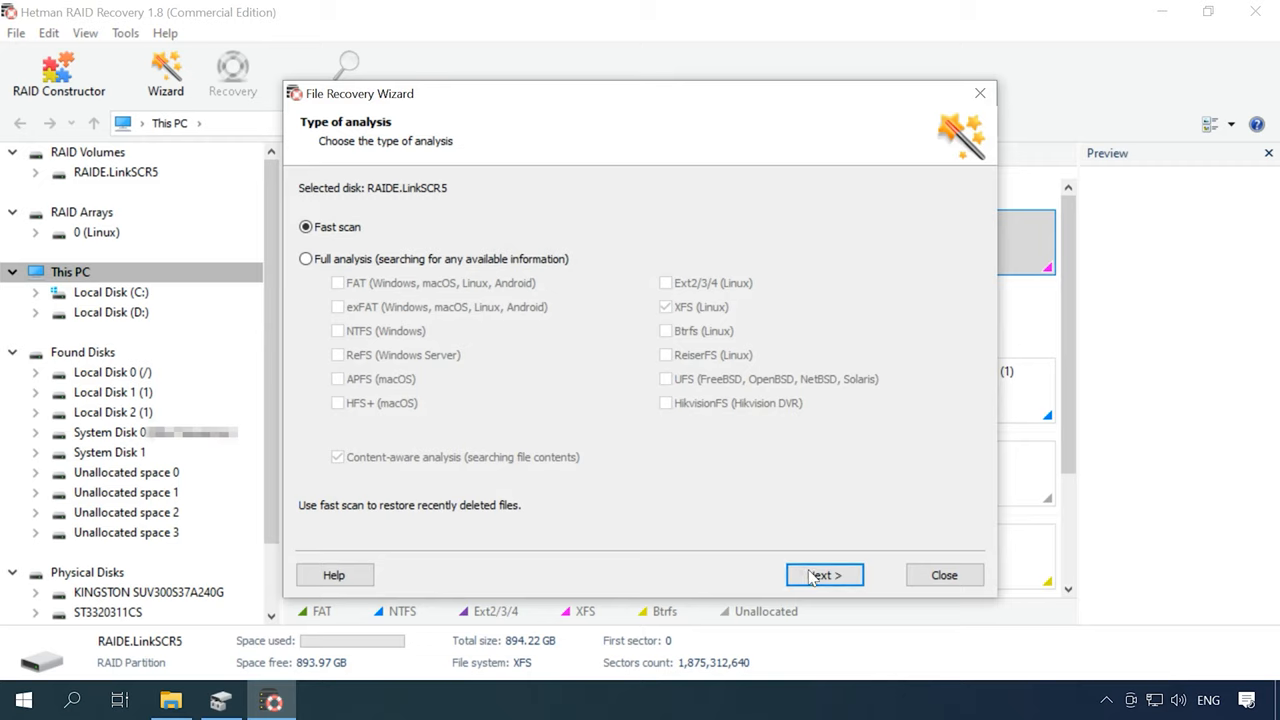
pyautogui.click(824, 575)
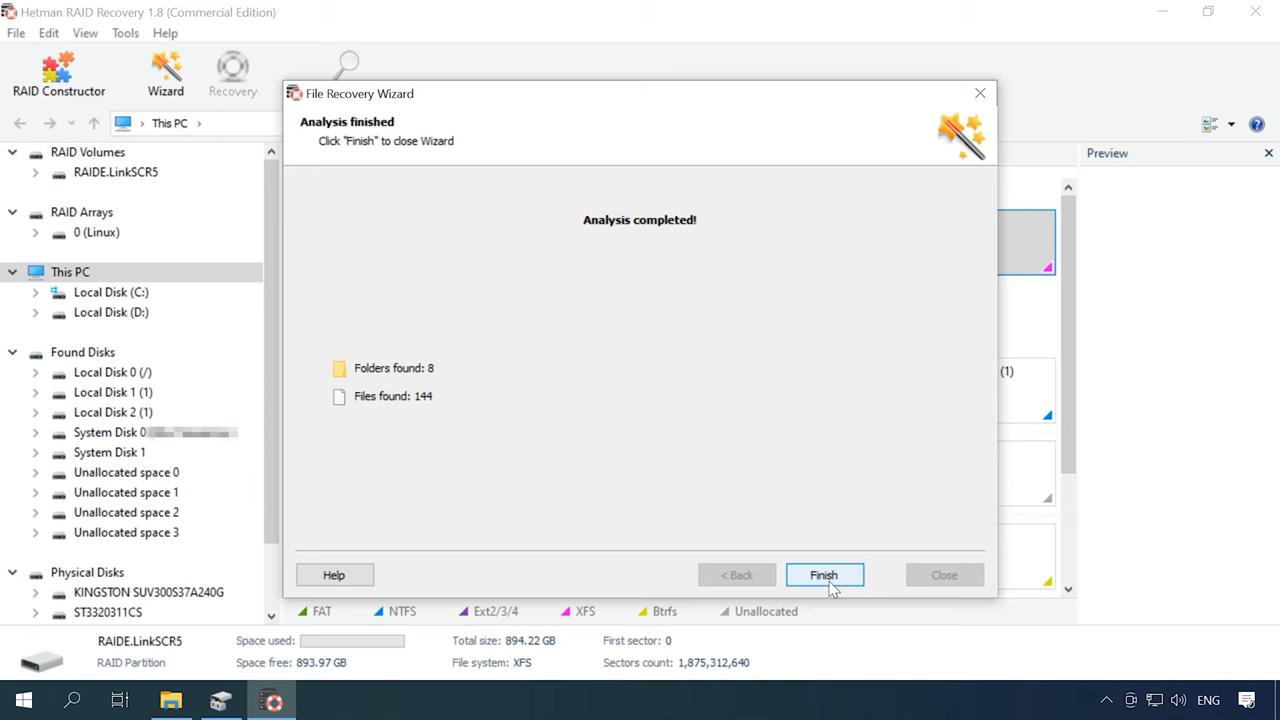
# Finish the scan wizard and open the storage folder to view its car photos
pyautogui.click(824, 574)
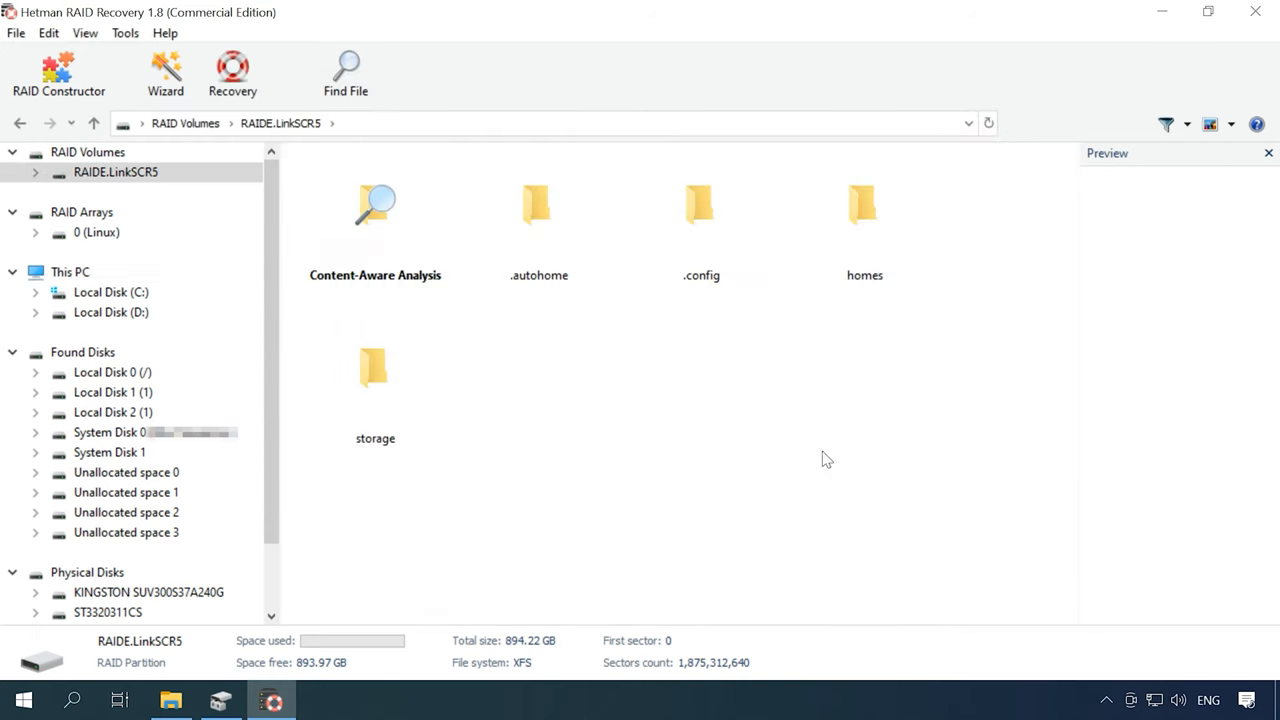
pyautogui.doubleClick(375, 370)
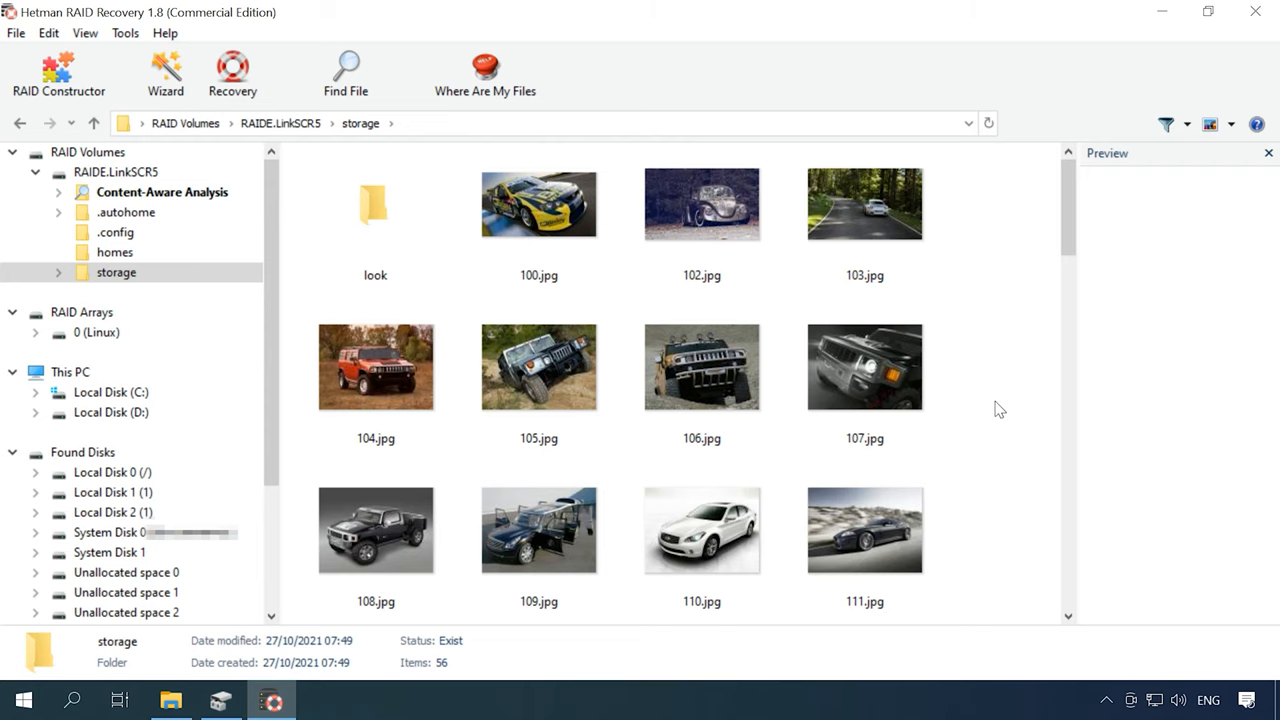
# Preview 107.jpg at 1600×1200 and scroll through the storage folder's images, videos and documents
pyautogui.click(864, 367)
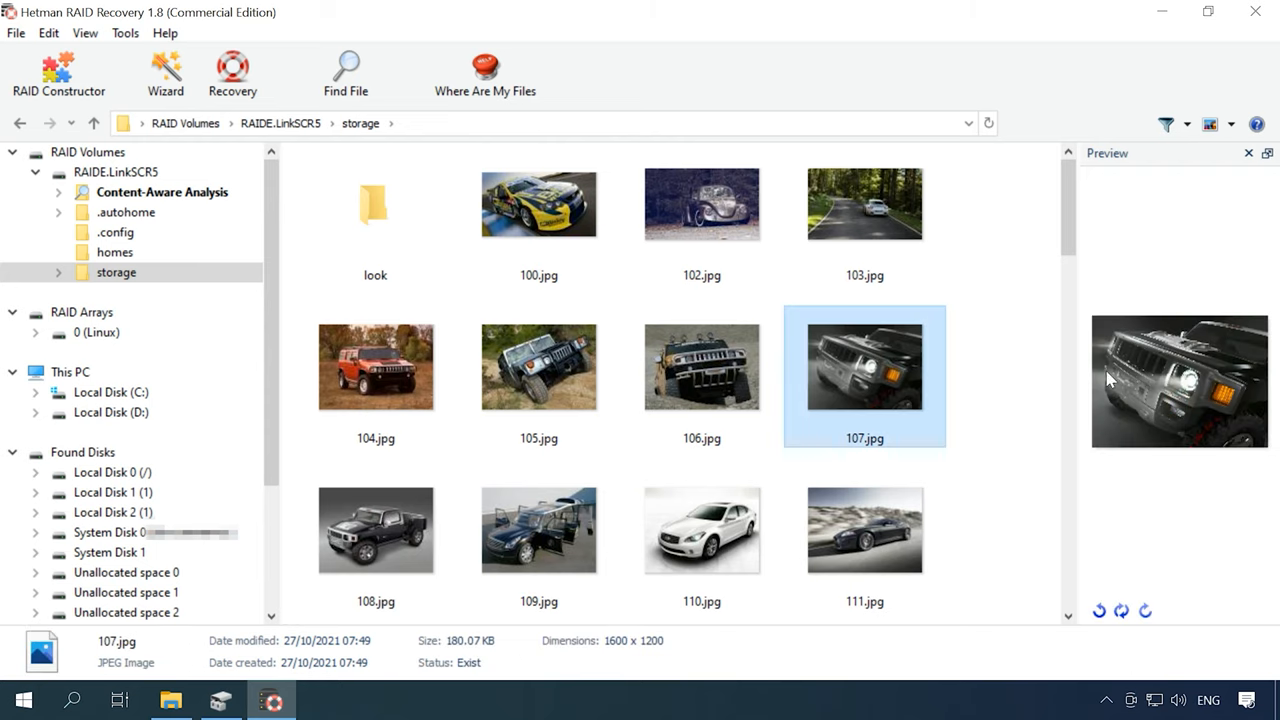
pyautogui.scroll(-3)
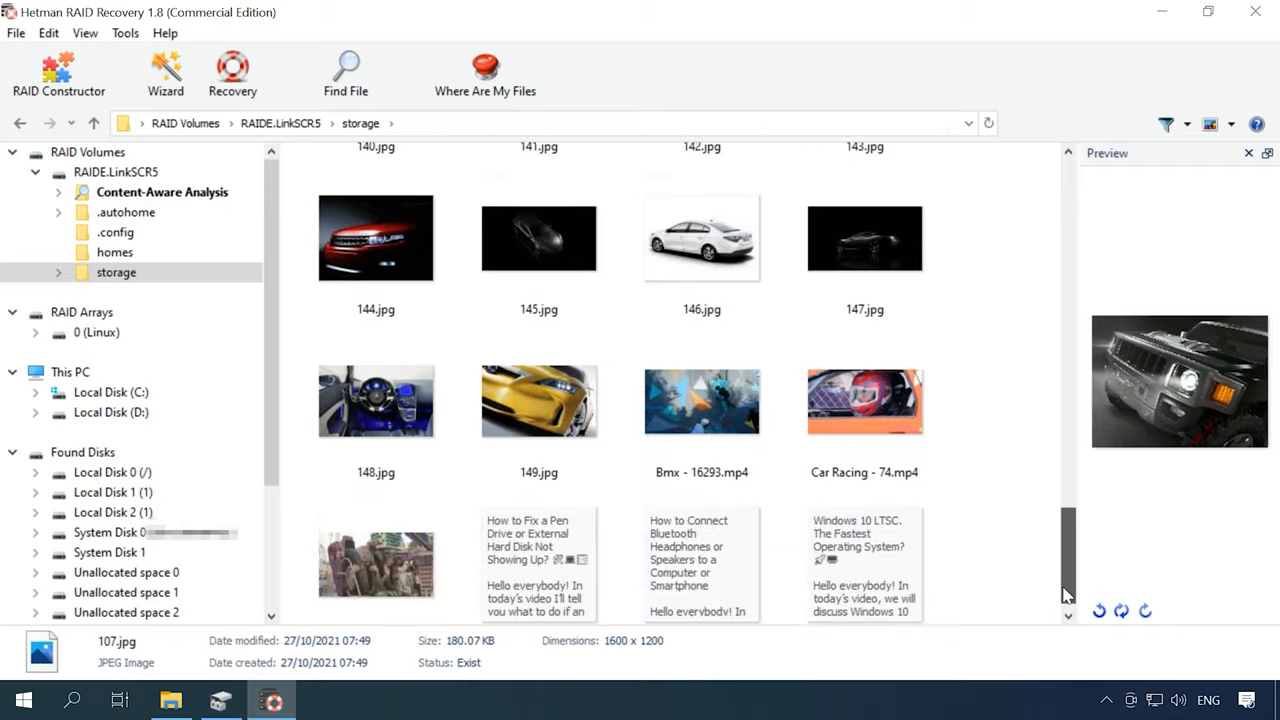
pyautogui.scroll(3)
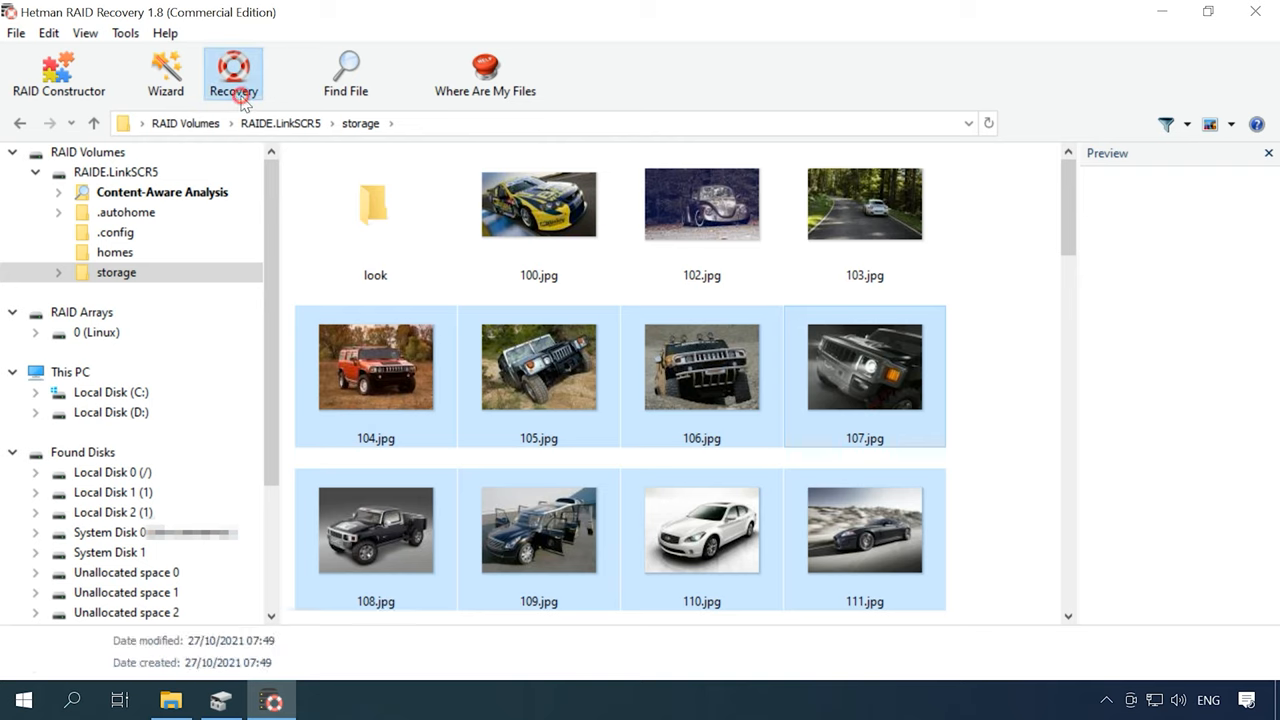
# Recover the selected images to hard disk at C:\002 and finish the recovery wizard
pyautogui.click(232, 70)
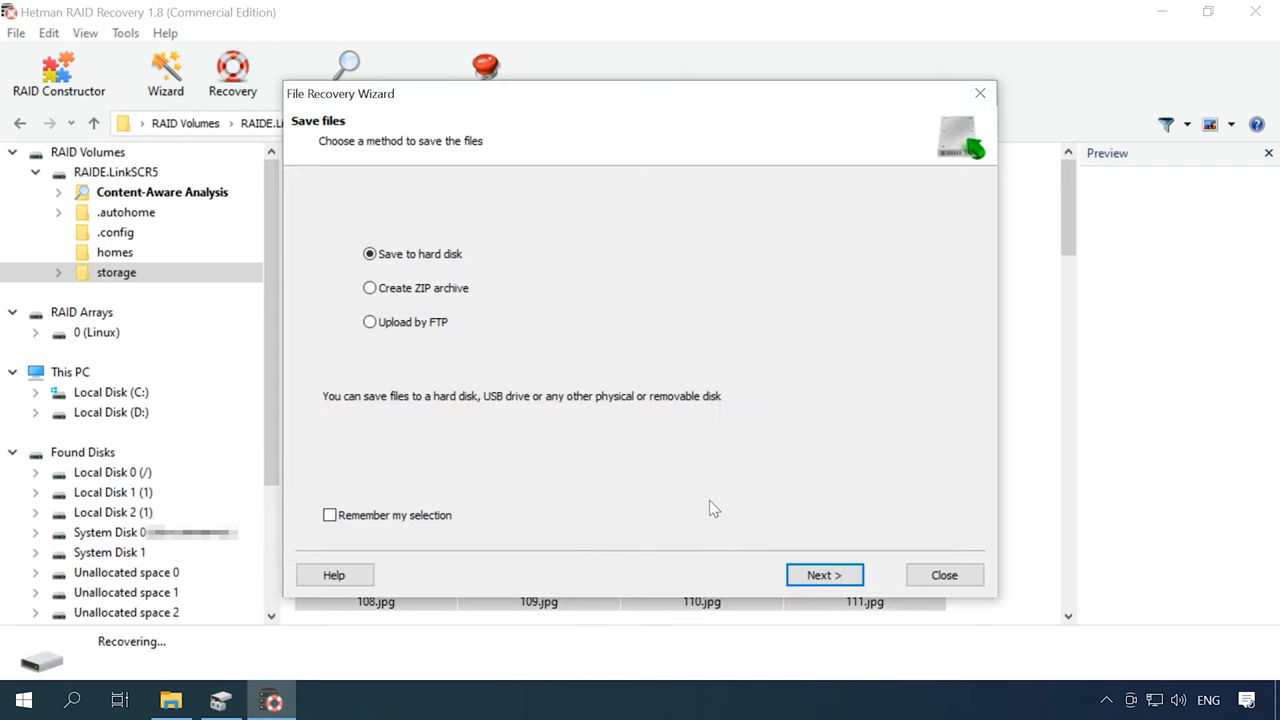
pyautogui.click(824, 575)
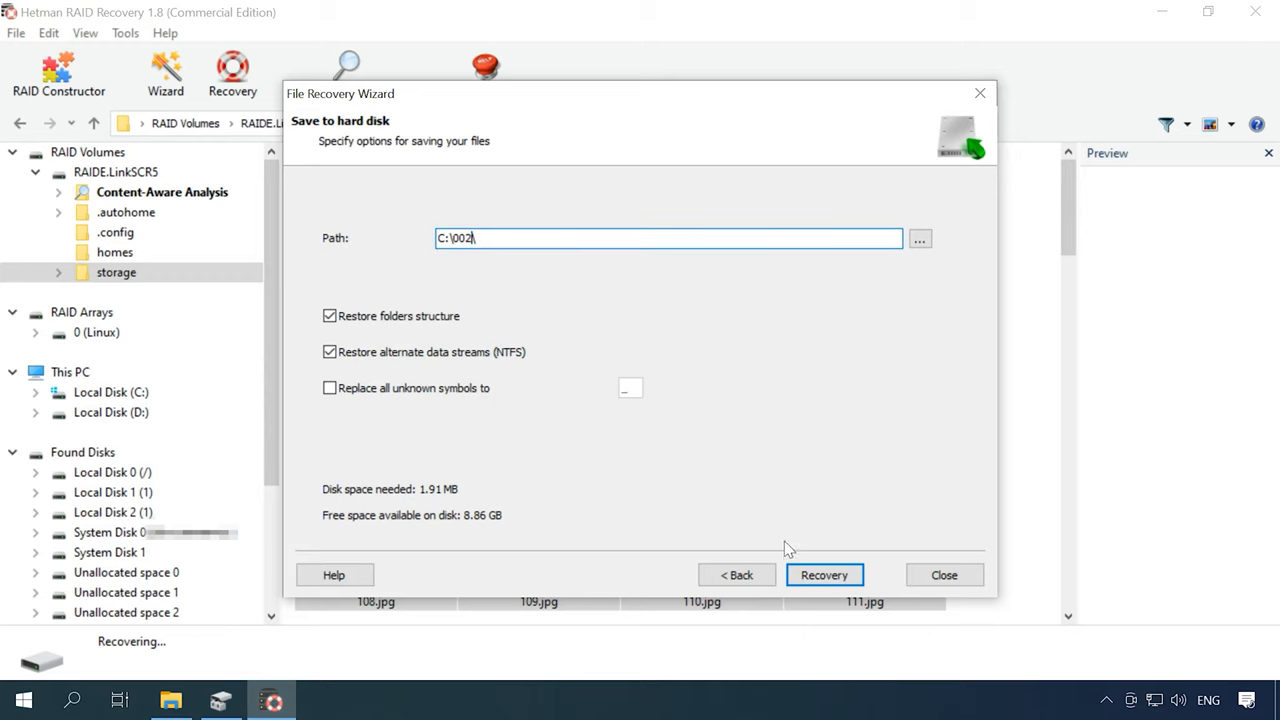
pyautogui.click(824, 574)
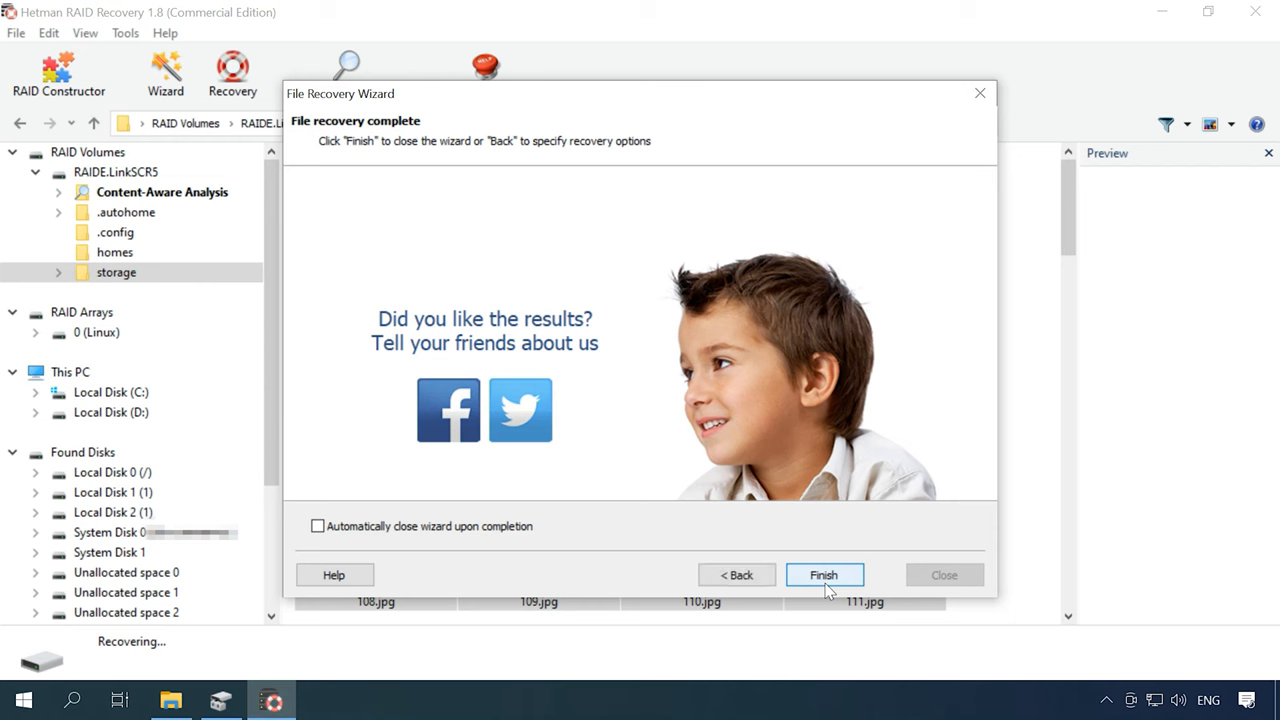
pyautogui.click(824, 575)
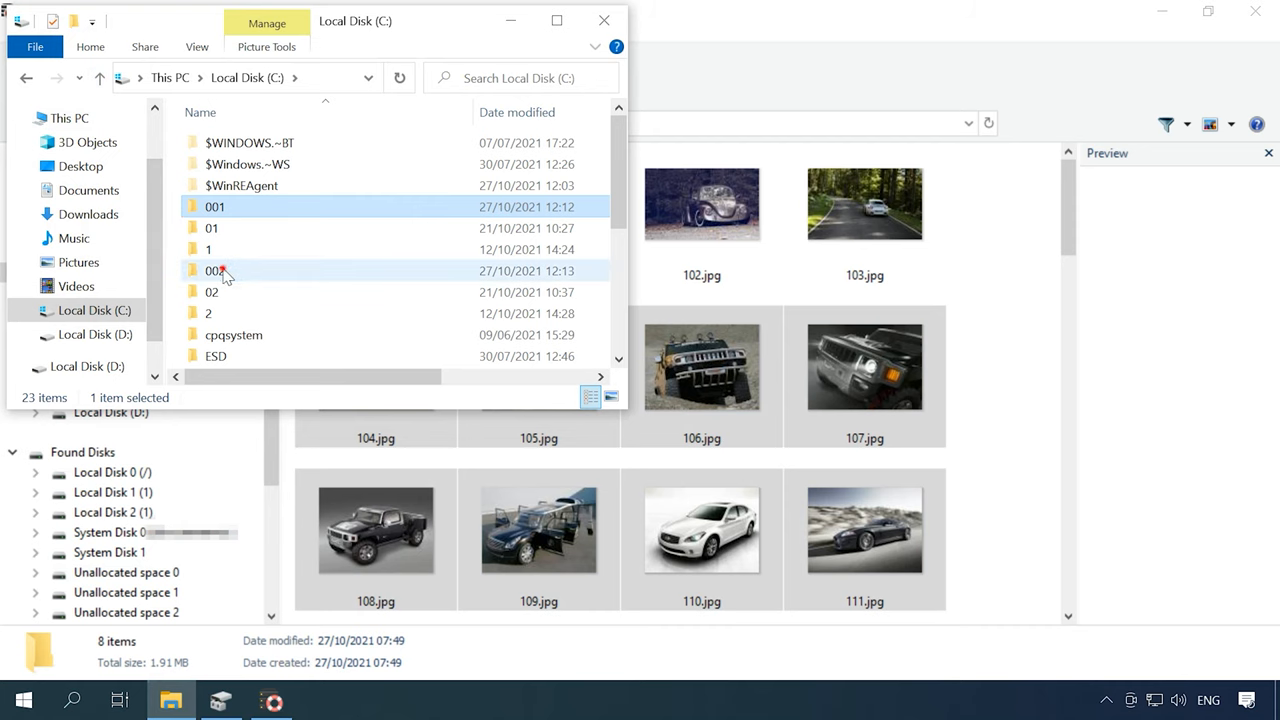
# Open the 002 folder on Local Disk (C:) to check the recovered images
pyautogui.doubleClick(212, 270)
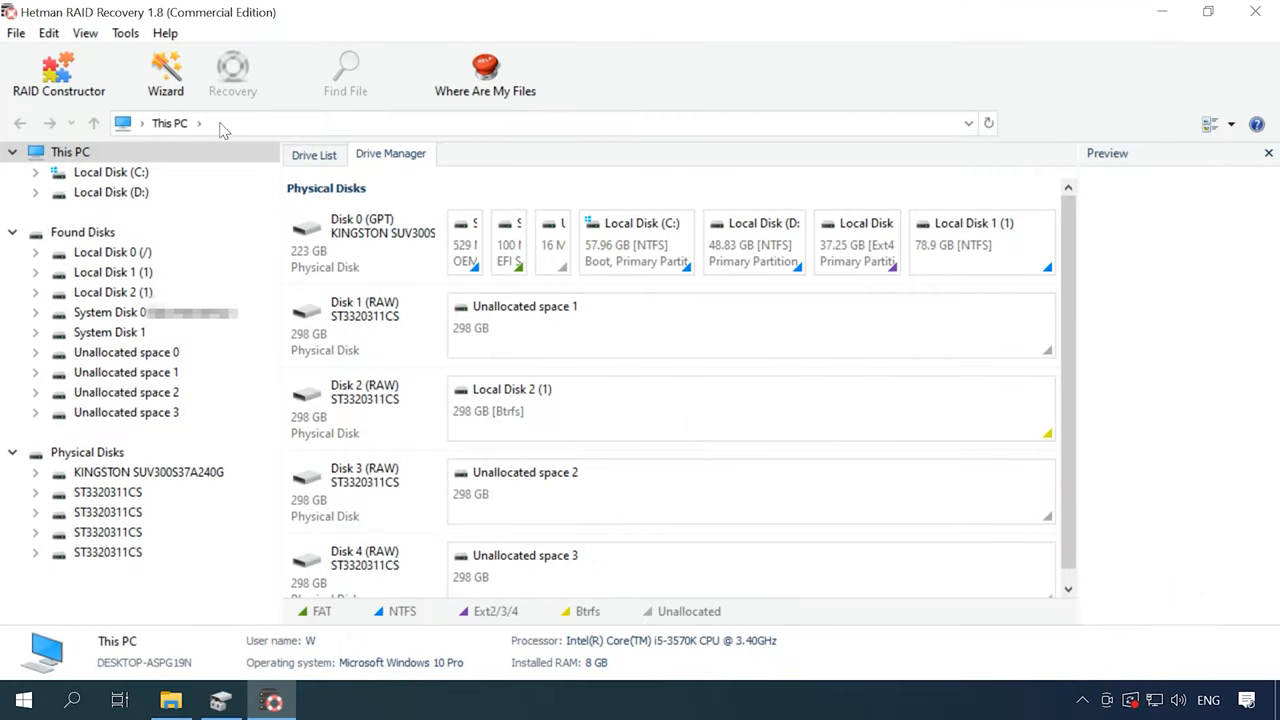
# Launch the RAID Constructor and choose manual mode to reach the array parameters page
pyautogui.click(58, 78)
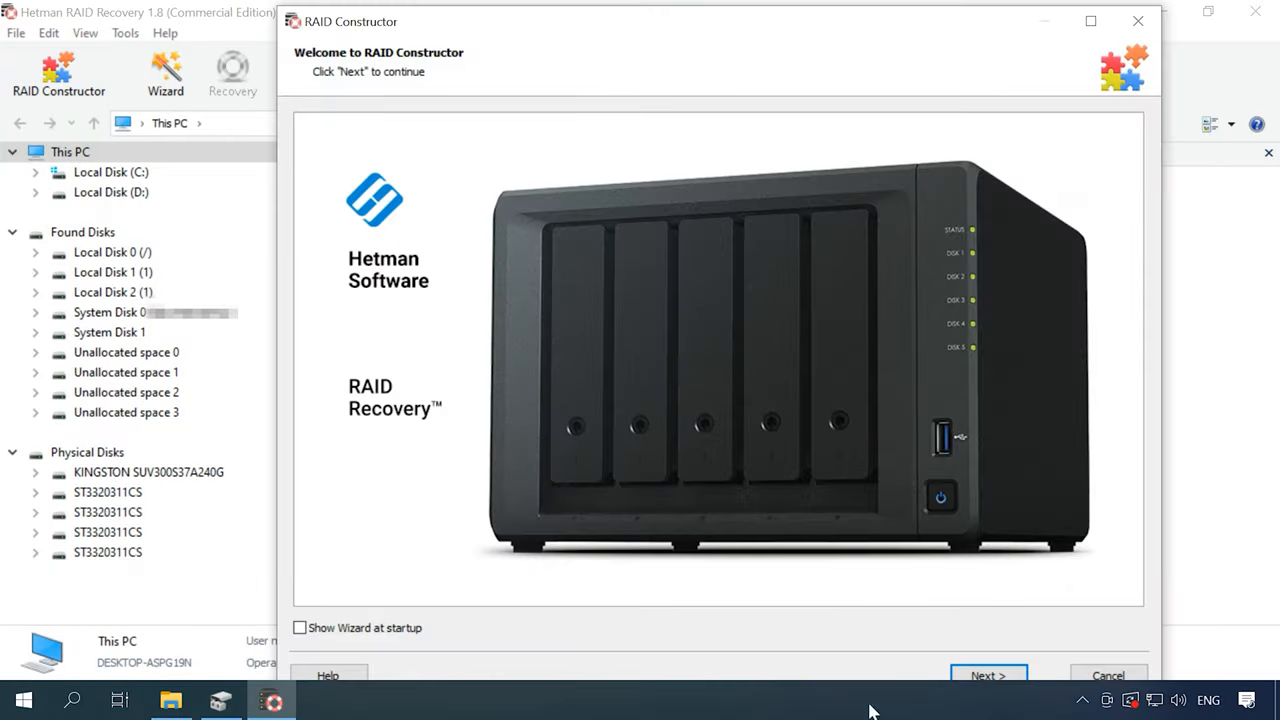
pyautogui.click(989, 675)
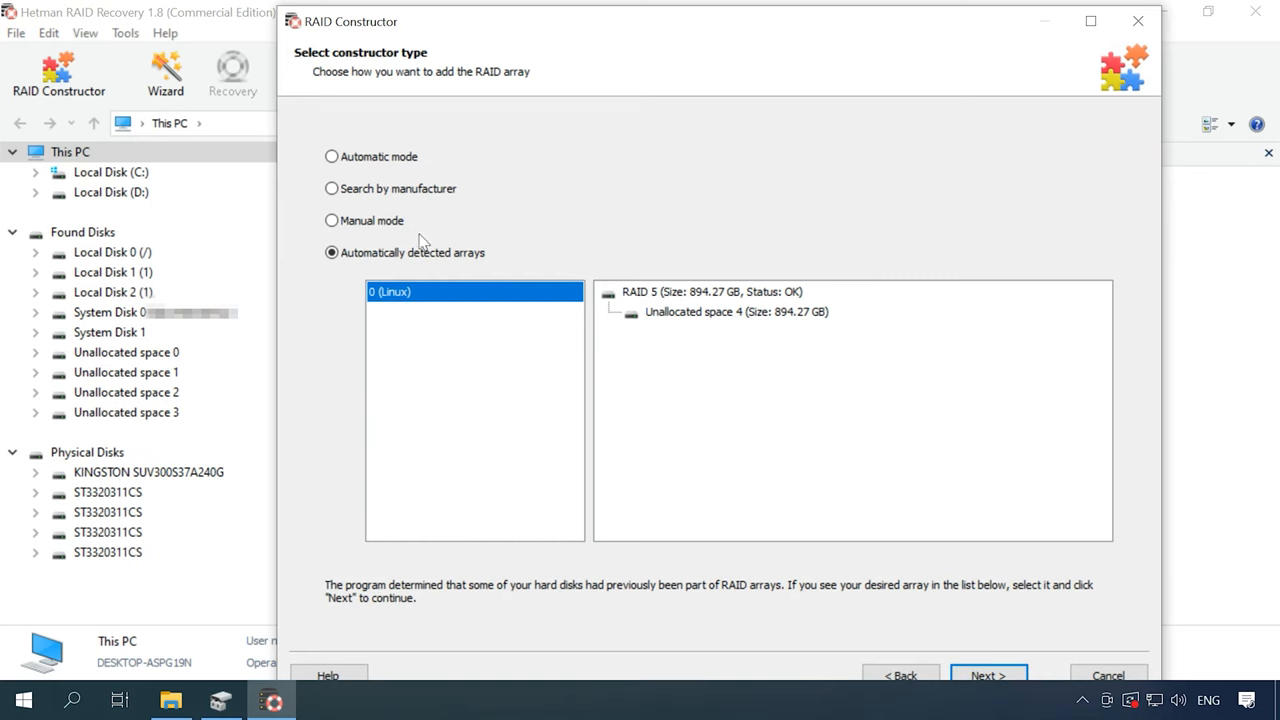
pyautogui.click(331, 220)
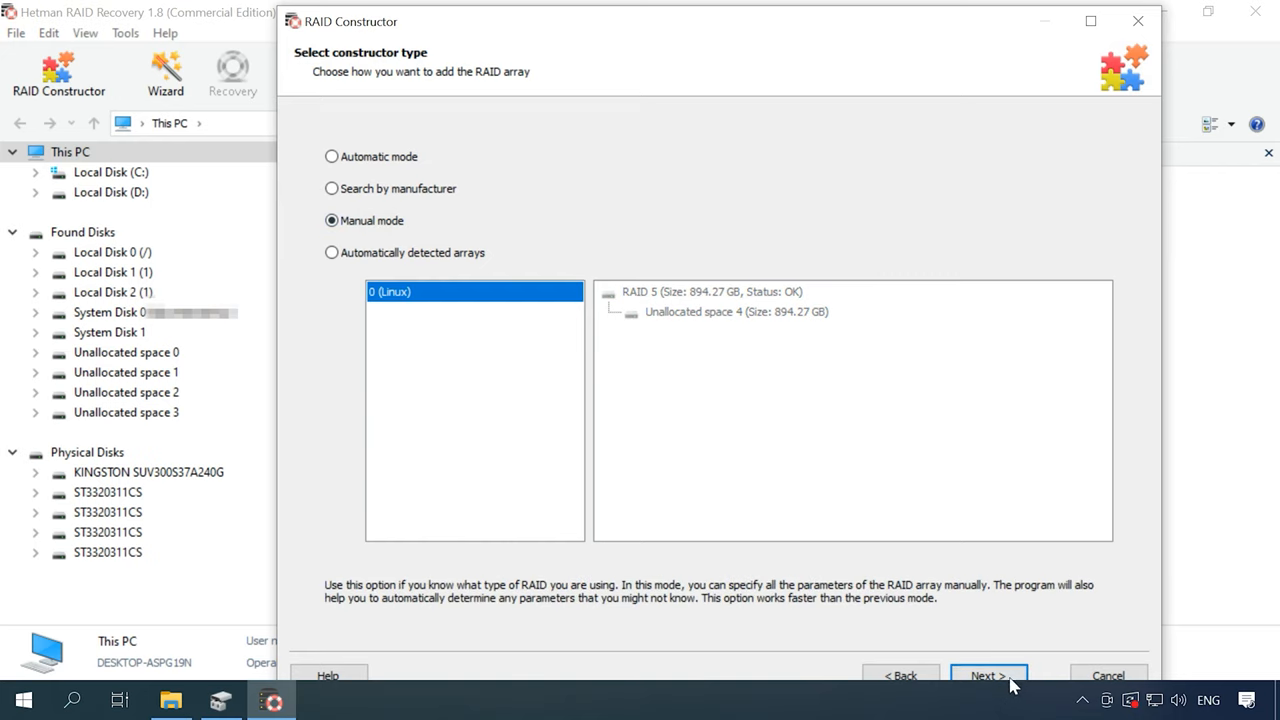
pyautogui.click(989, 675)
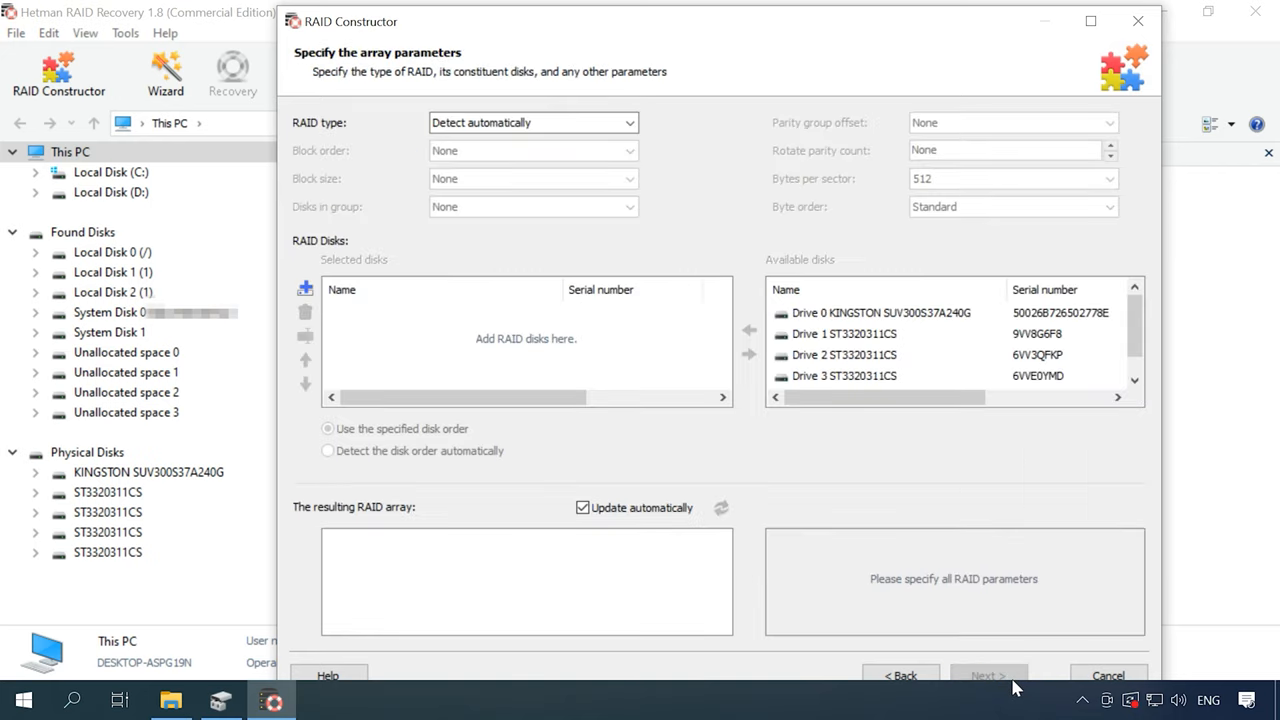
# Set the array to RAID 5 with Left Synchronous block order and 32 KB blocks
pyautogui.click(626, 122)
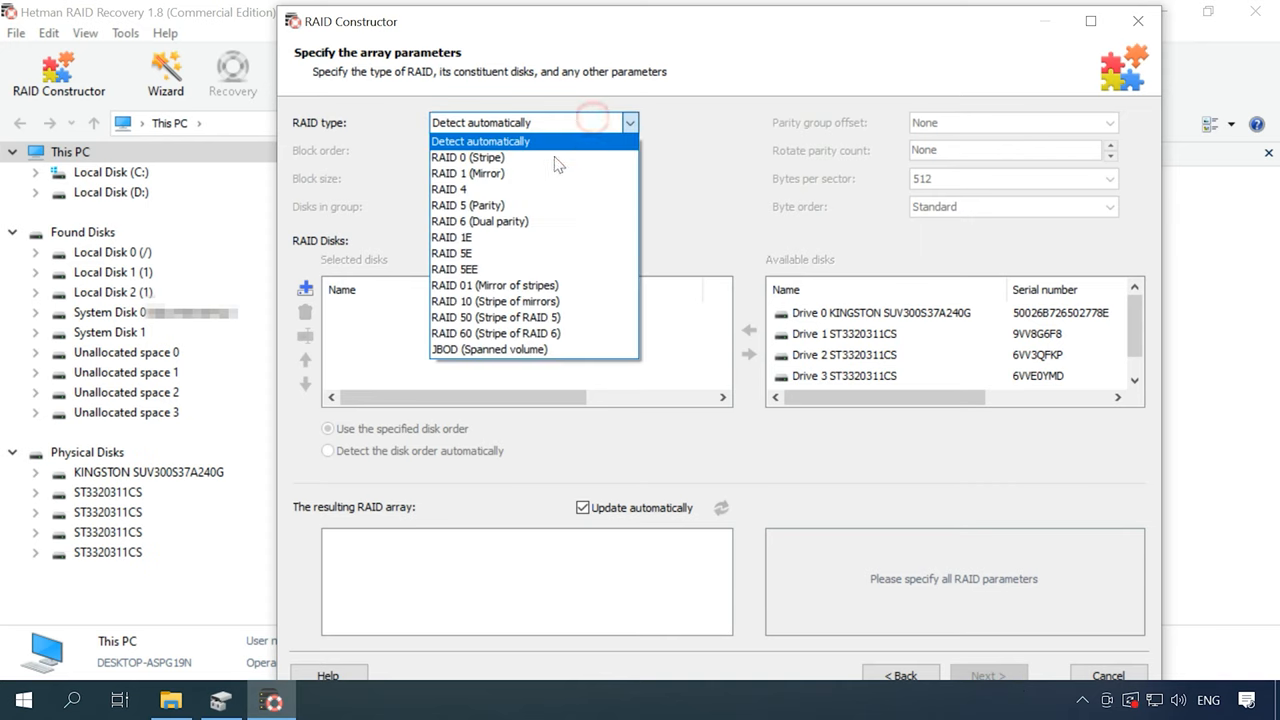
pyautogui.click(468, 205)
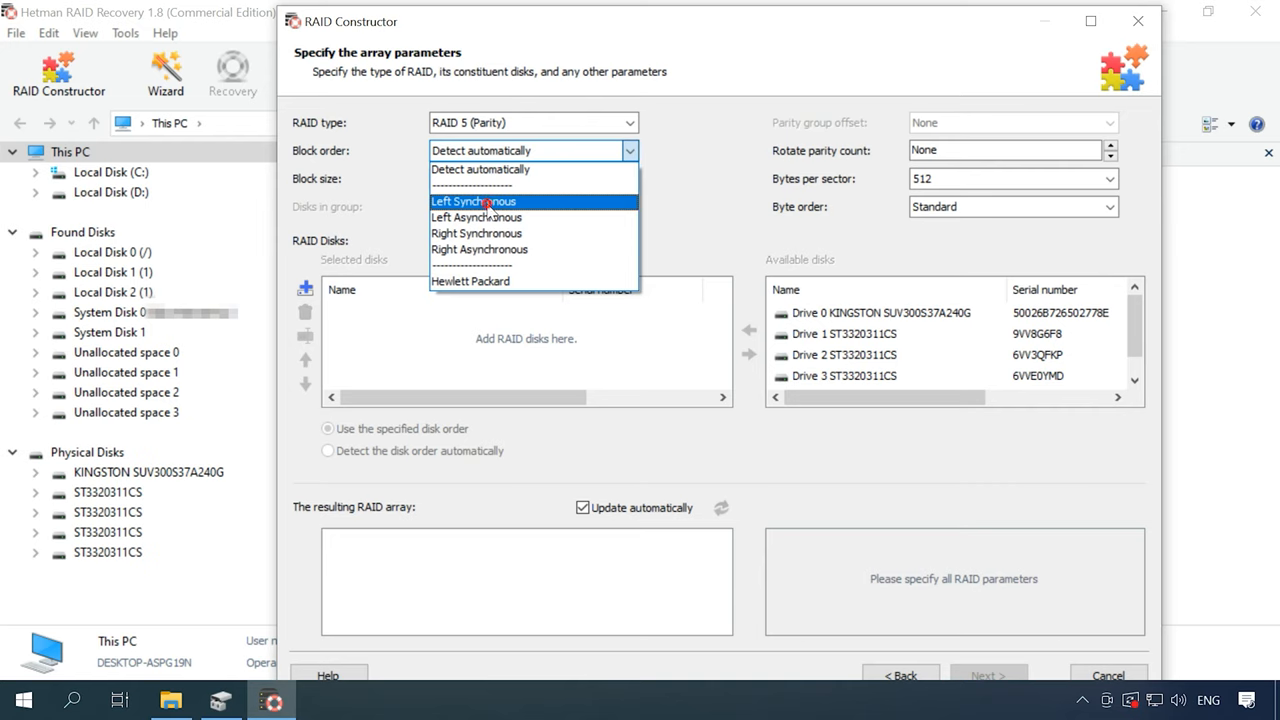
pyautogui.click(470, 201)
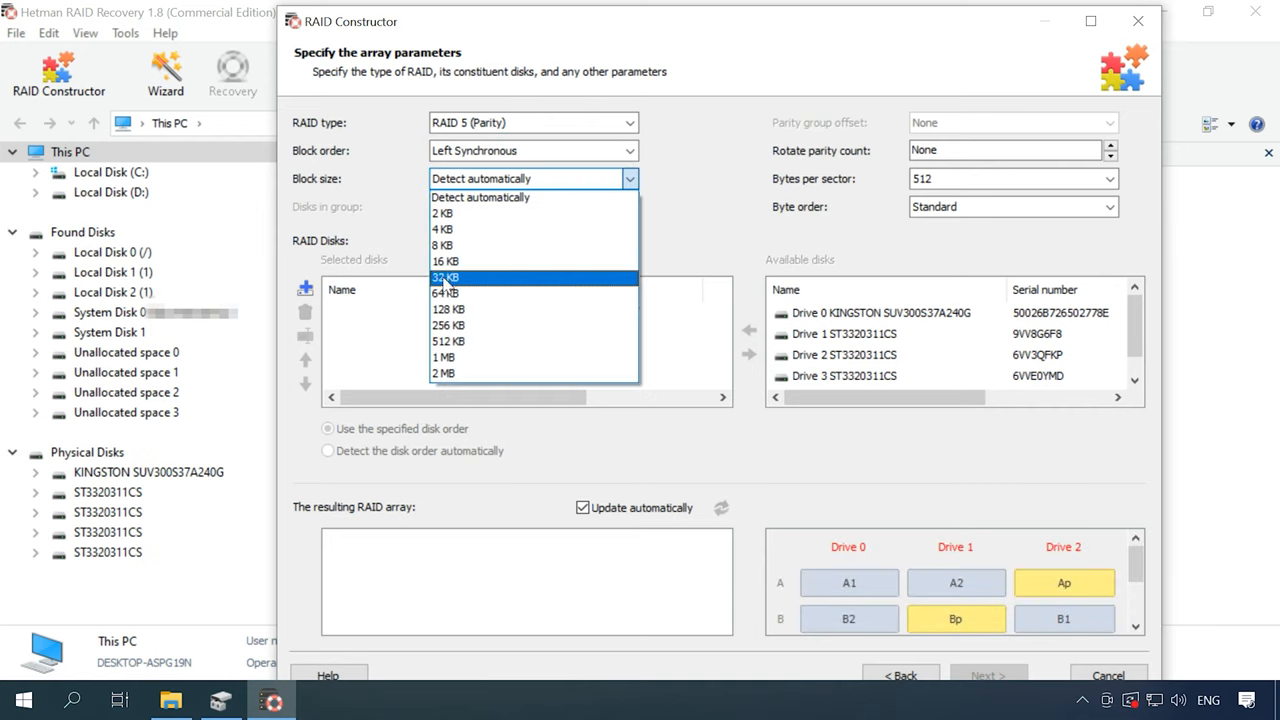
pyautogui.click(444, 277)
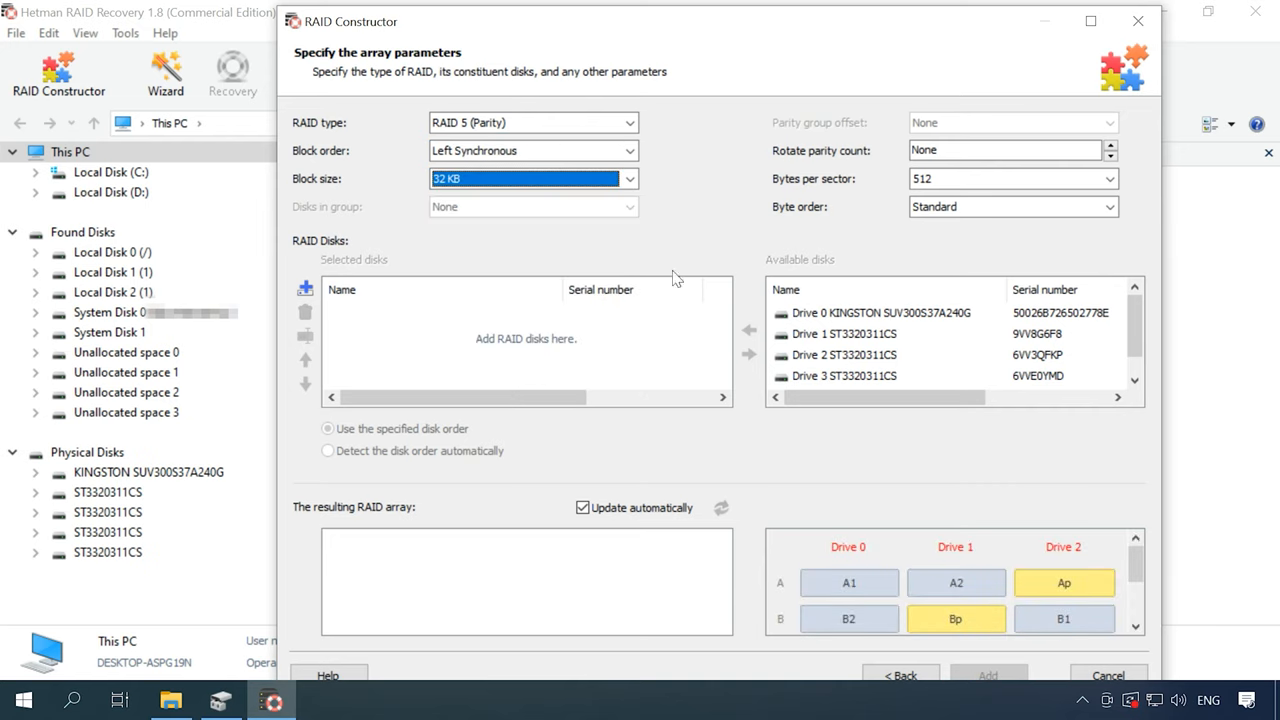
# Add drives 1–4, move Drive 4 to second position, and add the array
pyautogui.click(744, 328)
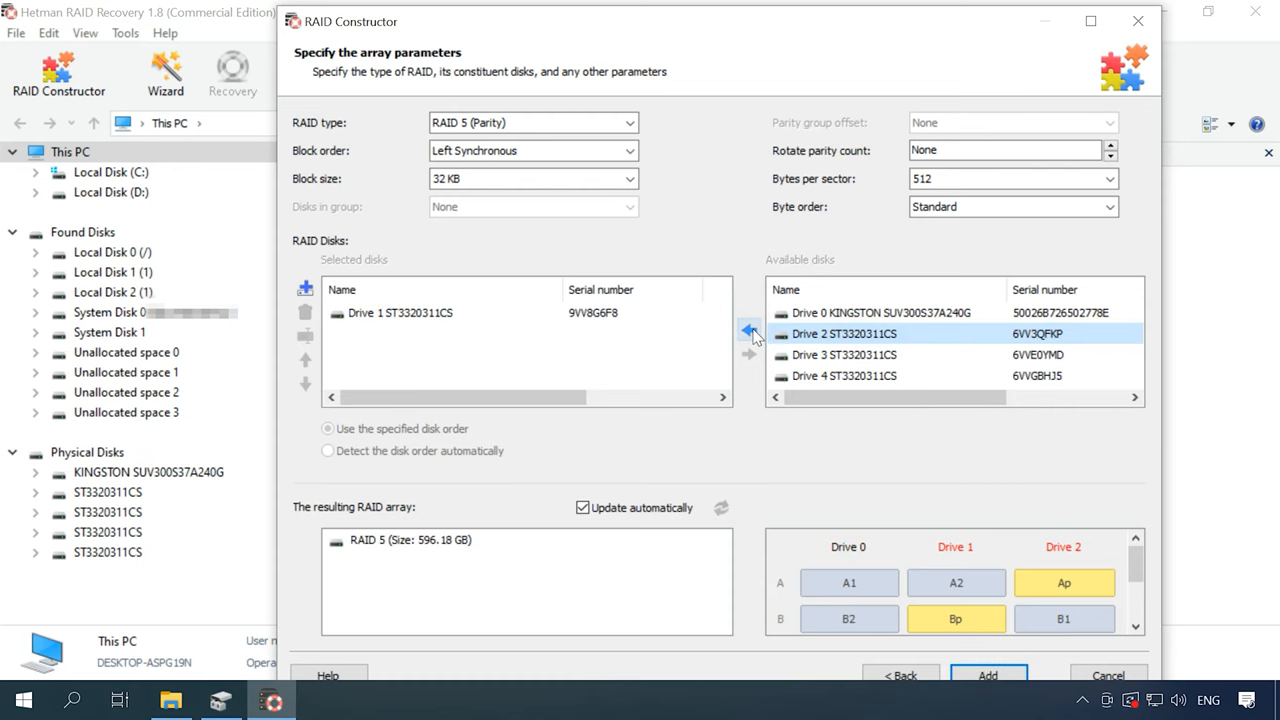
pyautogui.click(746, 331)
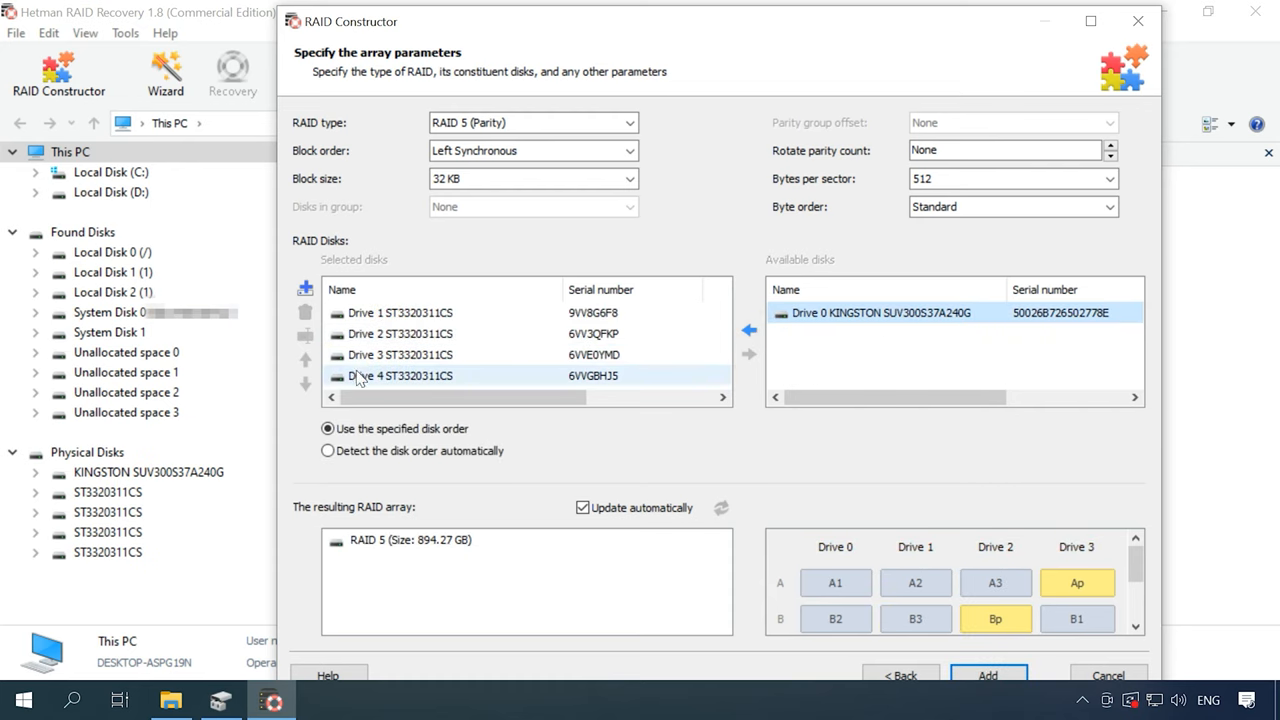
pyautogui.click(305, 357)
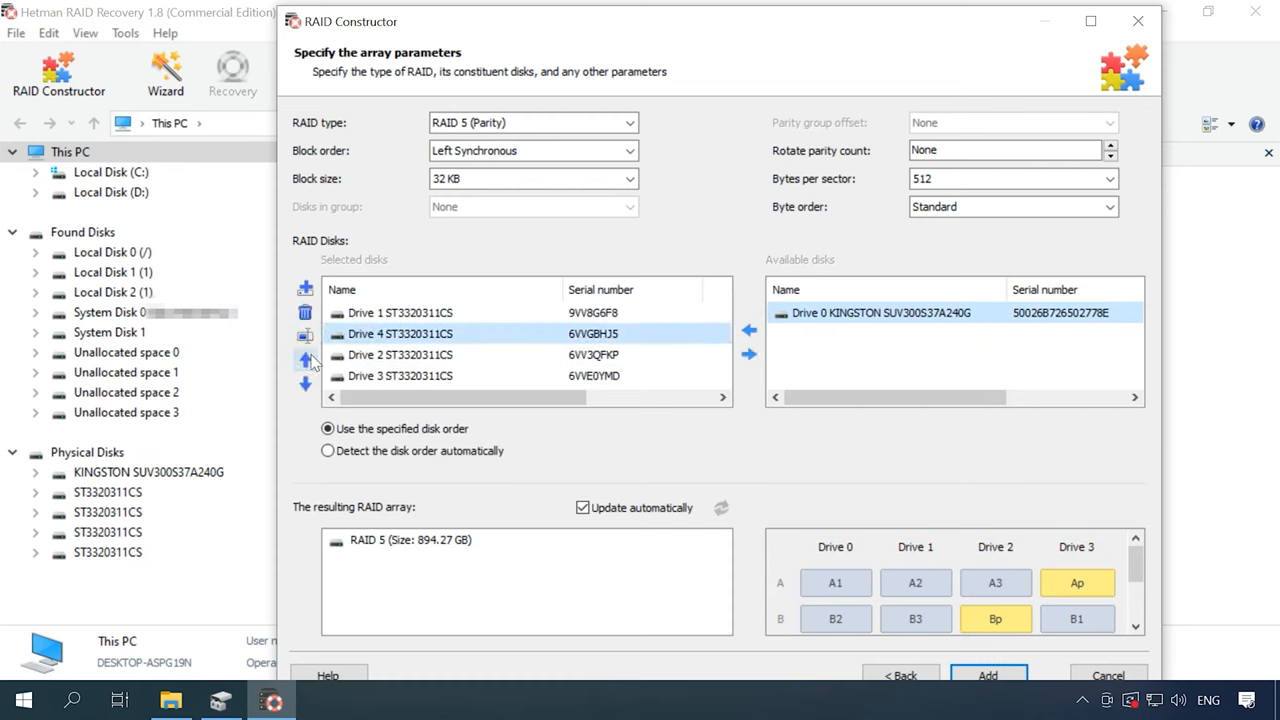
pyautogui.moveTo(305, 358)
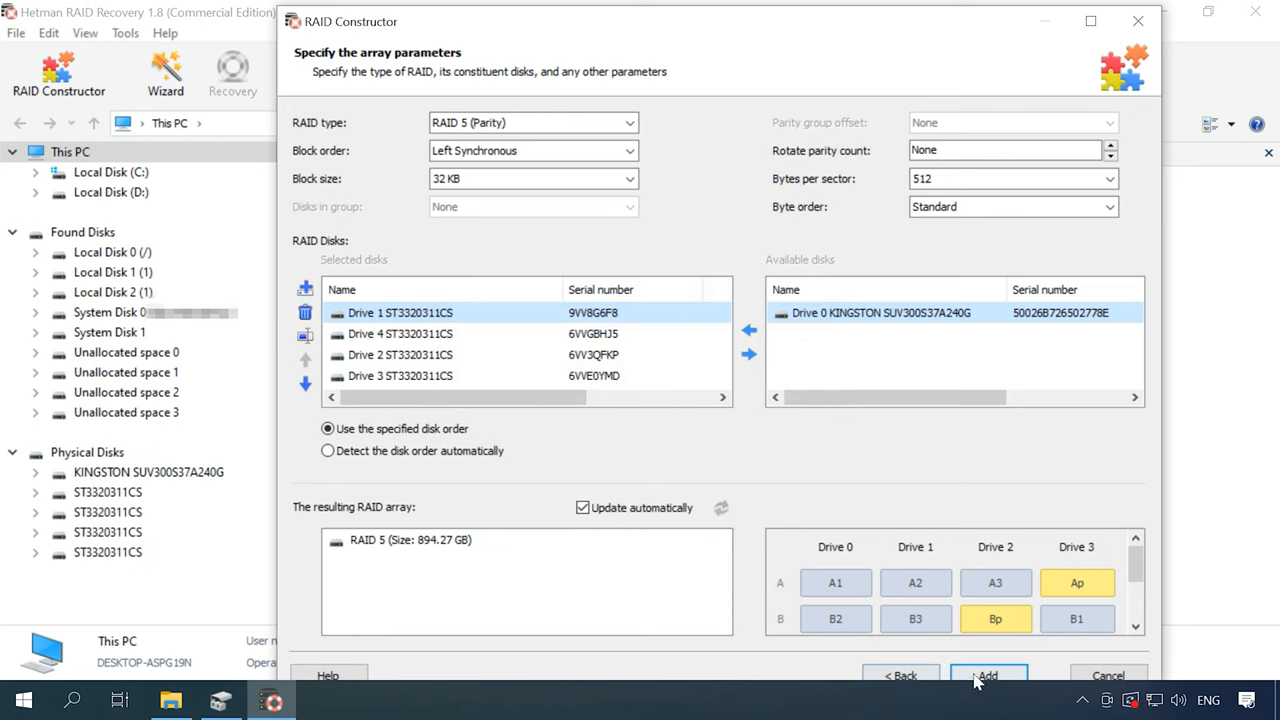
pyautogui.click(991, 673)
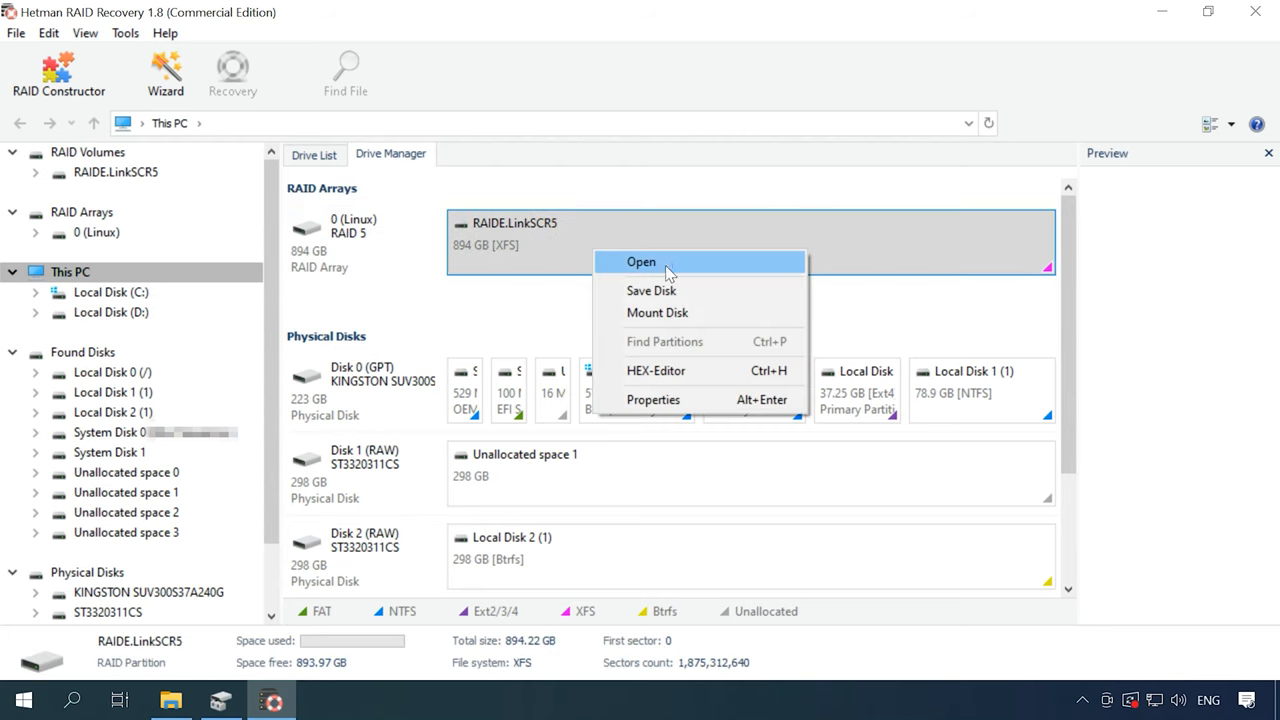
# Fast-scan the RAIDE.LinkSCR5 volume and browse its storage folder
pyautogui.click(641, 262)
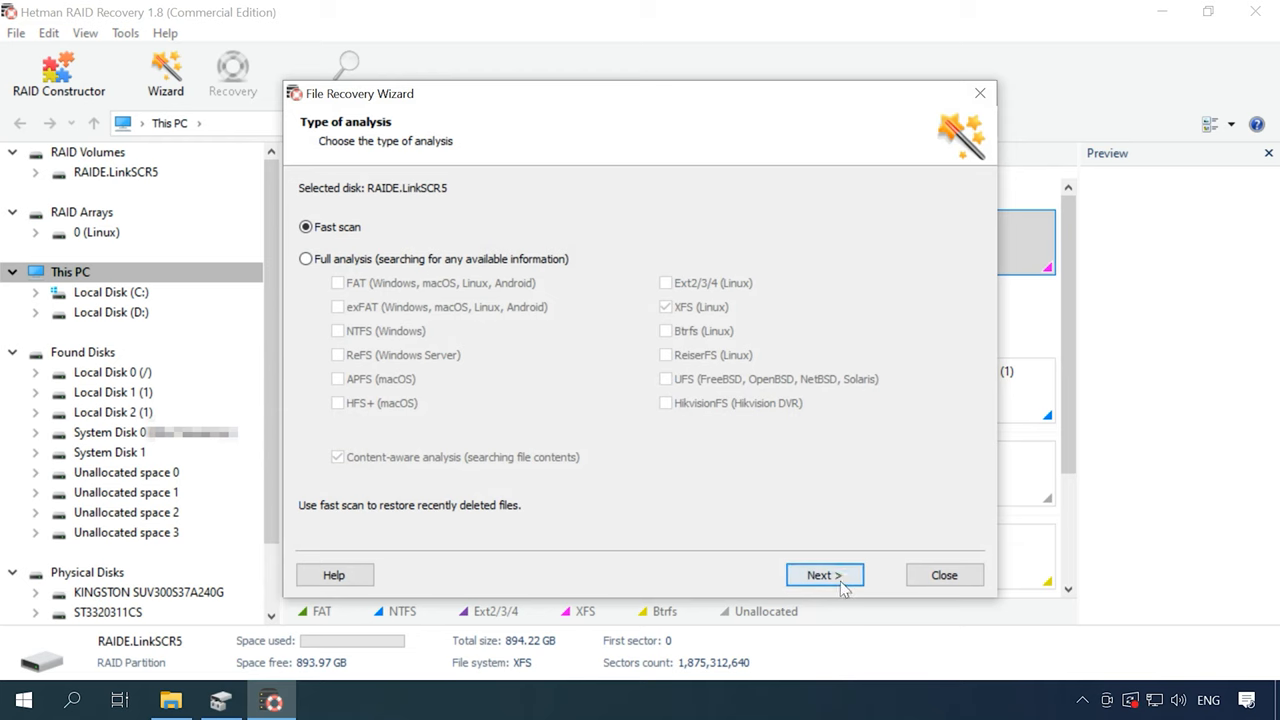
pyautogui.click(824, 575)
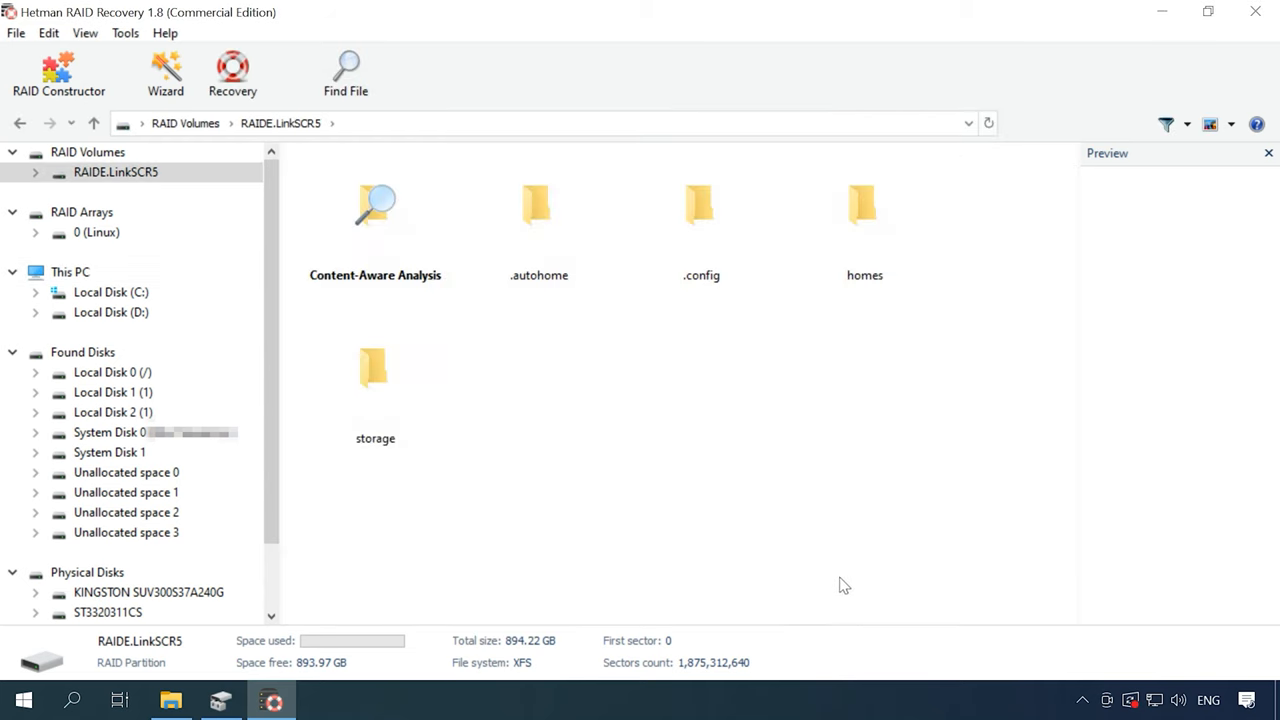
pyautogui.doubleClick(375, 370)
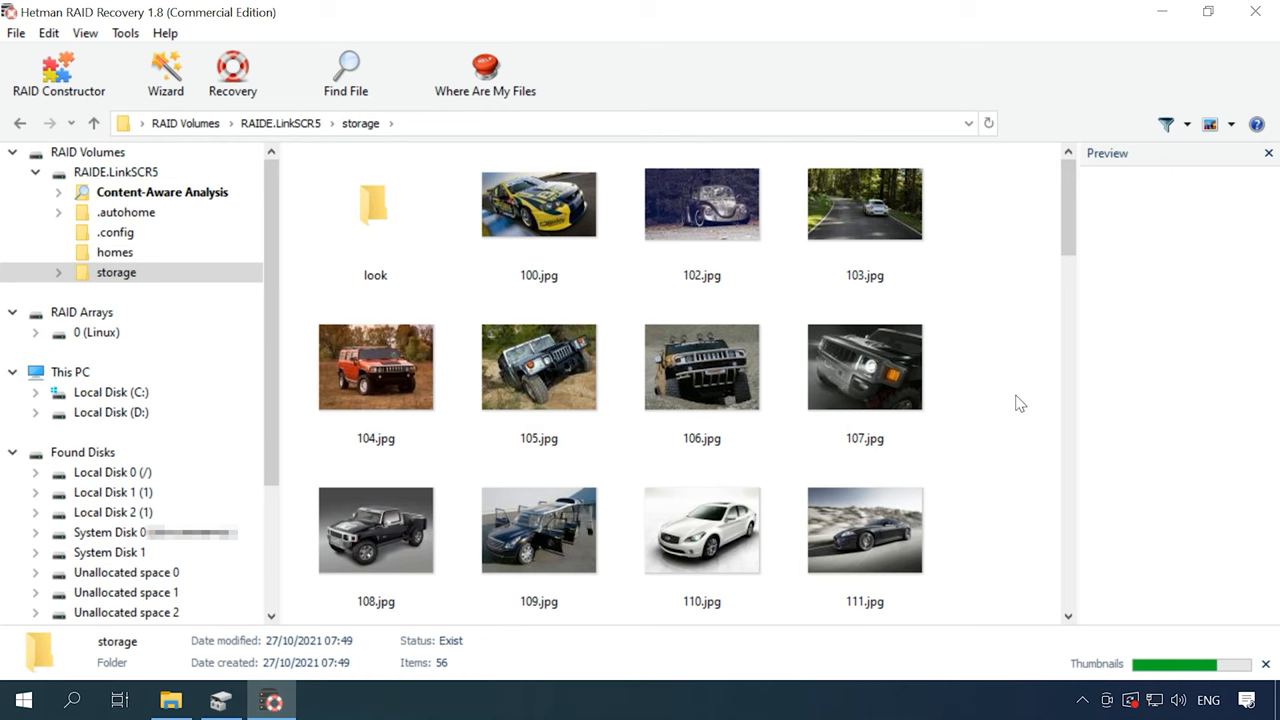
pyautogui.scroll(-3)
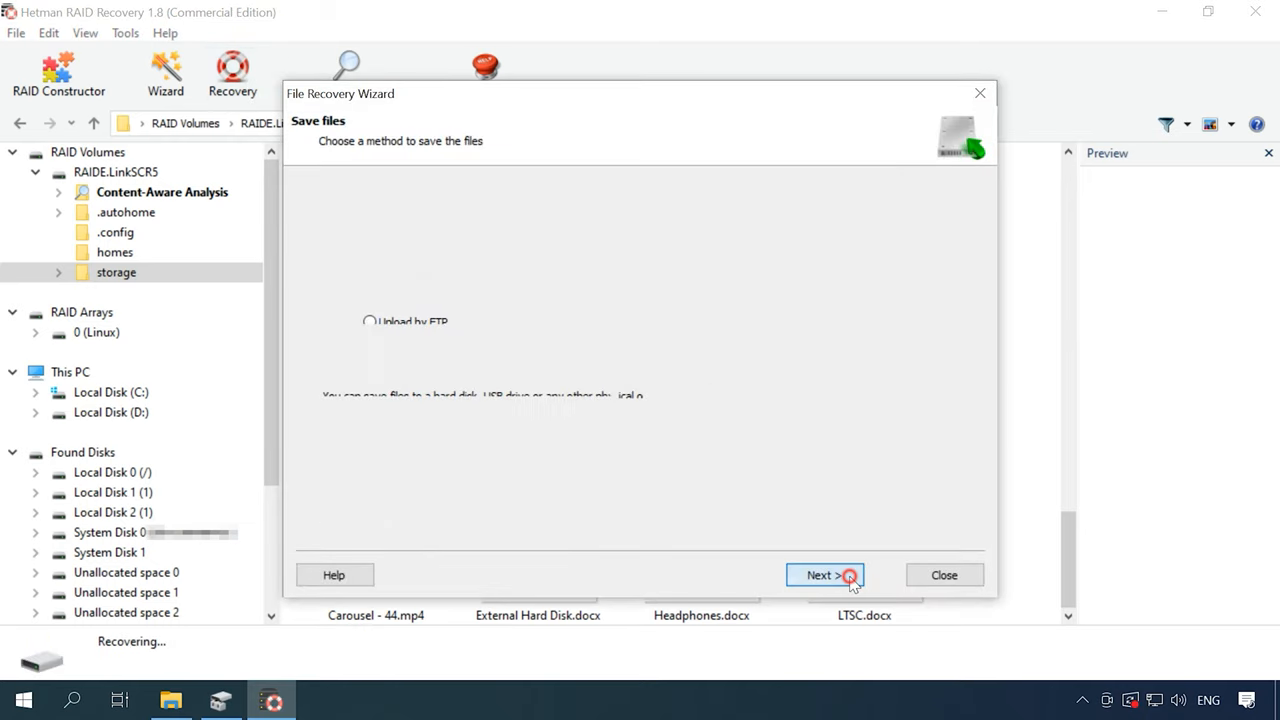
# Recover the storage files to C:\002 and check them in File Explorer
pyautogui.click(825, 575)
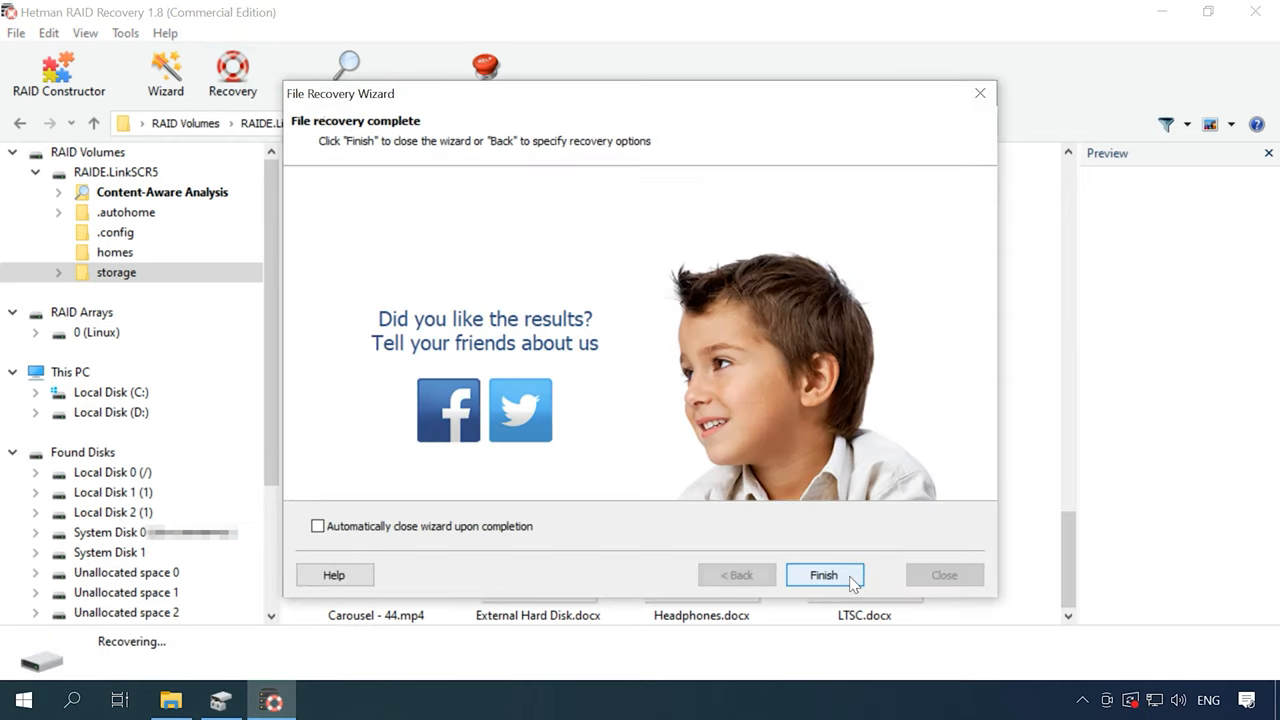
pyautogui.click(824, 575)
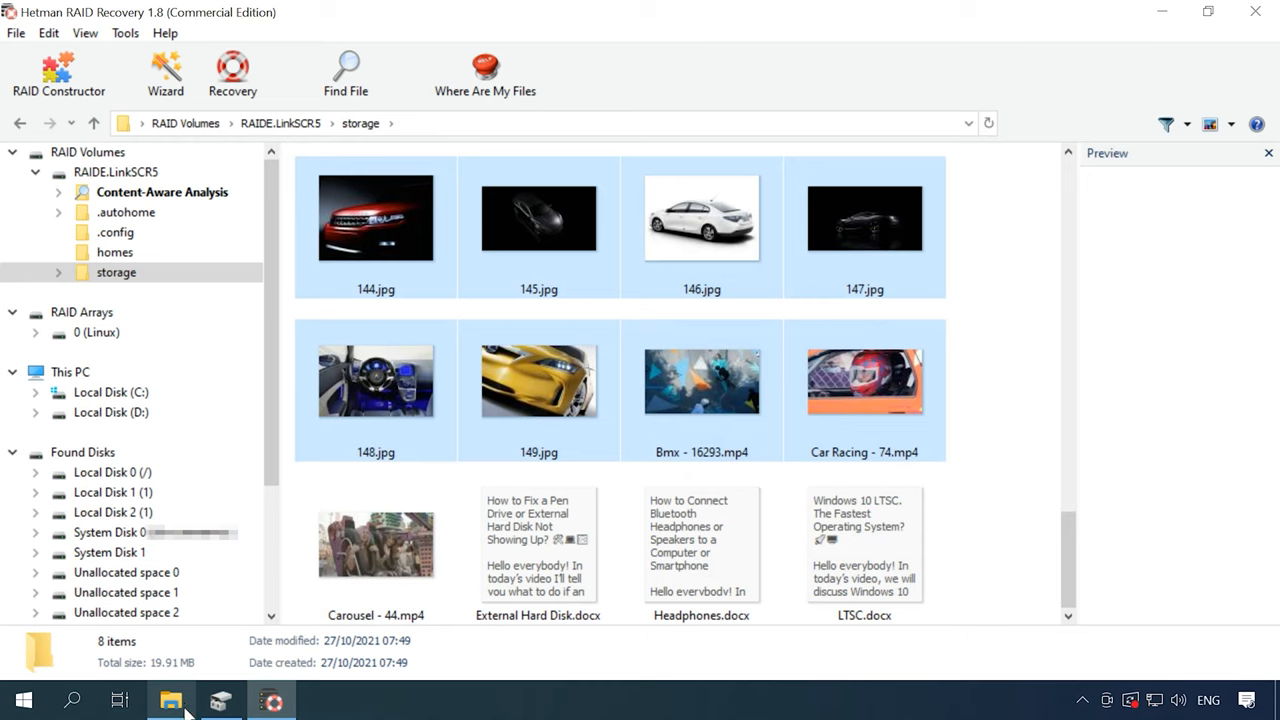
pyautogui.click(173, 699)
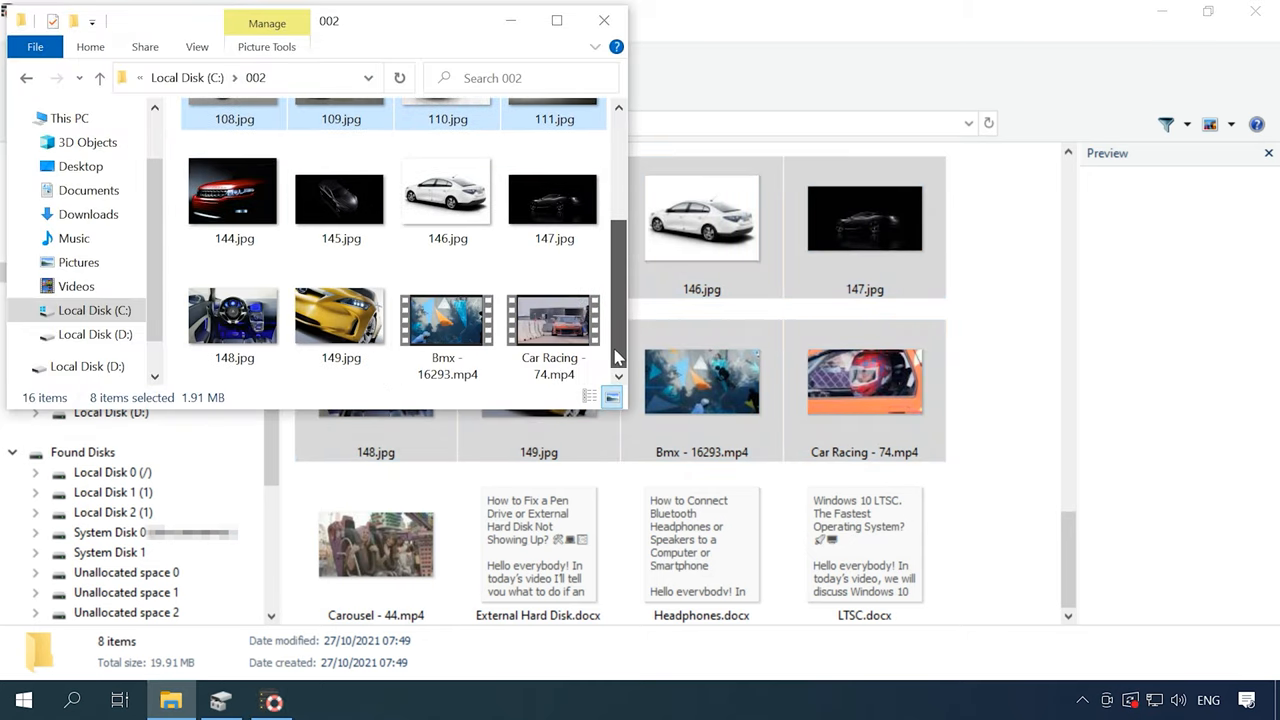